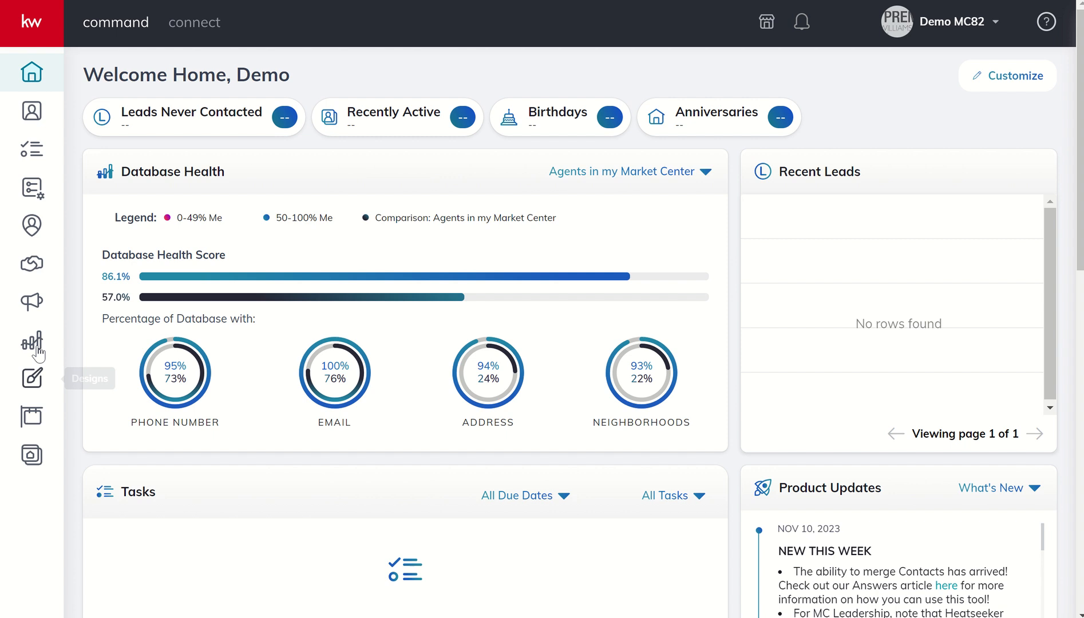
# Step: Go to the Reports applet dashboard from the left sidebar bar-chart icon
pyautogui.click(32, 341)
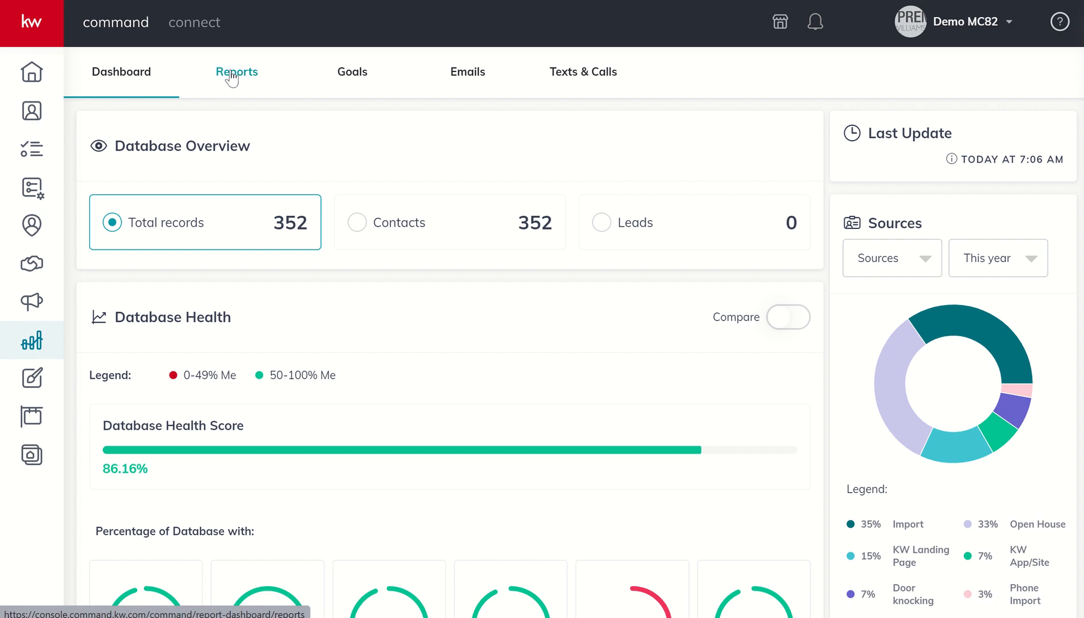
pyautogui.moveTo(231, 75)
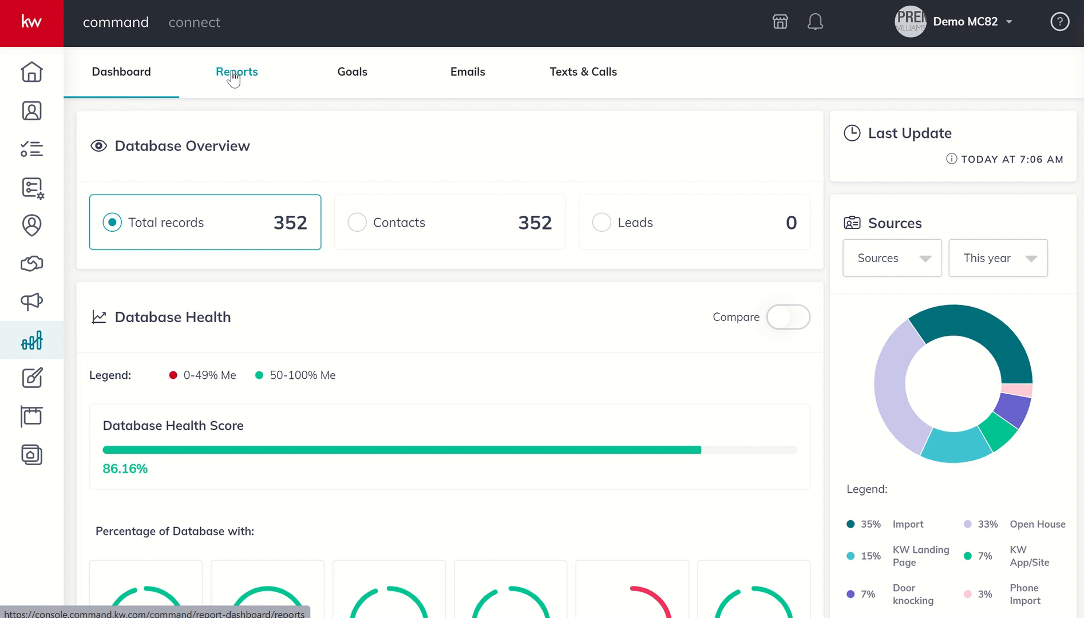
# Step: Show the Opportunities Report with its Listing Opportunity Overview
pyautogui.click(237, 71)
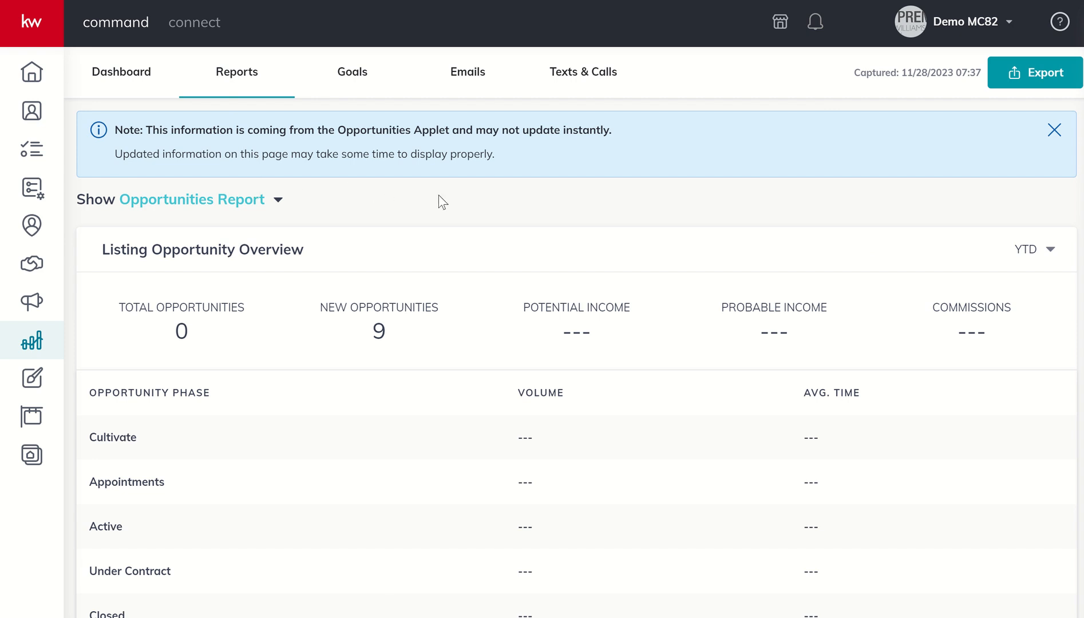
pyautogui.moveTo(402, 177)
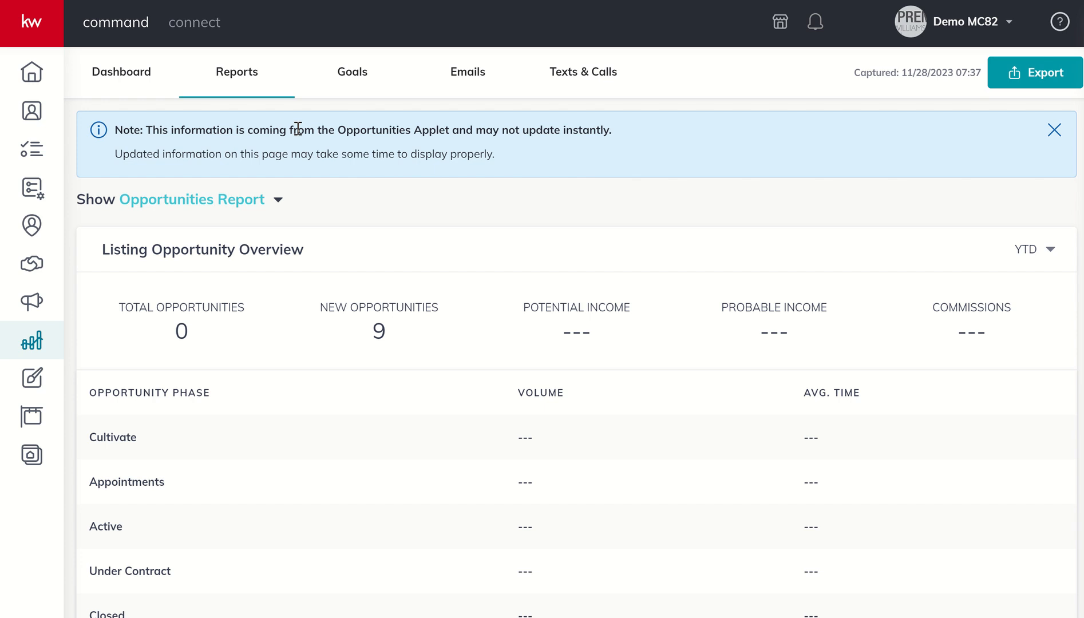
pyautogui.moveTo(230, 205)
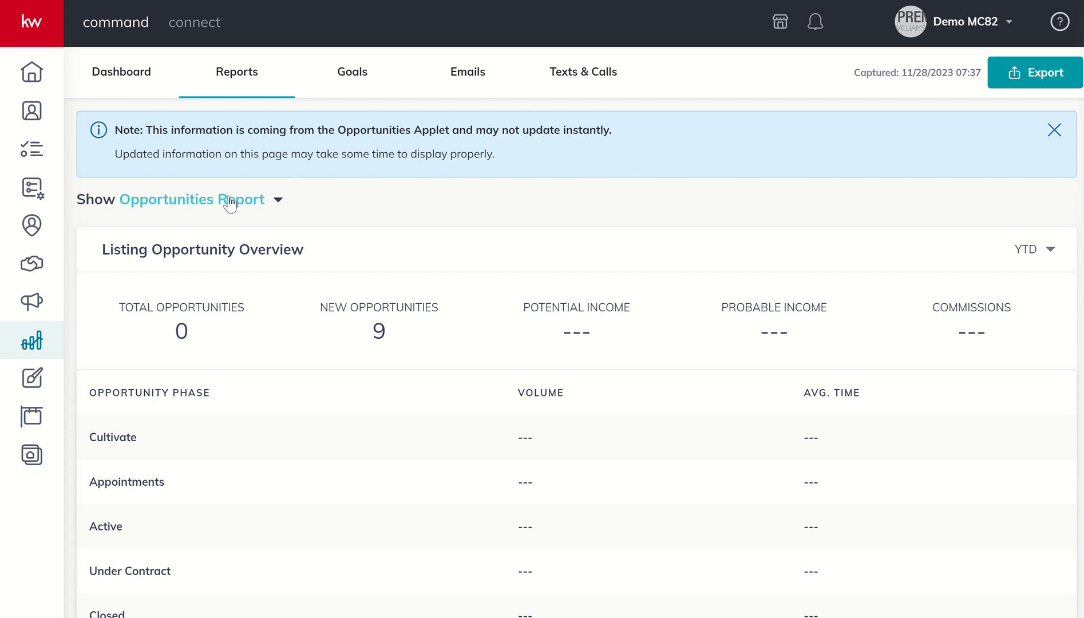
pyautogui.moveTo(228, 202)
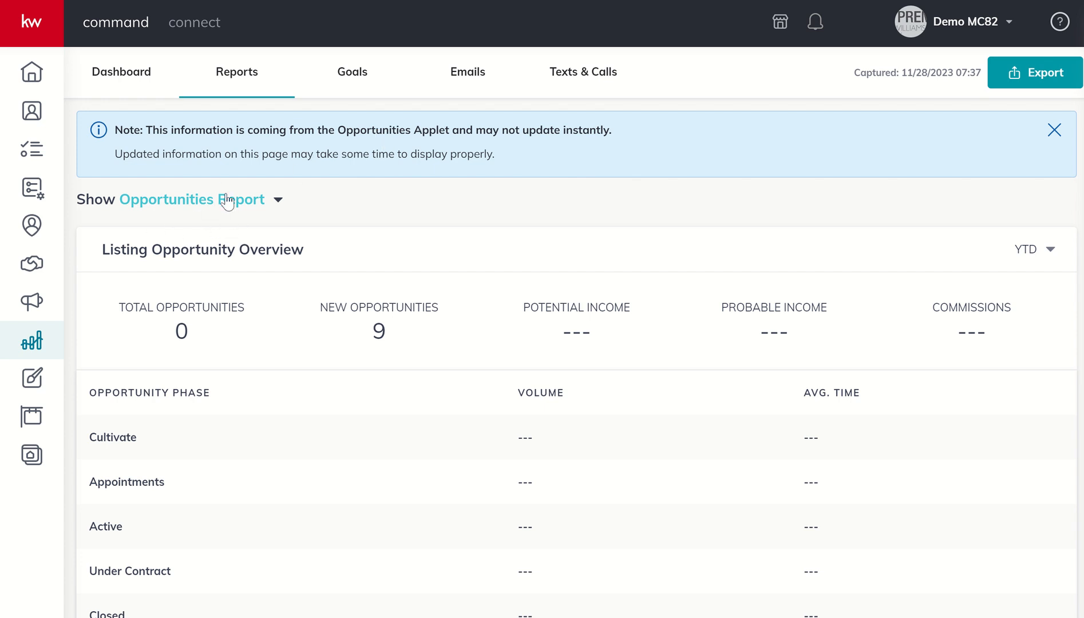
pyautogui.moveTo(531, 161)
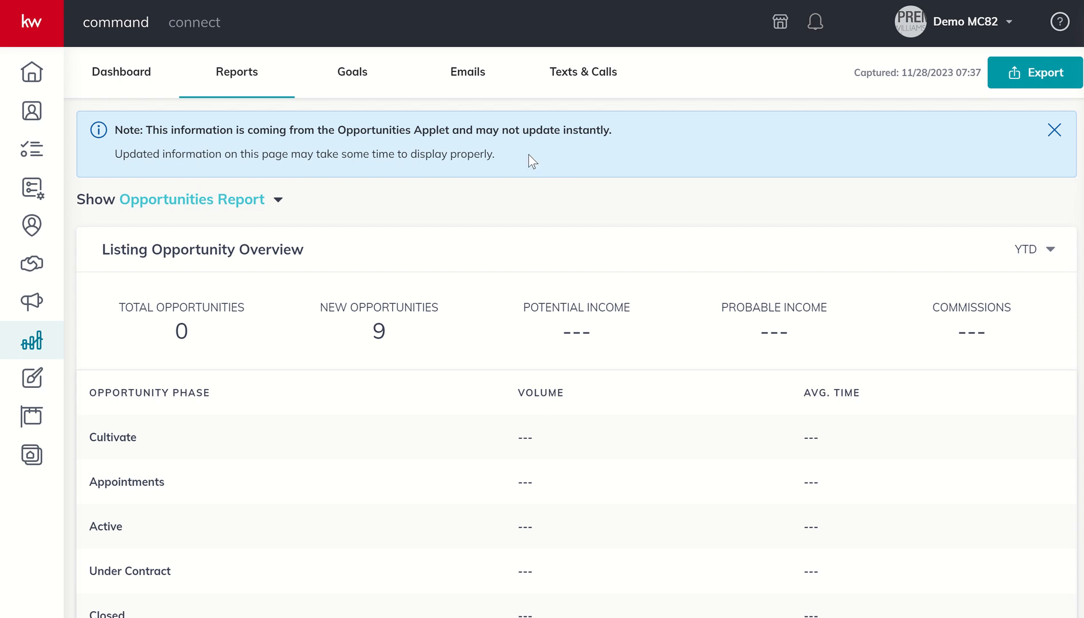
pyautogui.moveTo(537, 234)
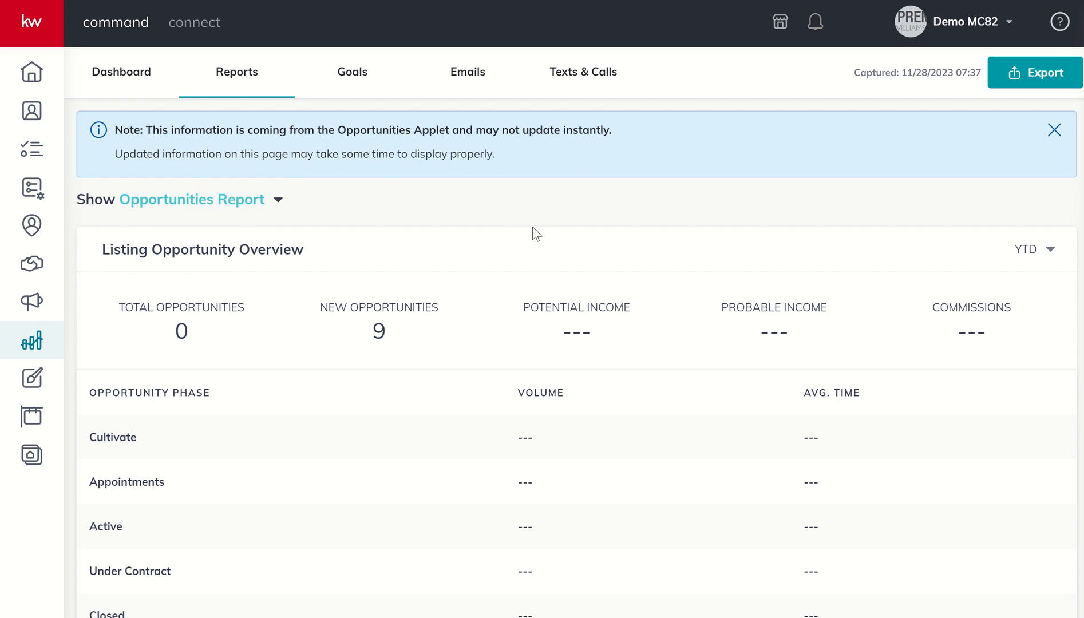
pyautogui.moveTo(499, 158)
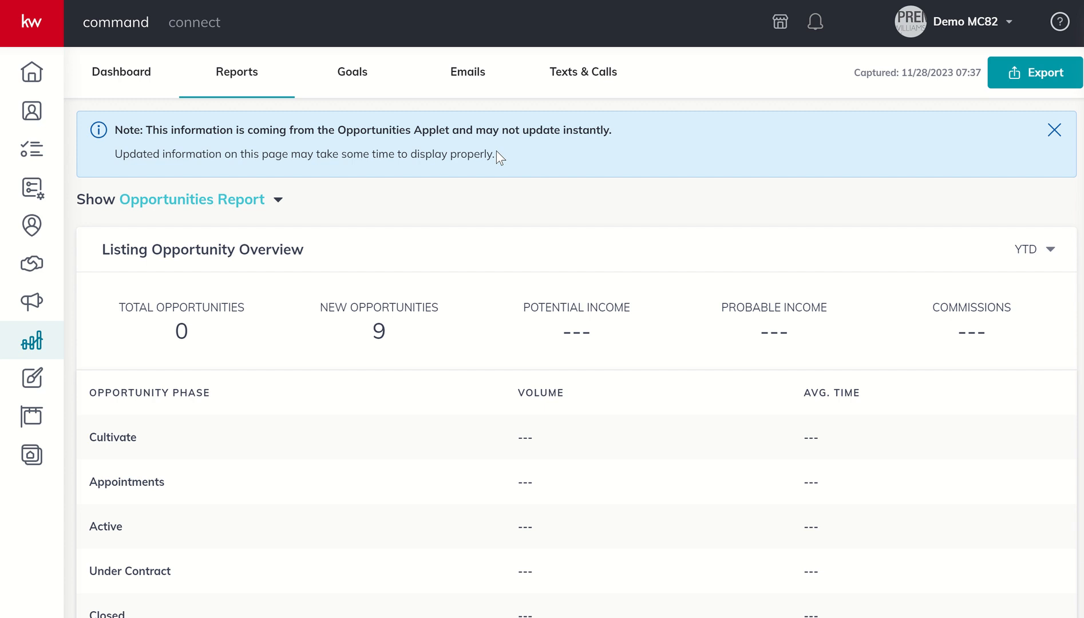
pyautogui.moveTo(378, 233)
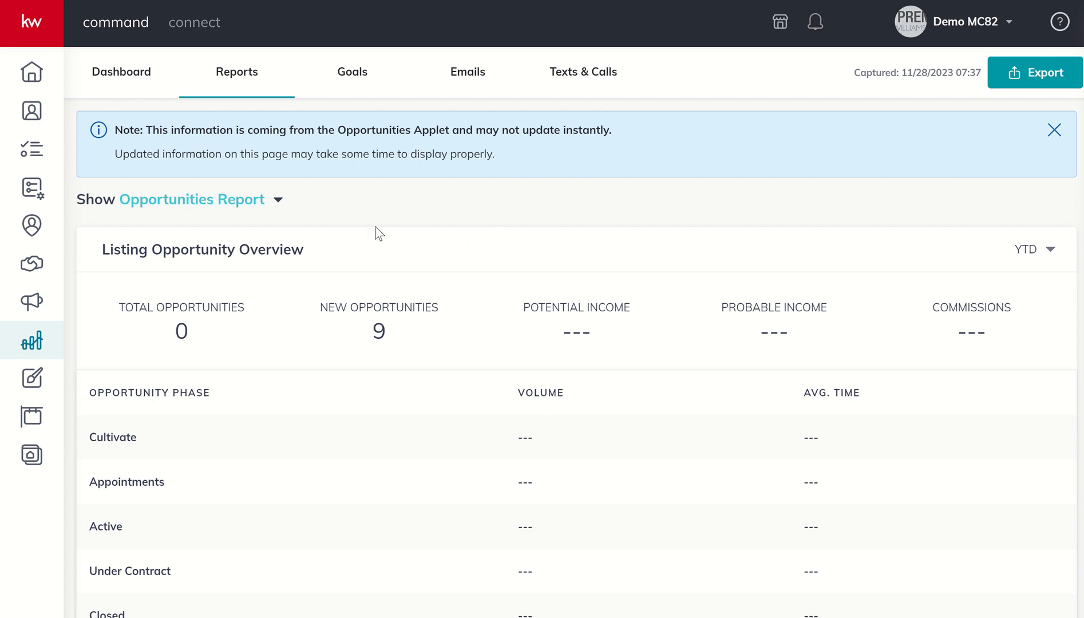
pyautogui.moveTo(595, 288)
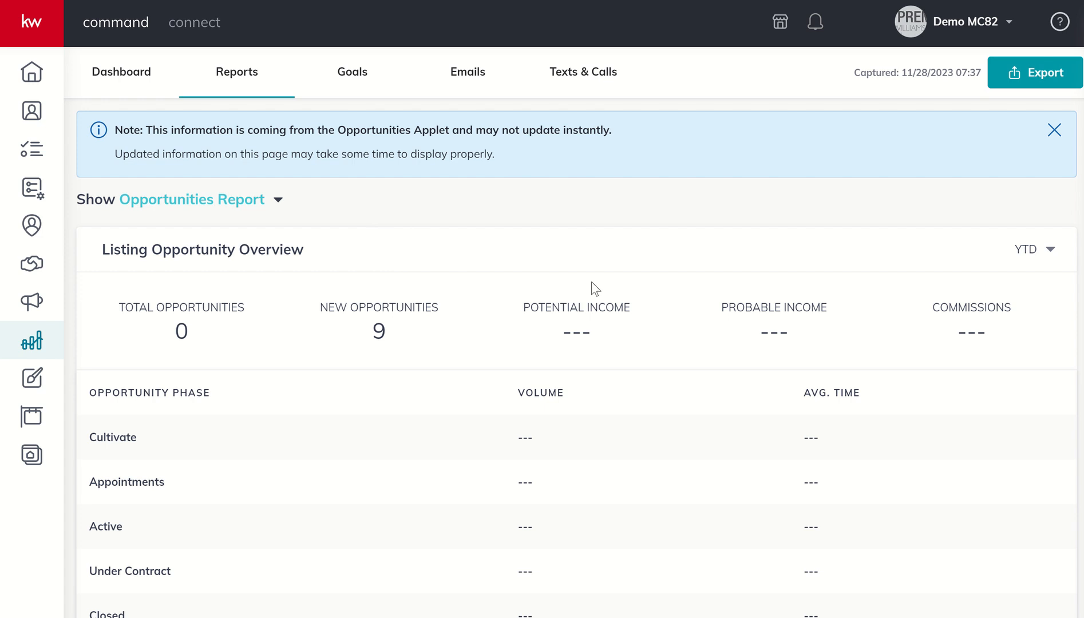
pyautogui.moveTo(469, 221)
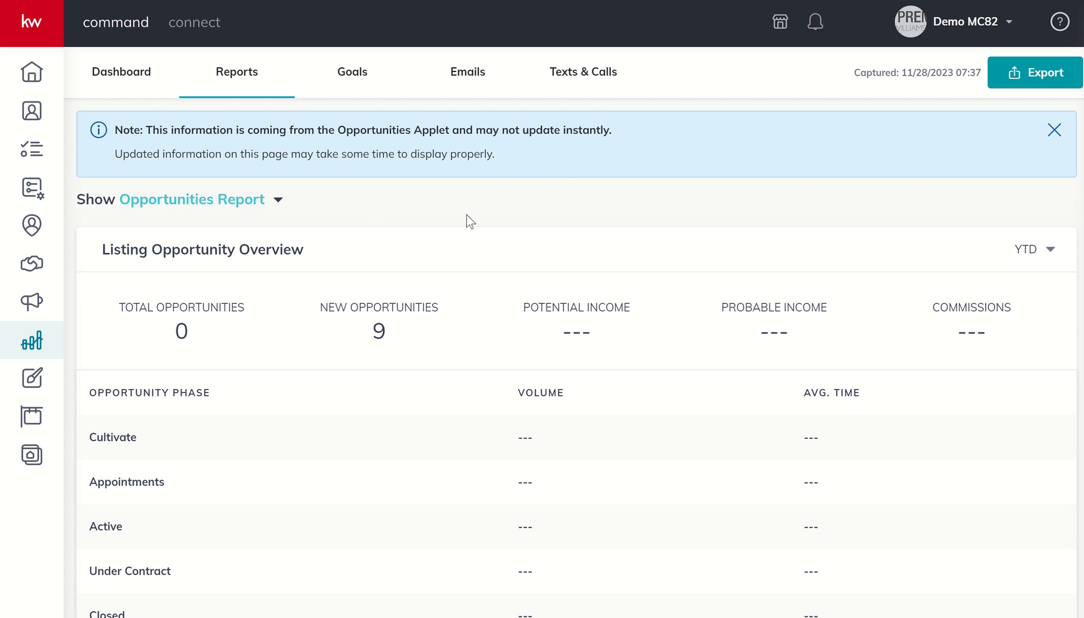
pyautogui.moveTo(557, 252)
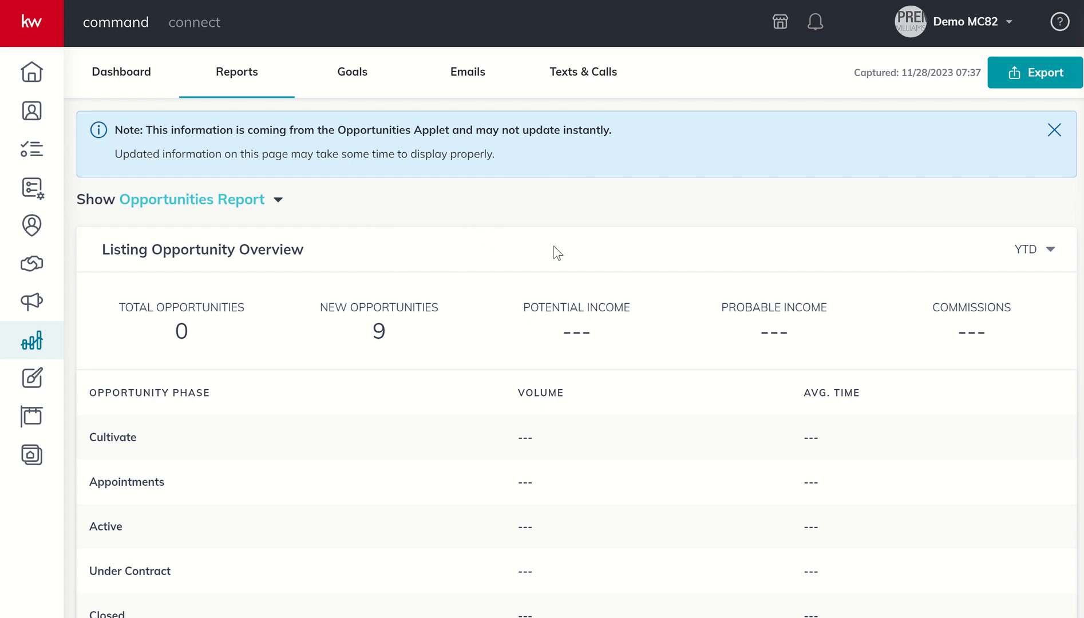
pyautogui.moveTo(897, 137)
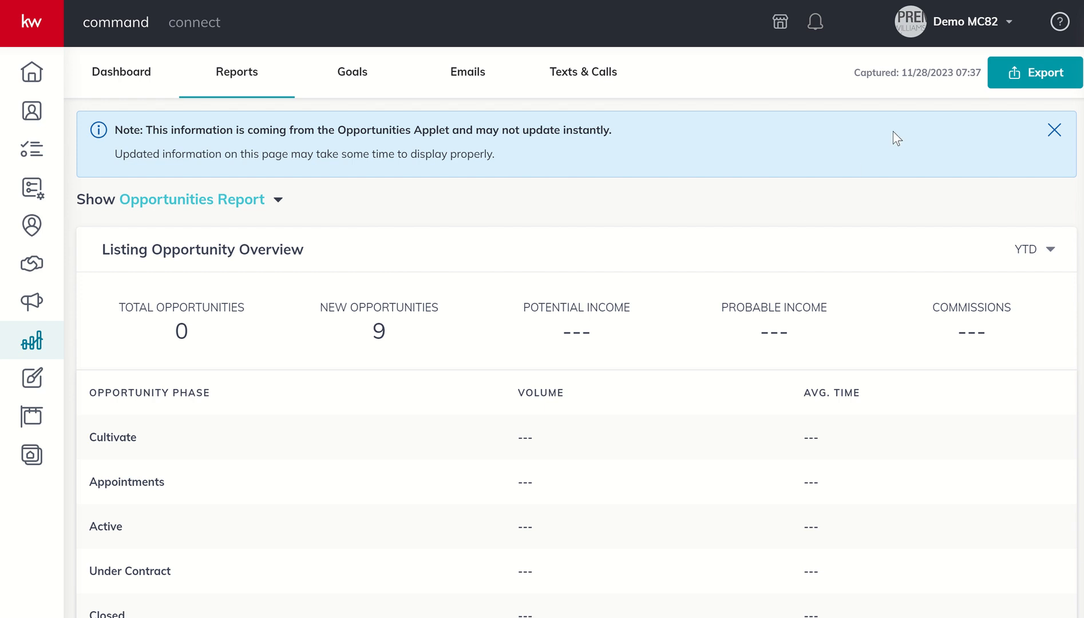
pyautogui.moveTo(976, 86)
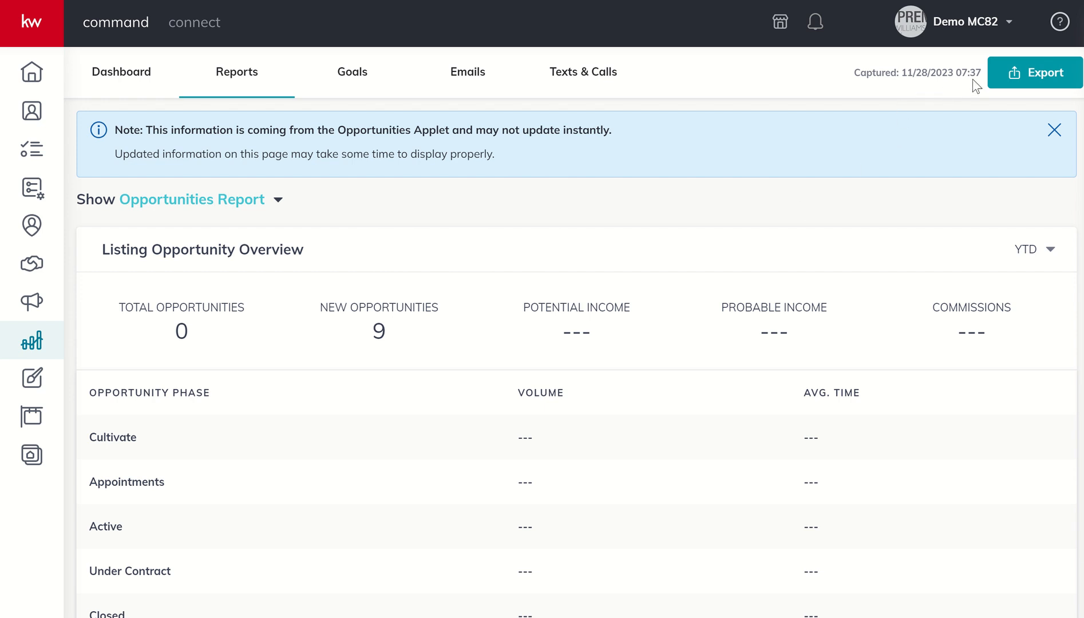
pyautogui.moveTo(926, 107)
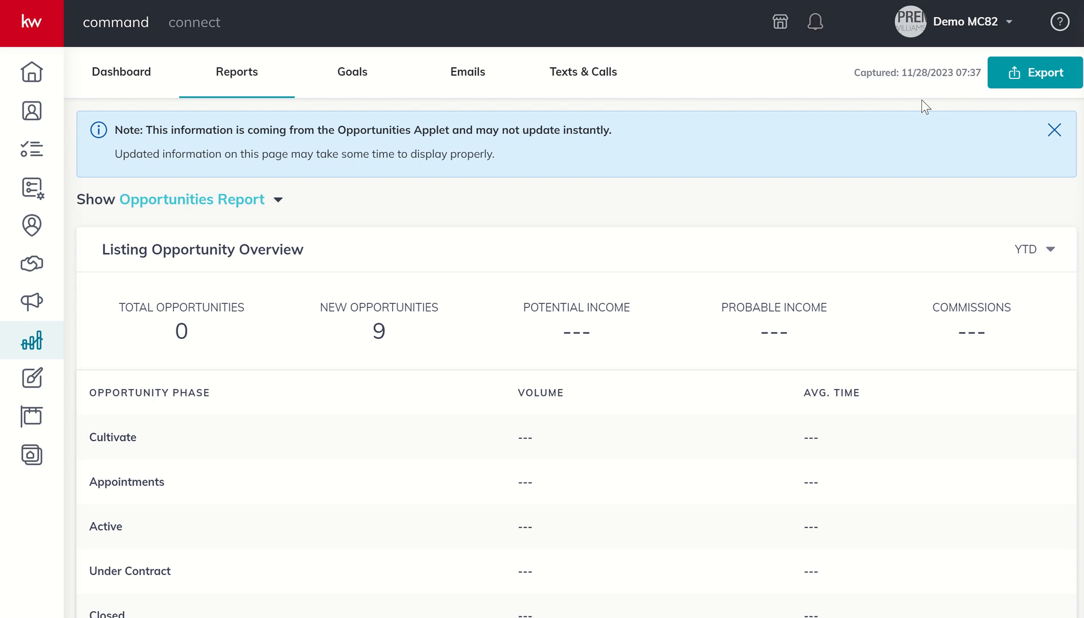
pyautogui.moveTo(910, 141)
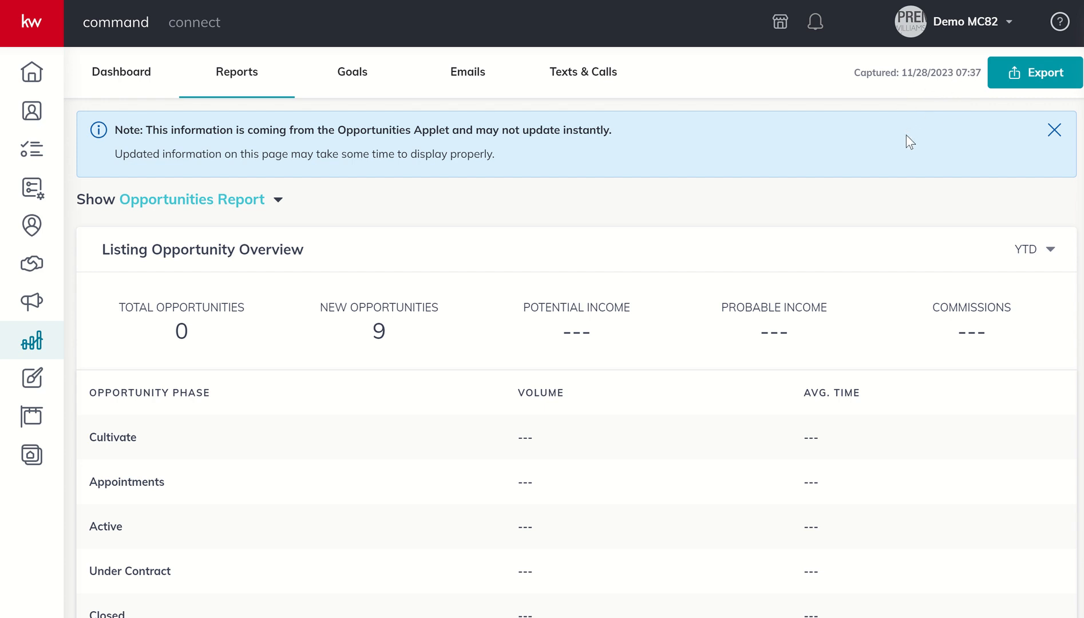
pyautogui.moveTo(932, 95)
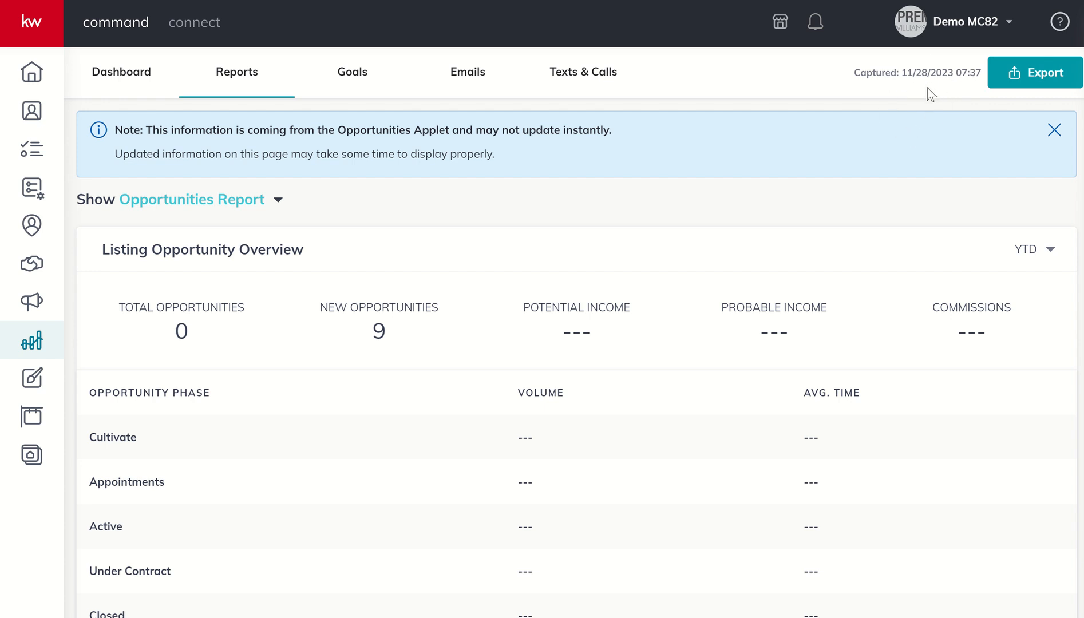
pyautogui.moveTo(949, 79)
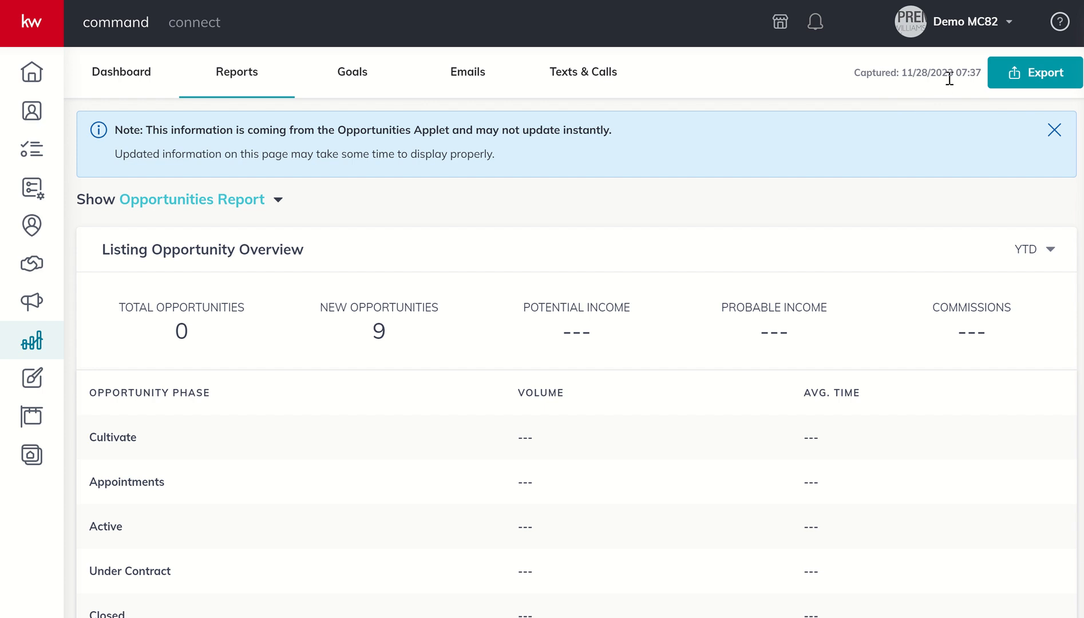
pyautogui.moveTo(1053, 137)
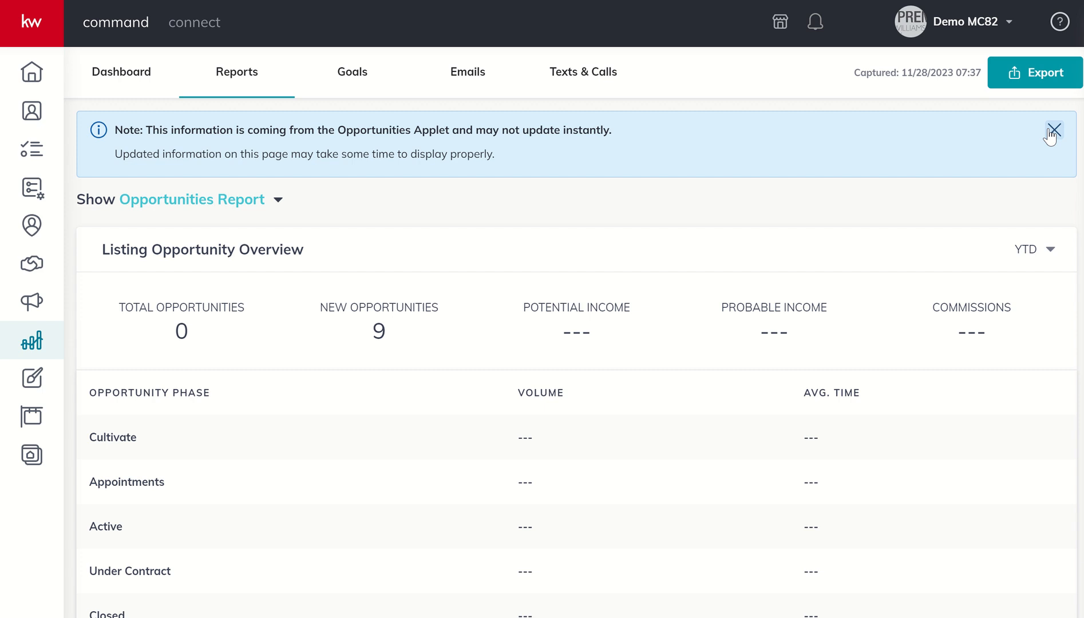
# Step: Dismiss the delayed-update info banner and bring up the list of available reports
pyautogui.click(1053, 129)
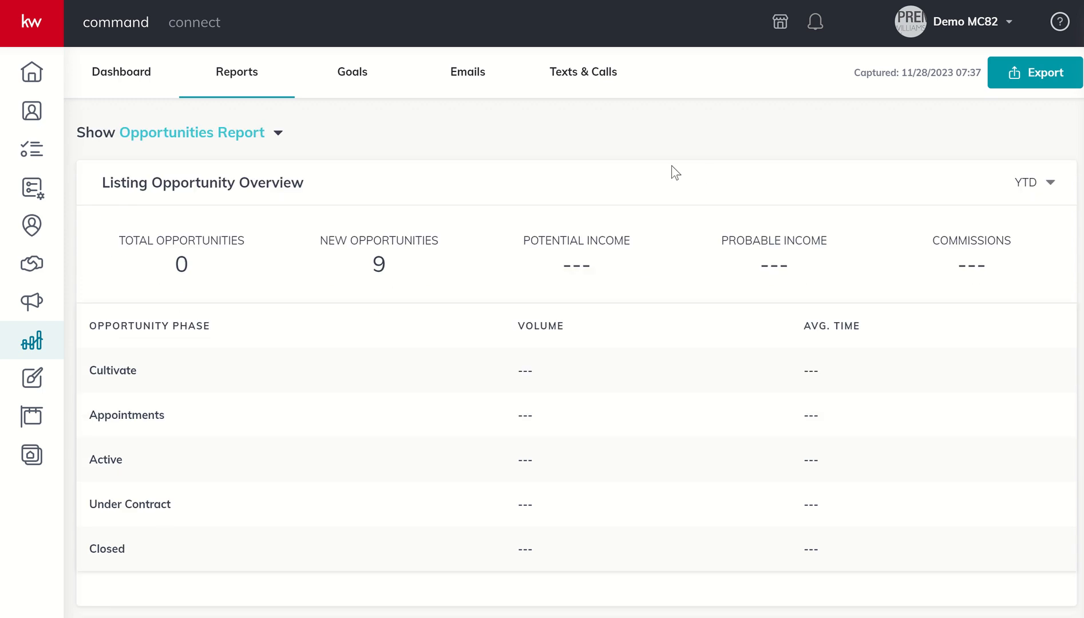
pyautogui.moveTo(278, 137)
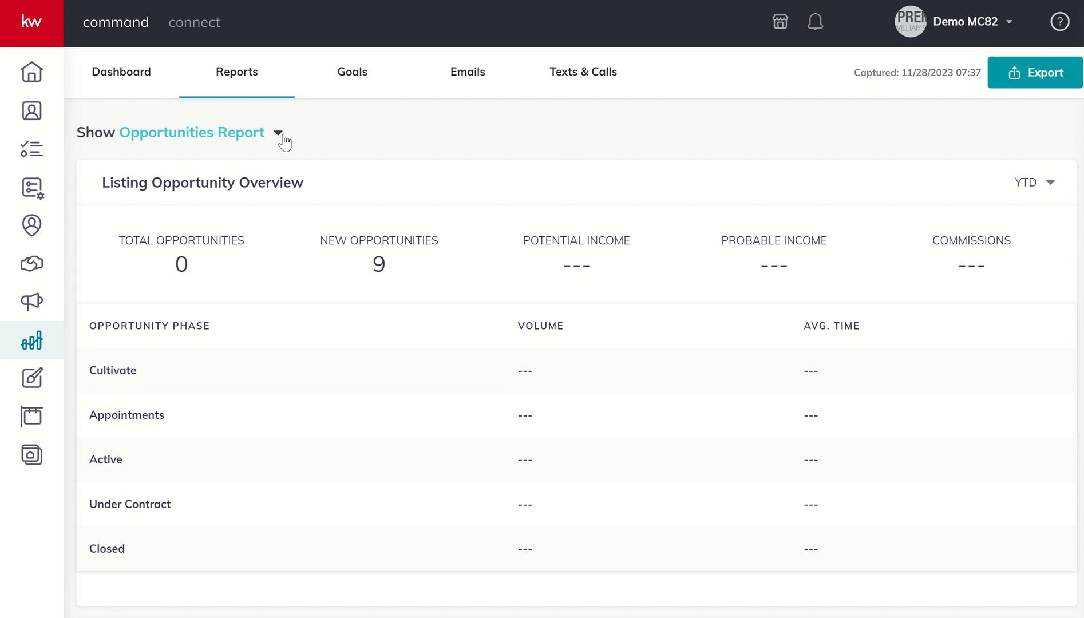
pyautogui.moveTo(281, 142)
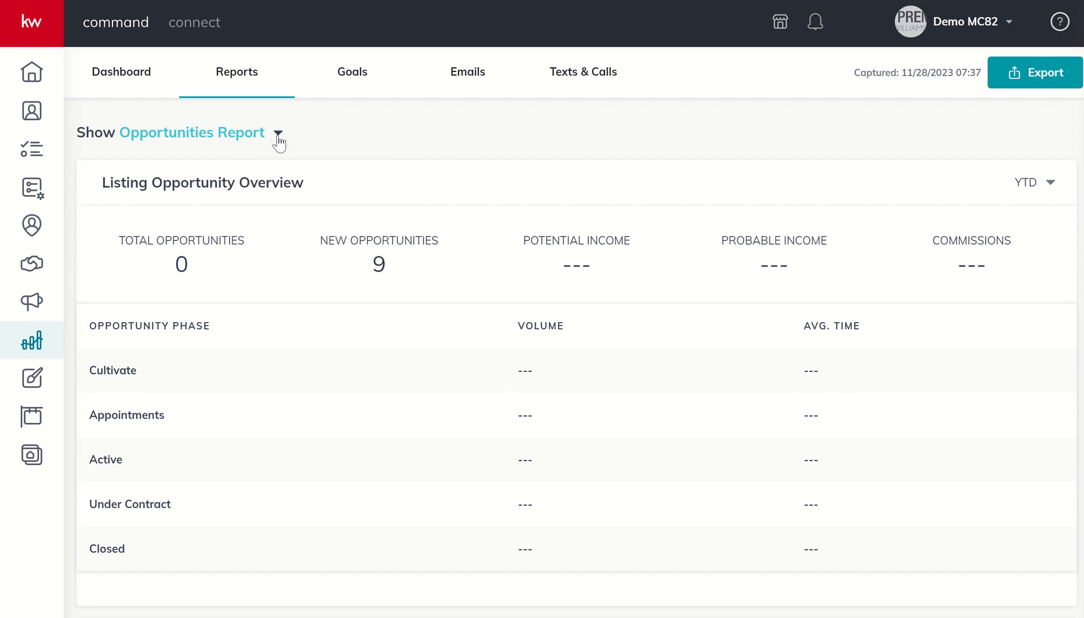
pyautogui.click(278, 132)
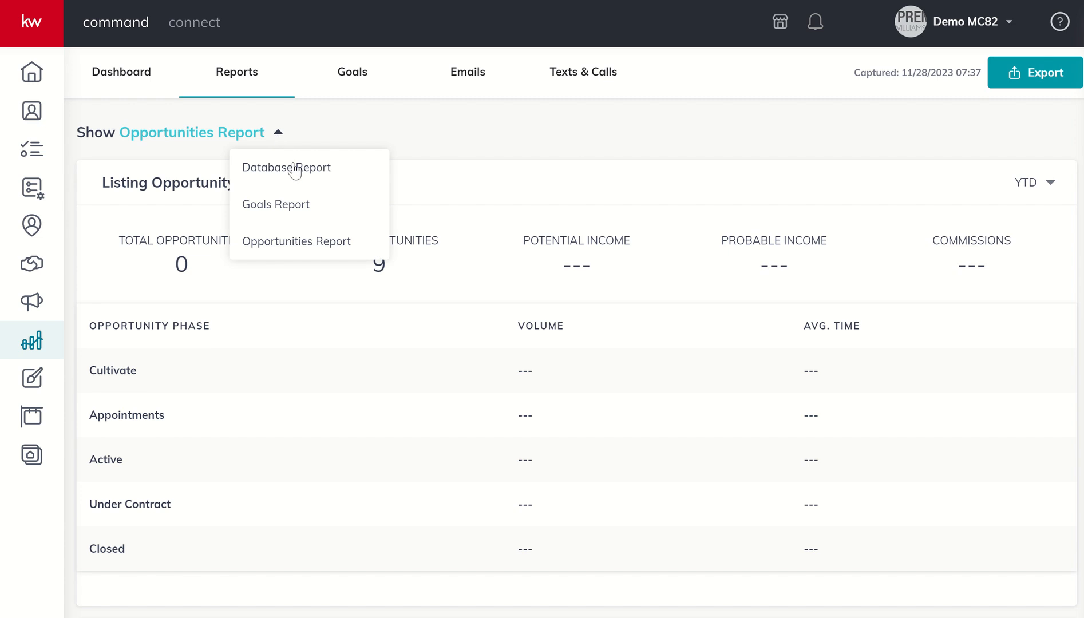
pyautogui.moveTo(282, 213)
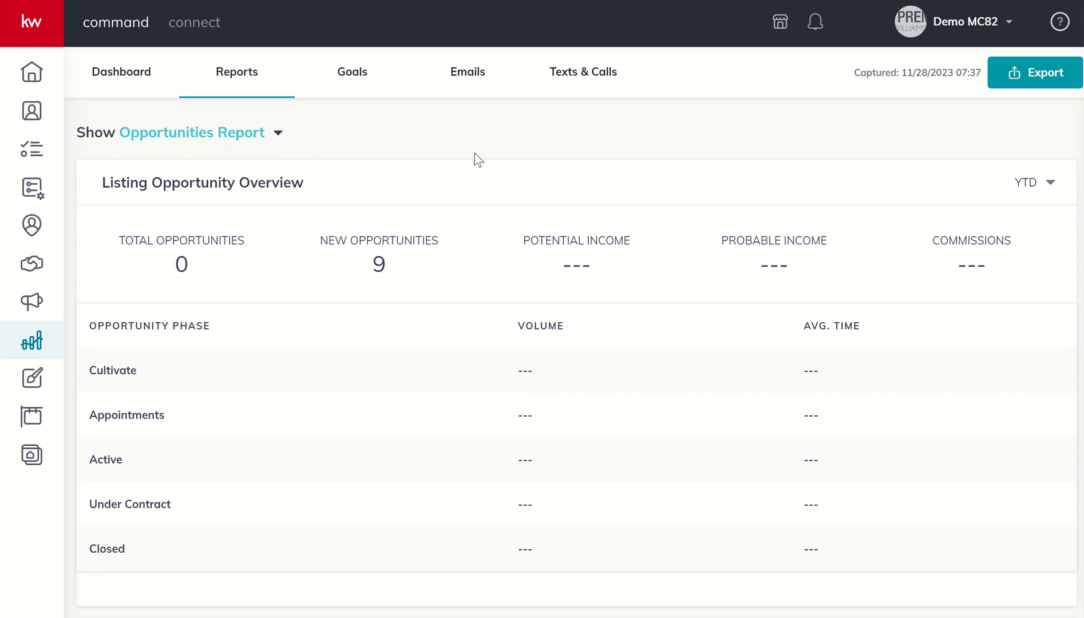
pyautogui.scroll(-3)
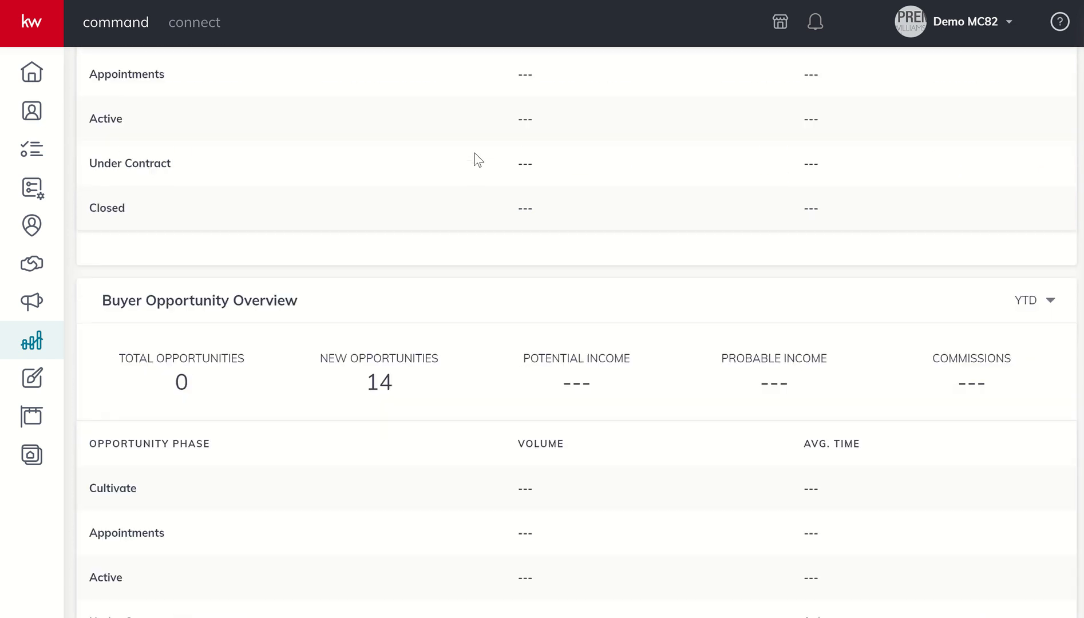
pyautogui.scroll(-3)
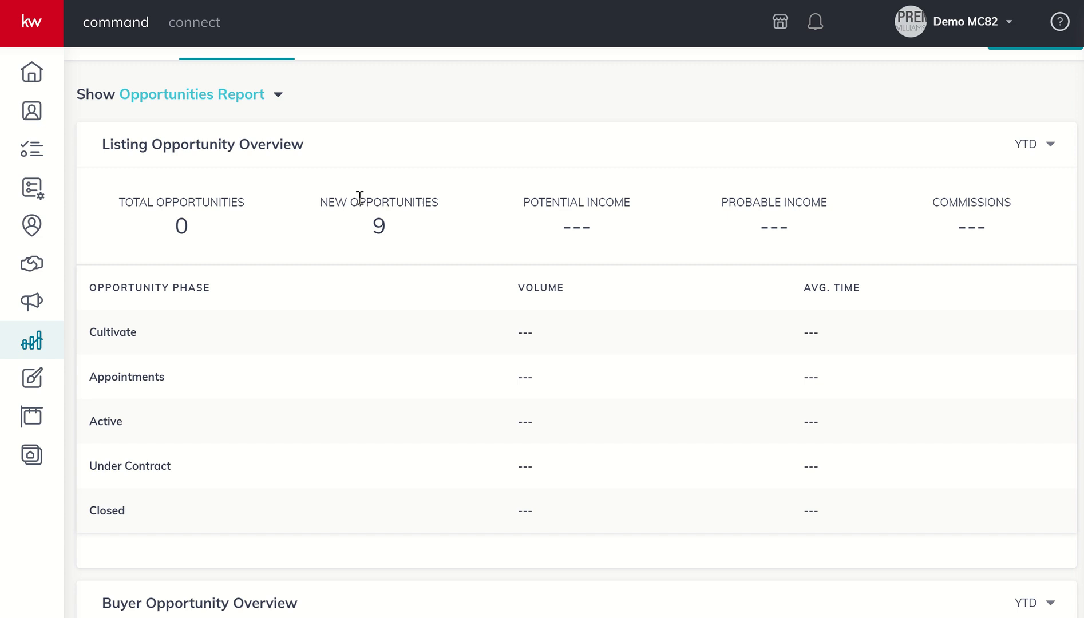
pyautogui.moveTo(624, 265)
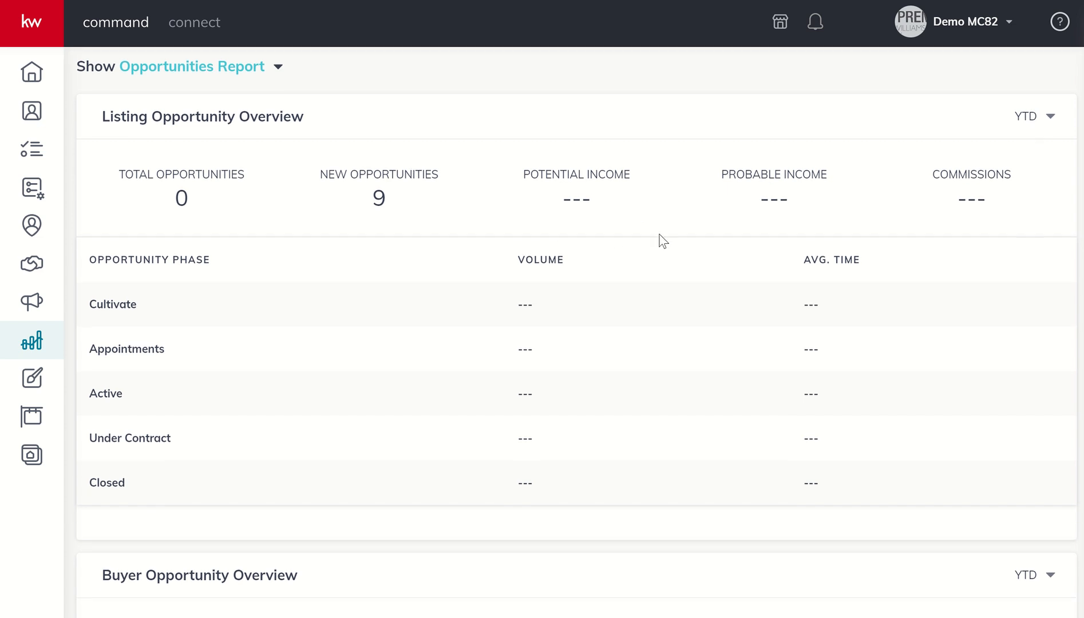
pyautogui.scroll(-3)
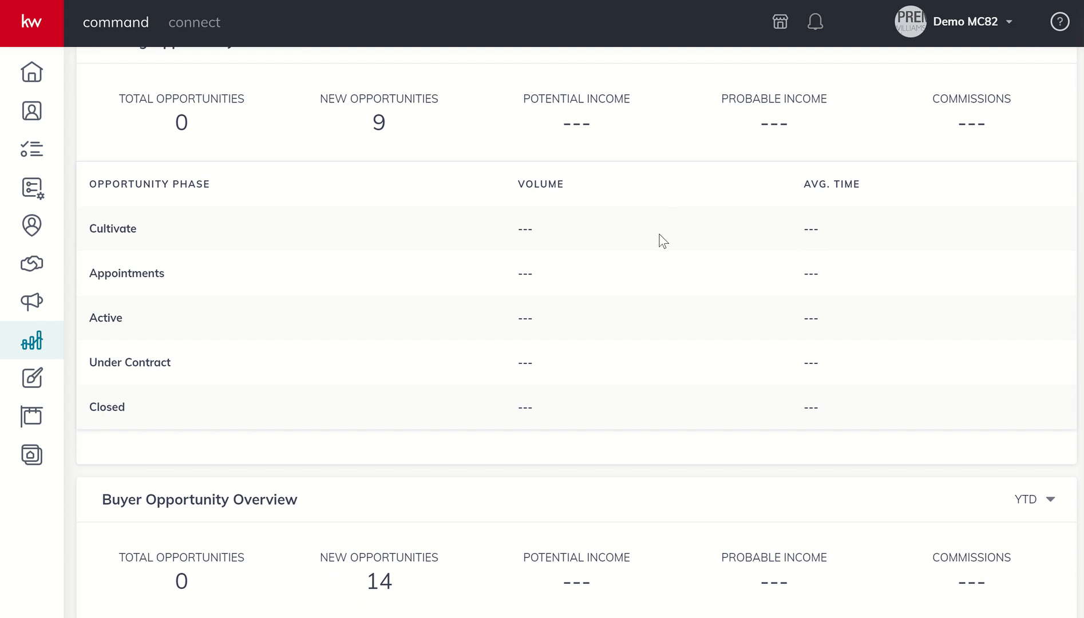
pyautogui.scroll(-3)
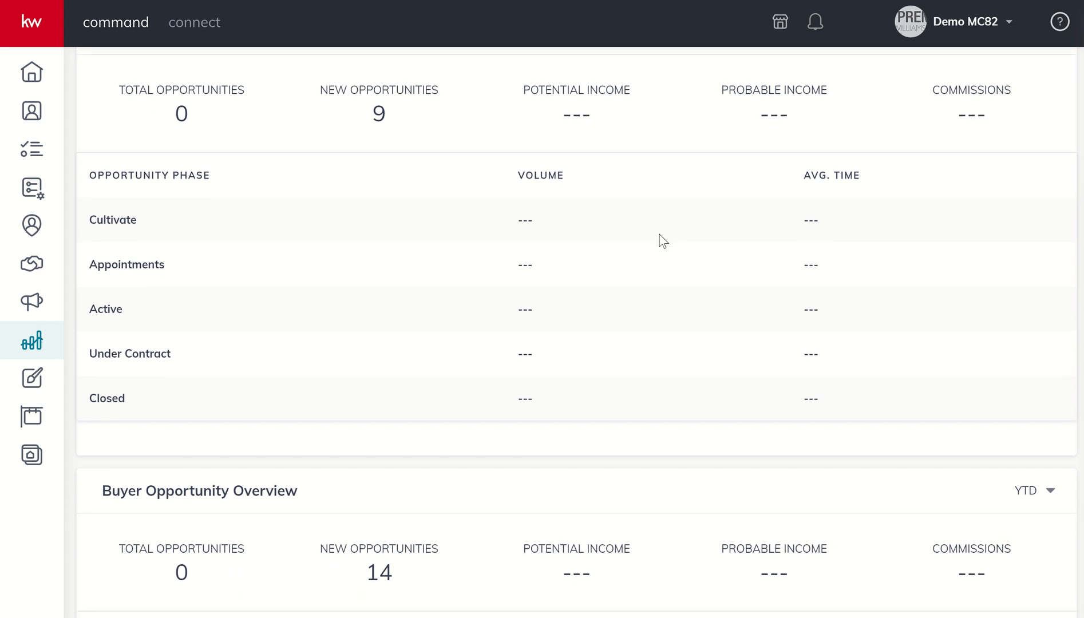
pyautogui.scroll(-3)
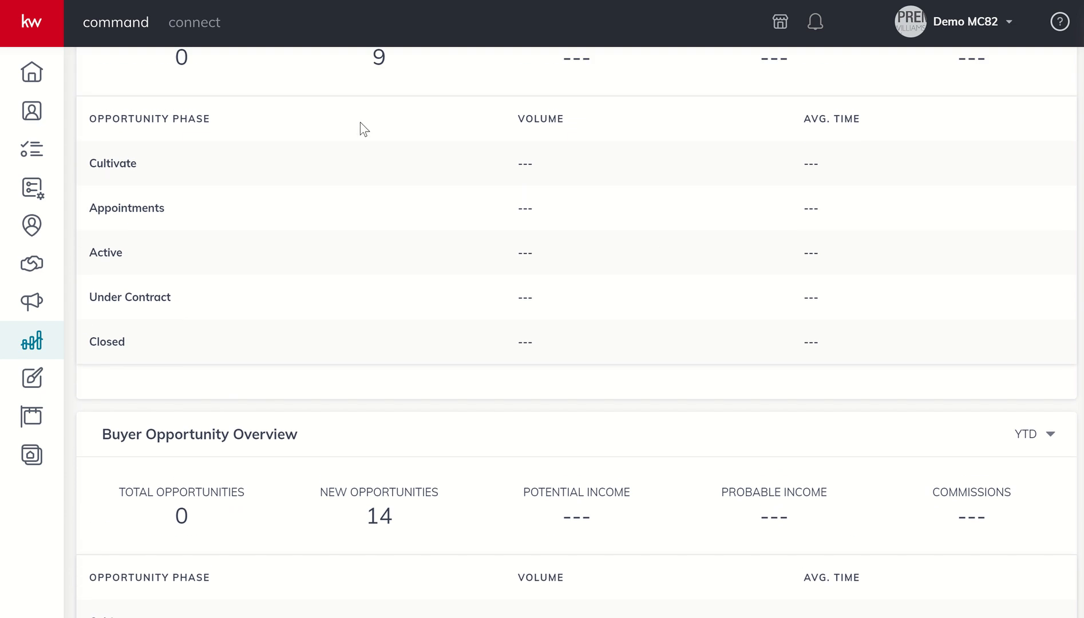
pyautogui.moveTo(785, 147)
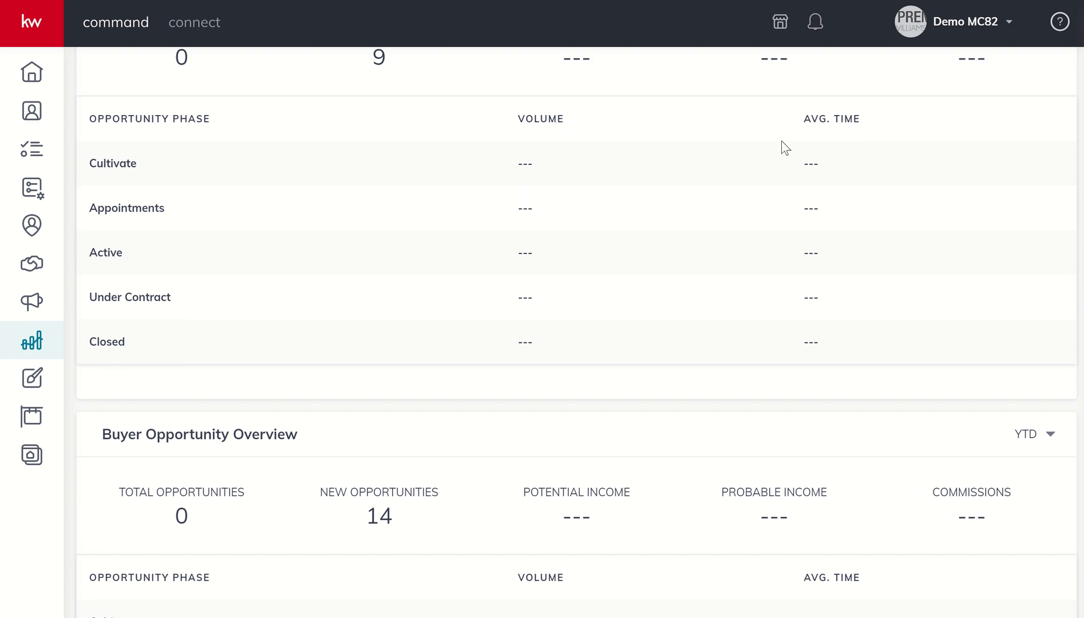
pyautogui.moveTo(231, 157)
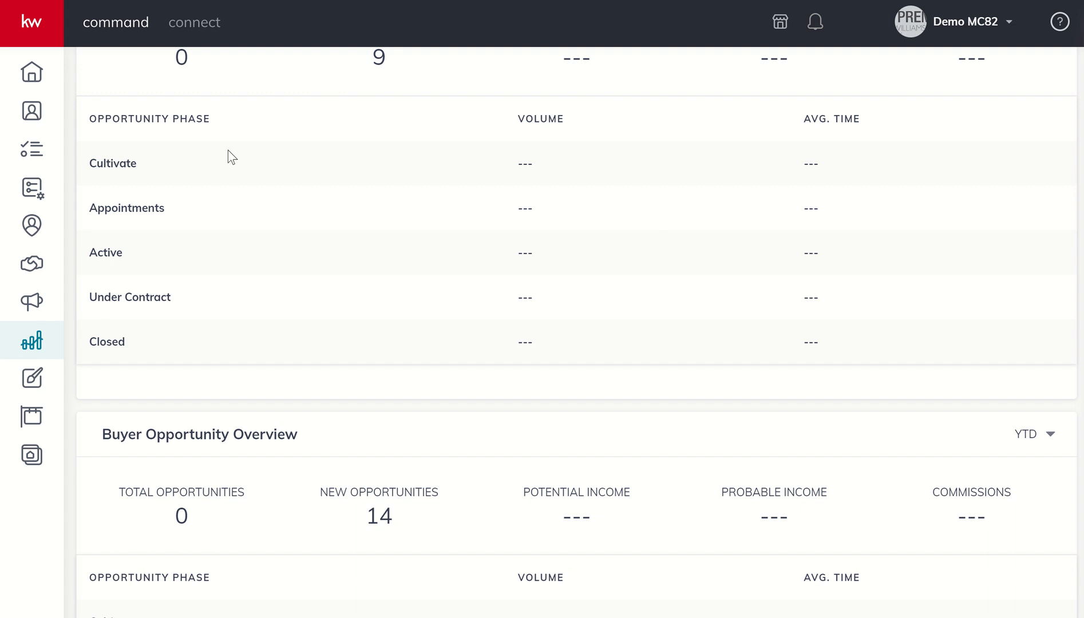
pyautogui.moveTo(308, 371)
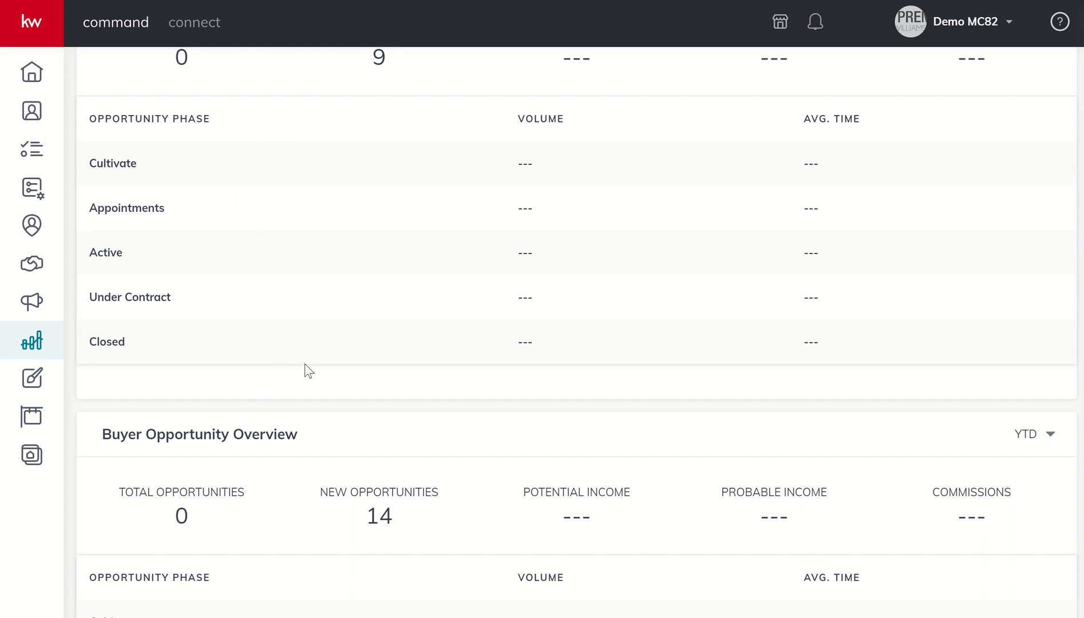
pyautogui.moveTo(509, 298)
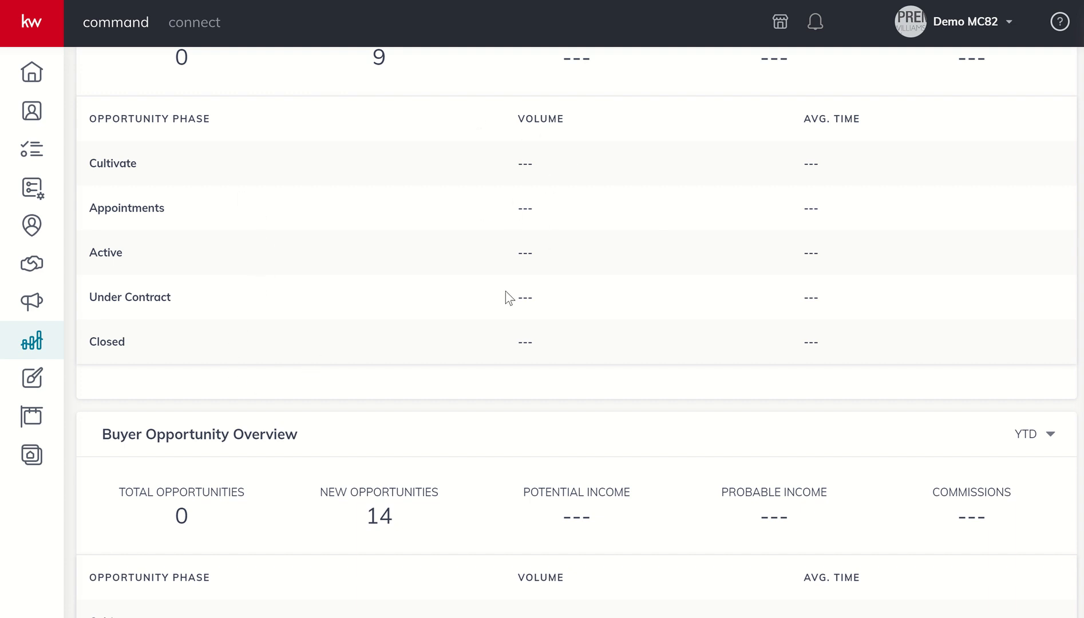
pyautogui.scroll(-3)
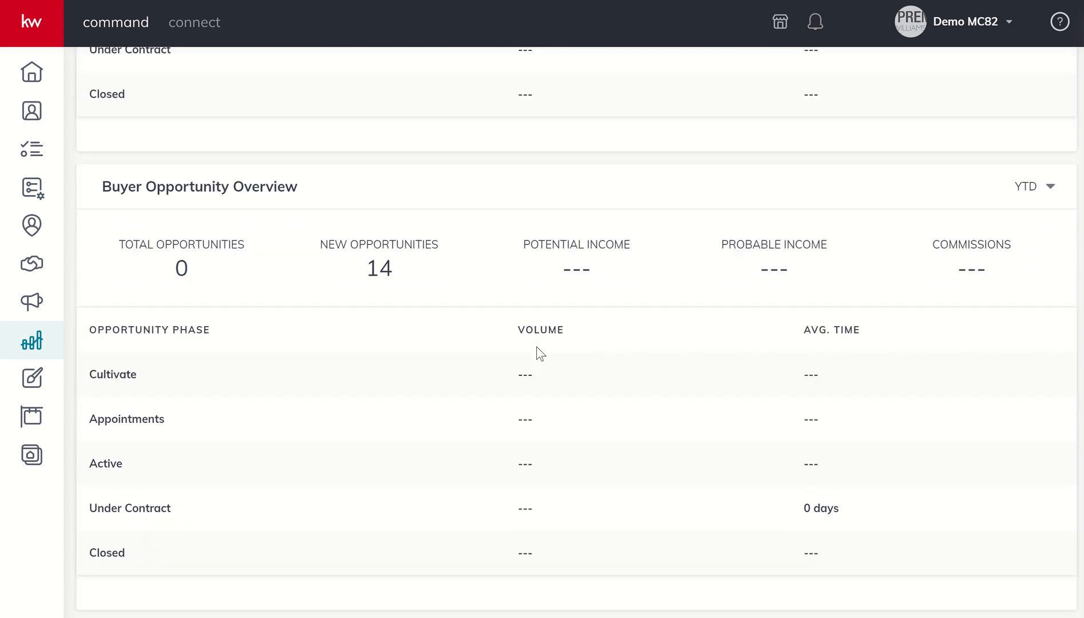
pyautogui.moveTo(284, 377)
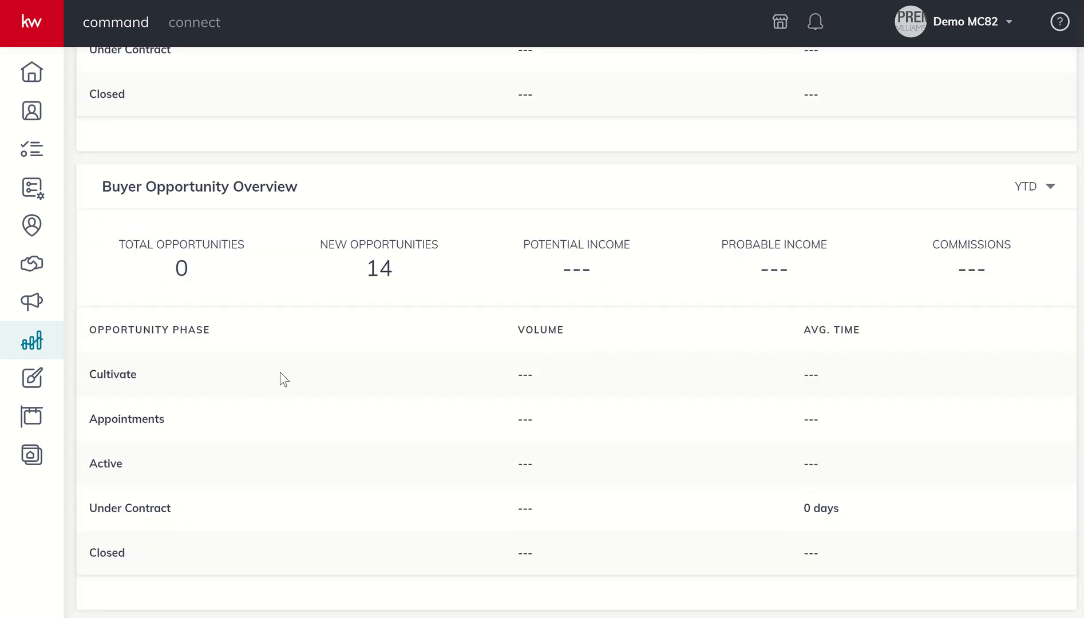
pyautogui.moveTo(136, 419)
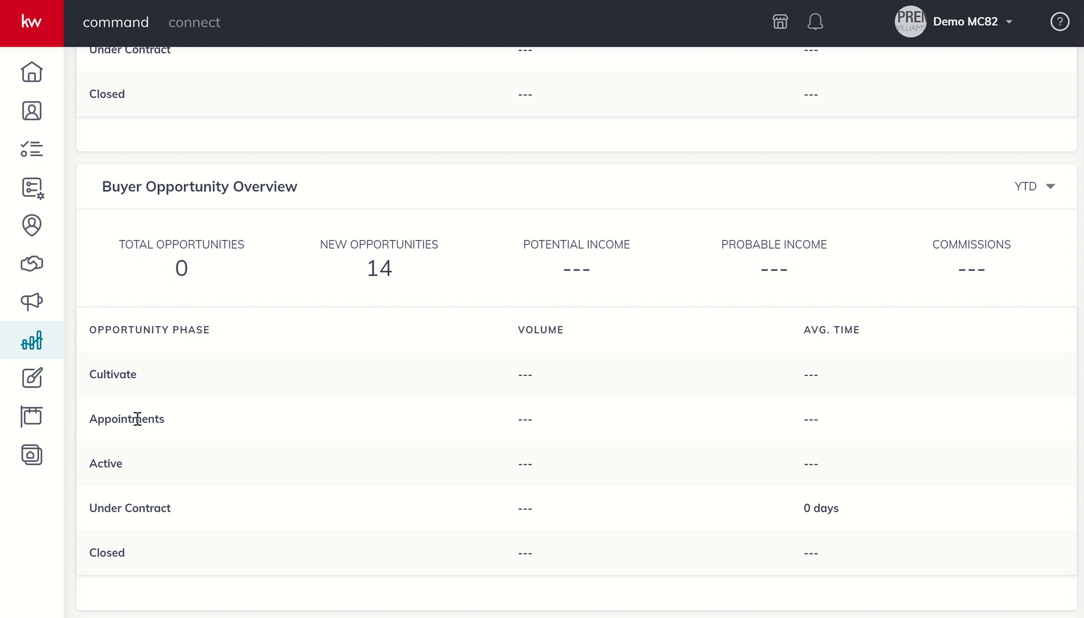
pyautogui.moveTo(306, 503)
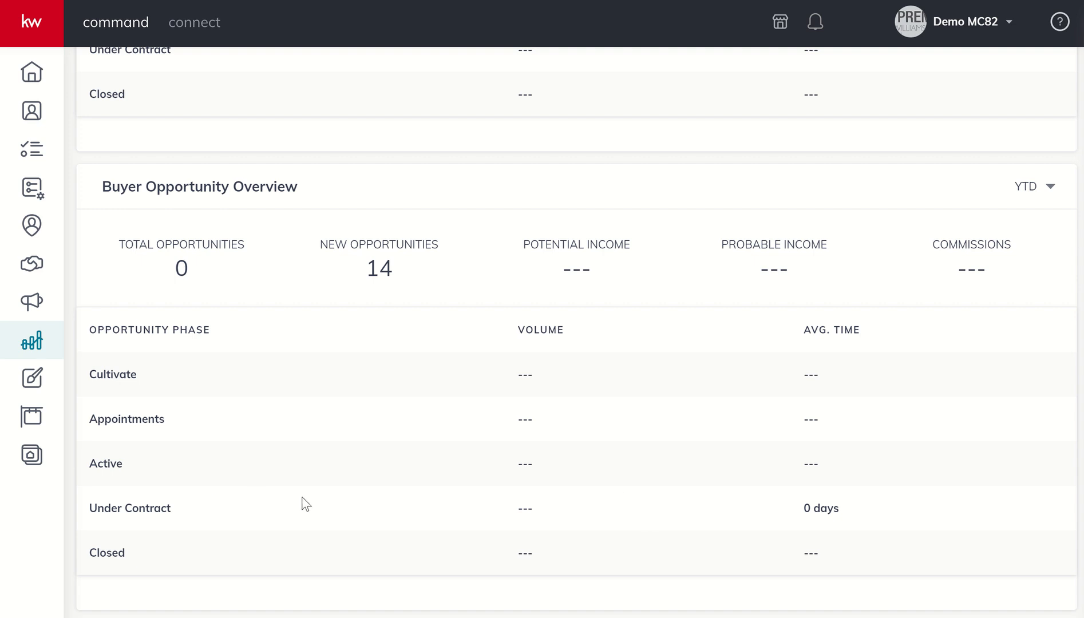
pyautogui.moveTo(74, 408)
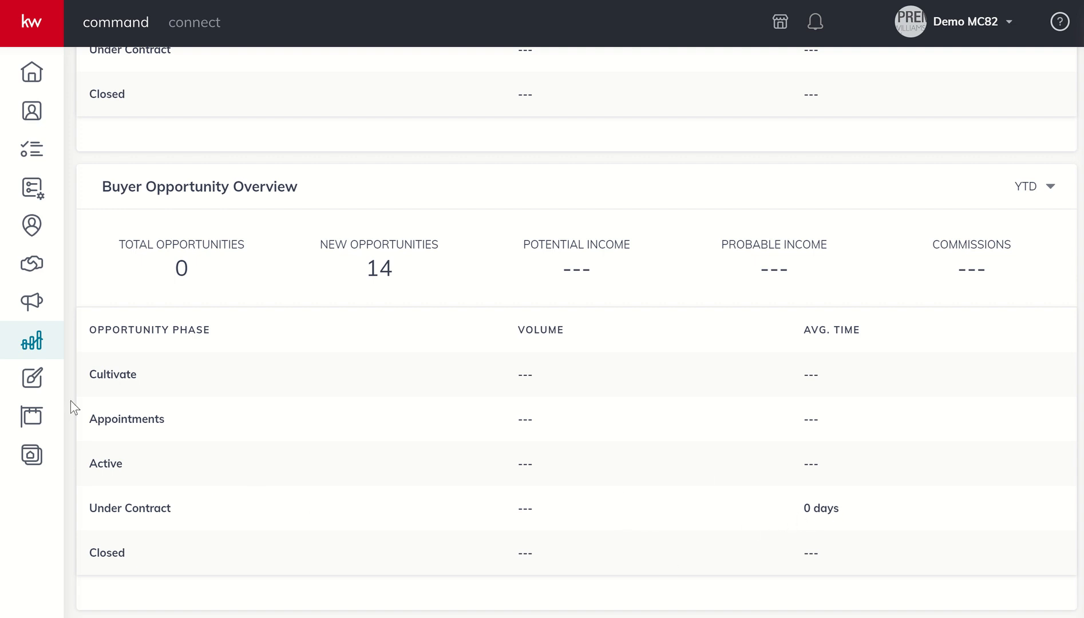
pyautogui.moveTo(643, 535)
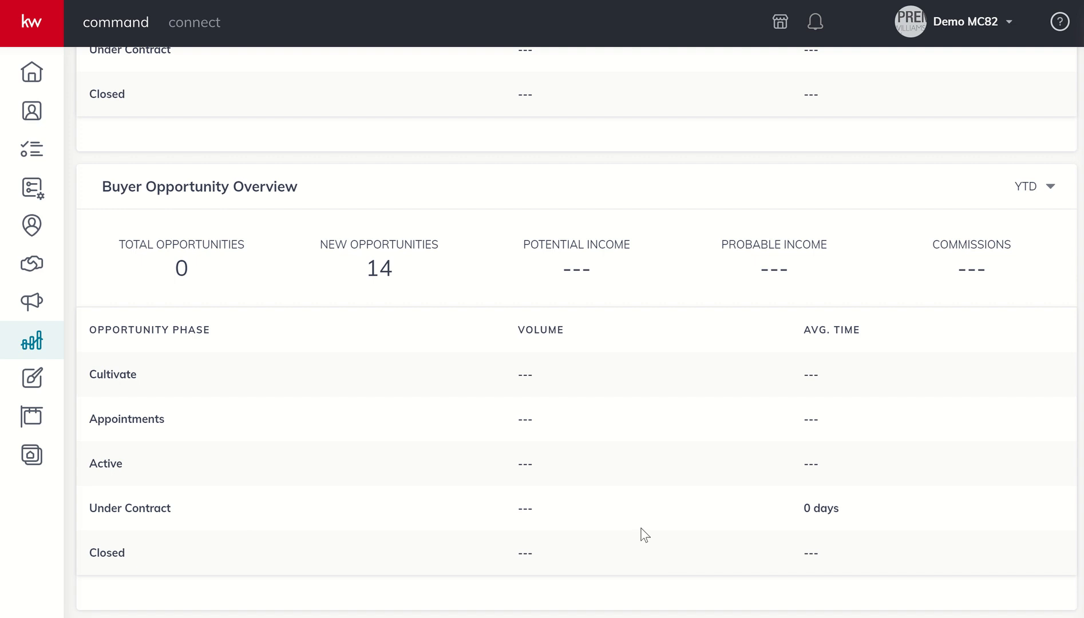
pyautogui.moveTo(793, 500)
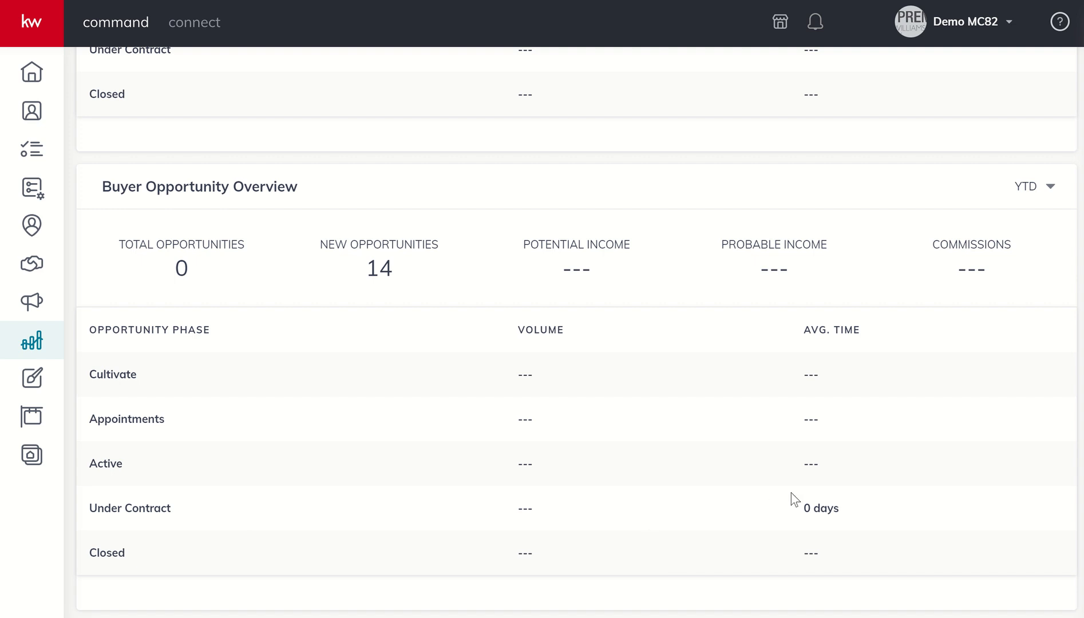
pyautogui.moveTo(428, 454)
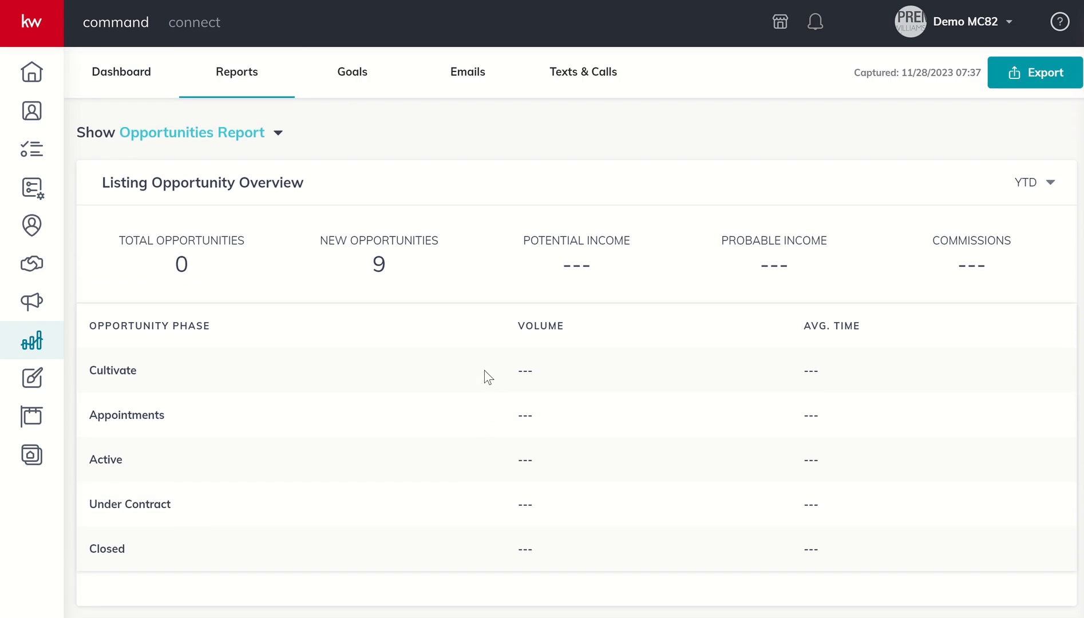
pyautogui.moveTo(437, 184)
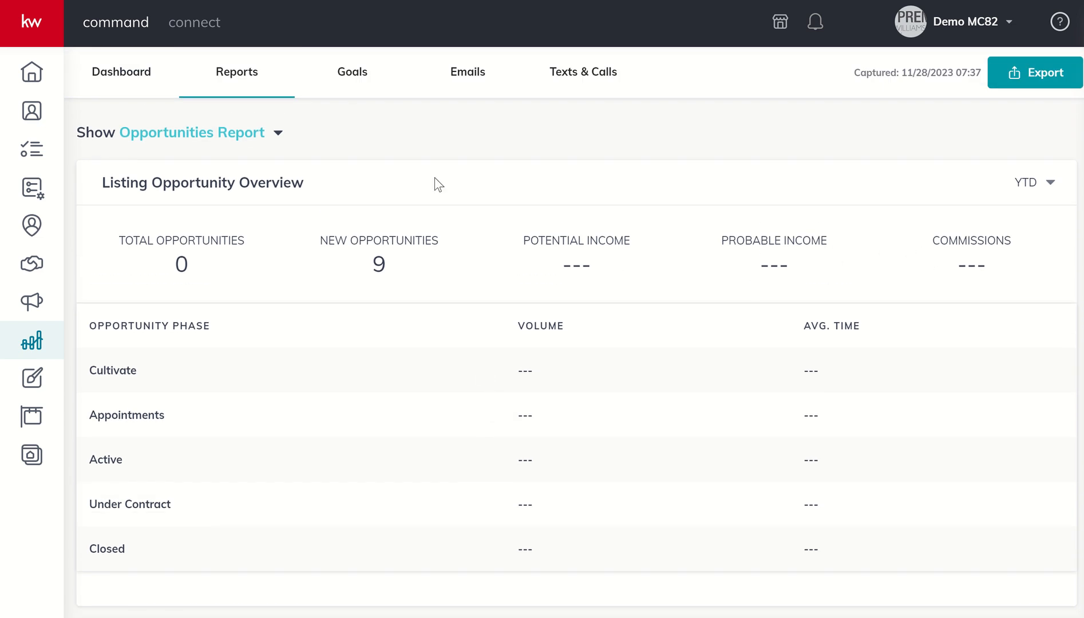
# Step: Switch to the Database Report, view the overview month-to-date, then return it to year-to-date
pyautogui.click(191, 132)
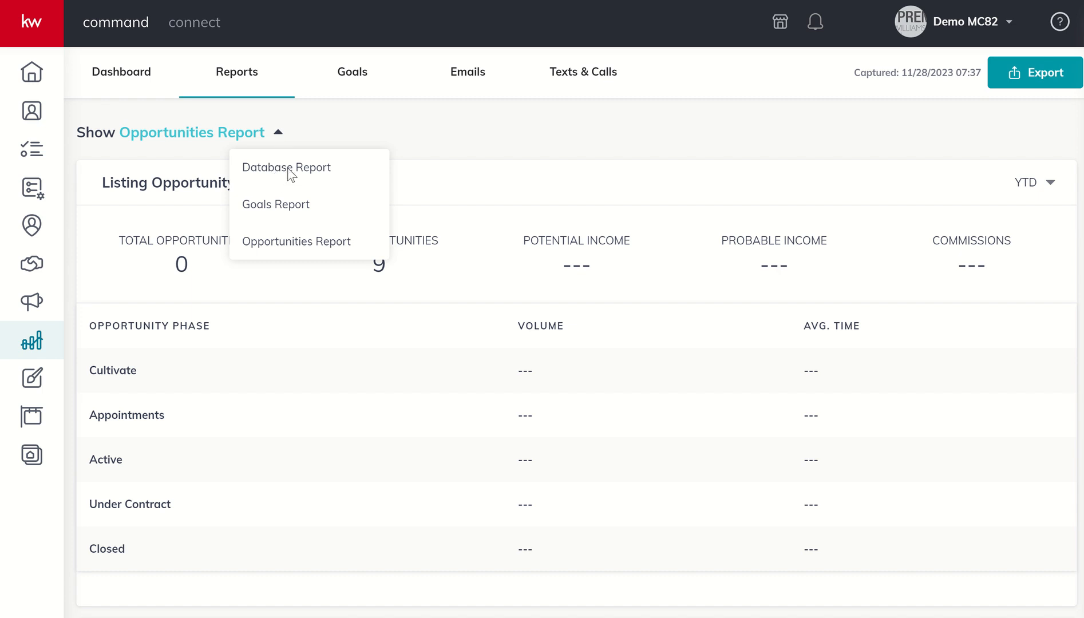
pyautogui.click(285, 167)
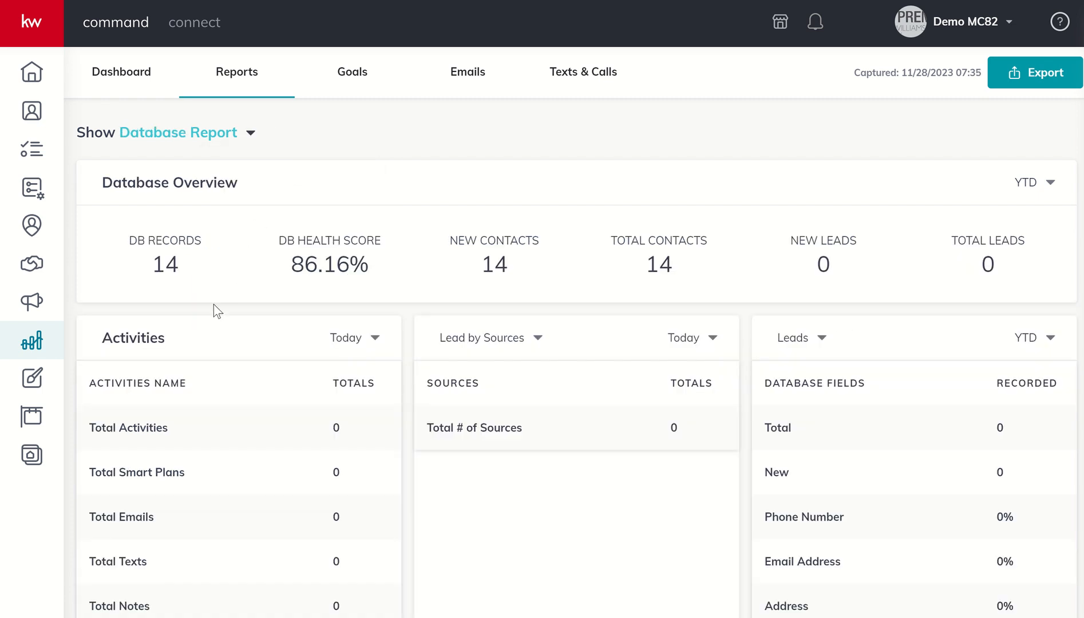
pyautogui.moveTo(115, 260)
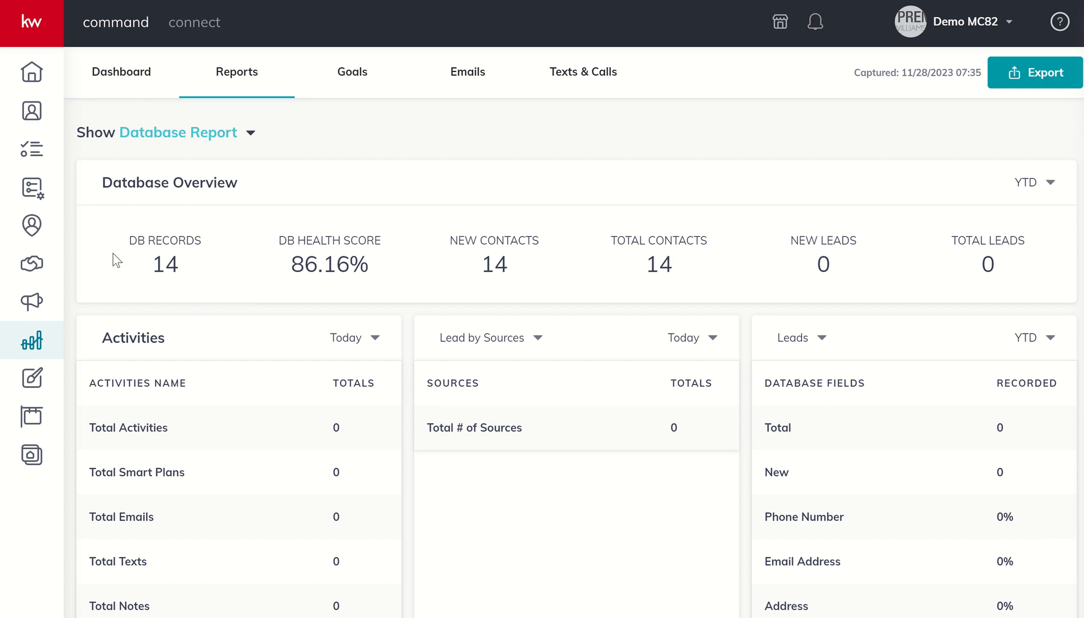
pyautogui.moveTo(141, 291)
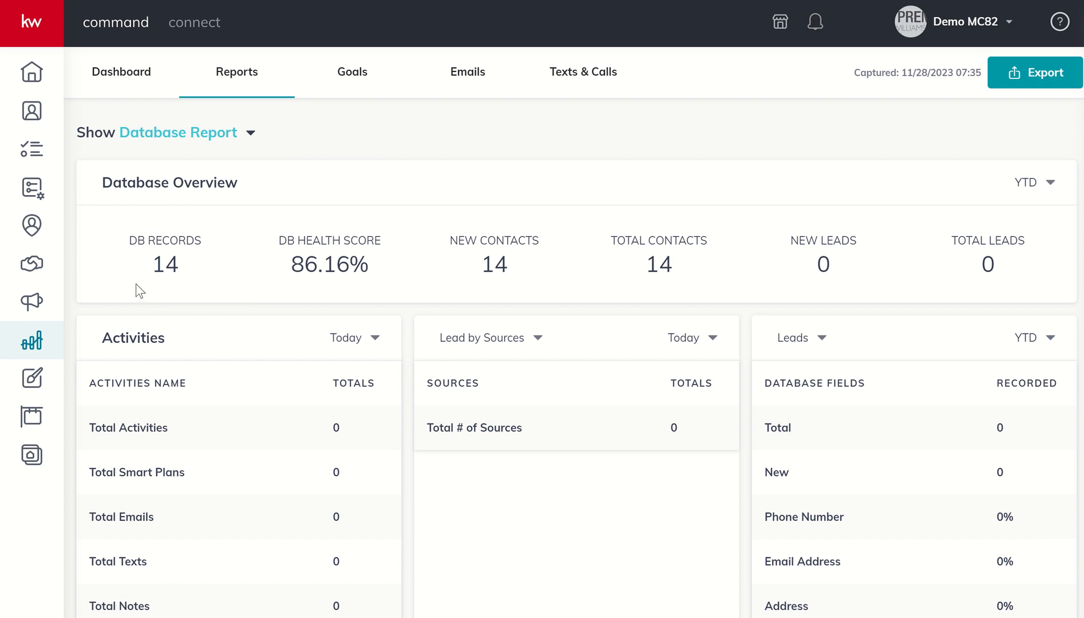
pyautogui.moveTo(355, 293)
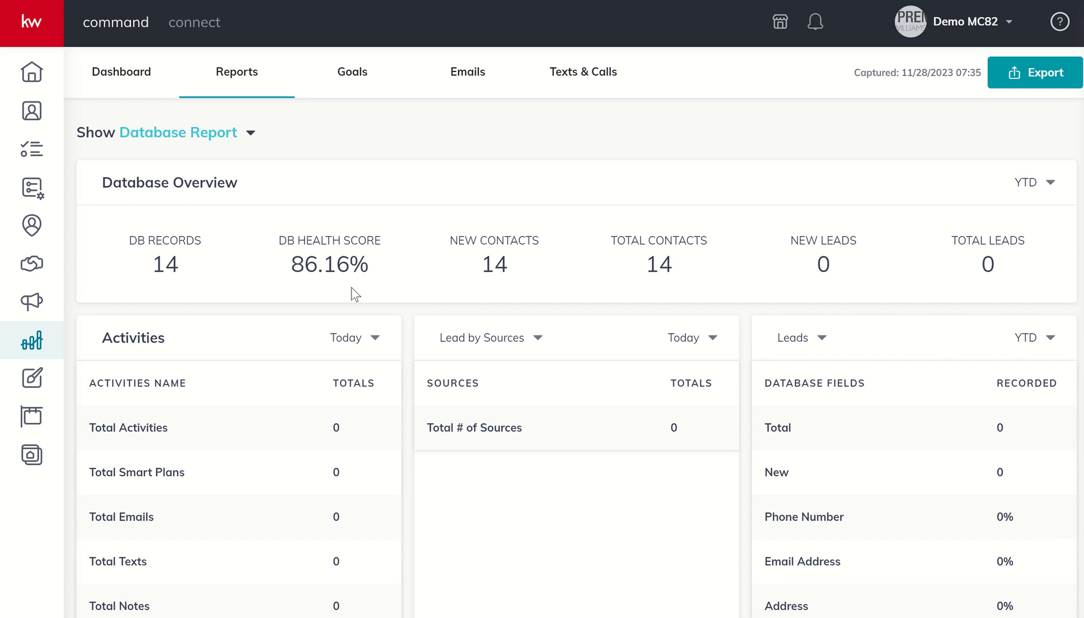
pyautogui.moveTo(537, 309)
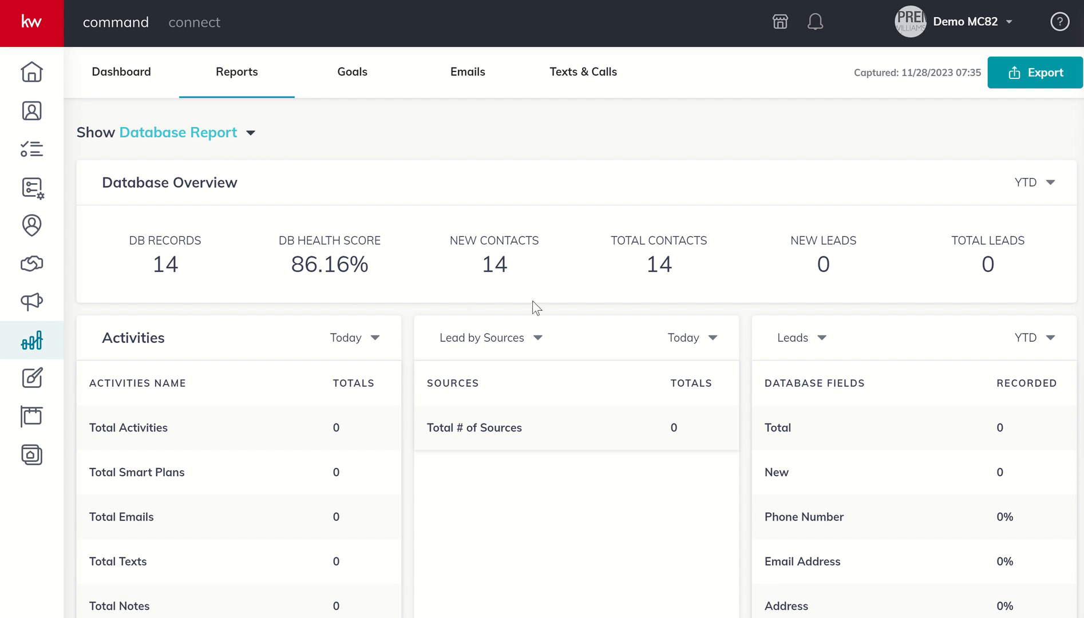
pyautogui.moveTo(675, 342)
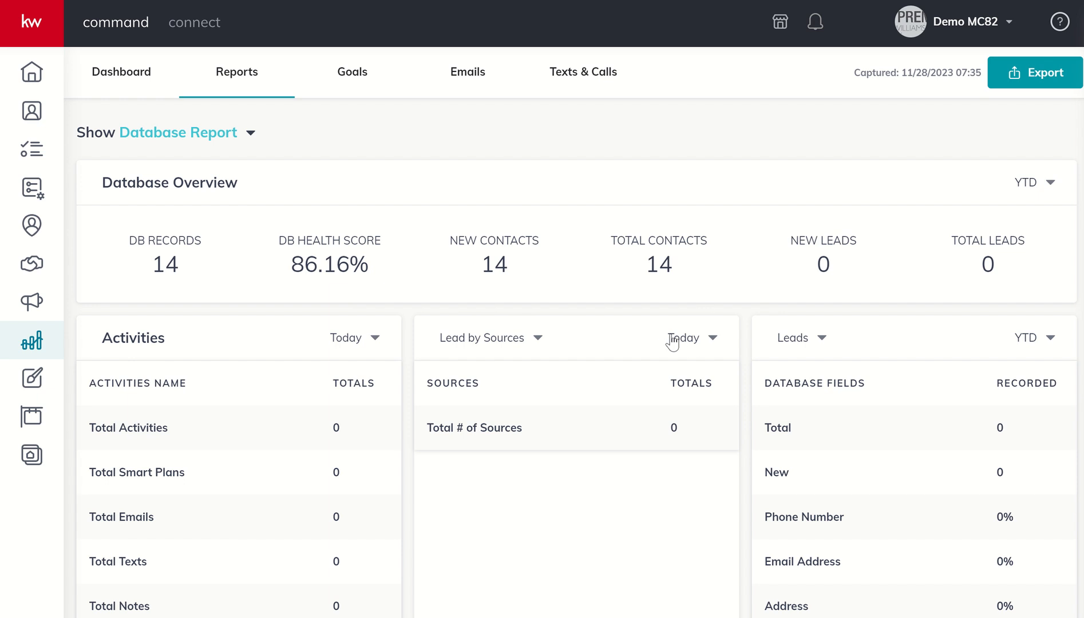
pyautogui.moveTo(892, 279)
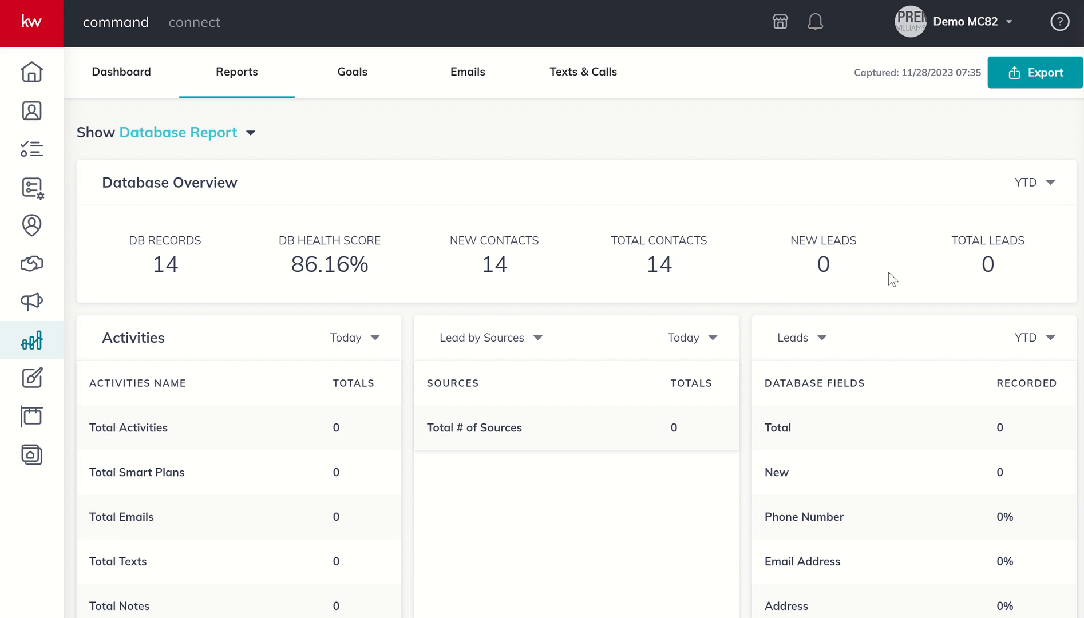
pyautogui.moveTo(916, 261)
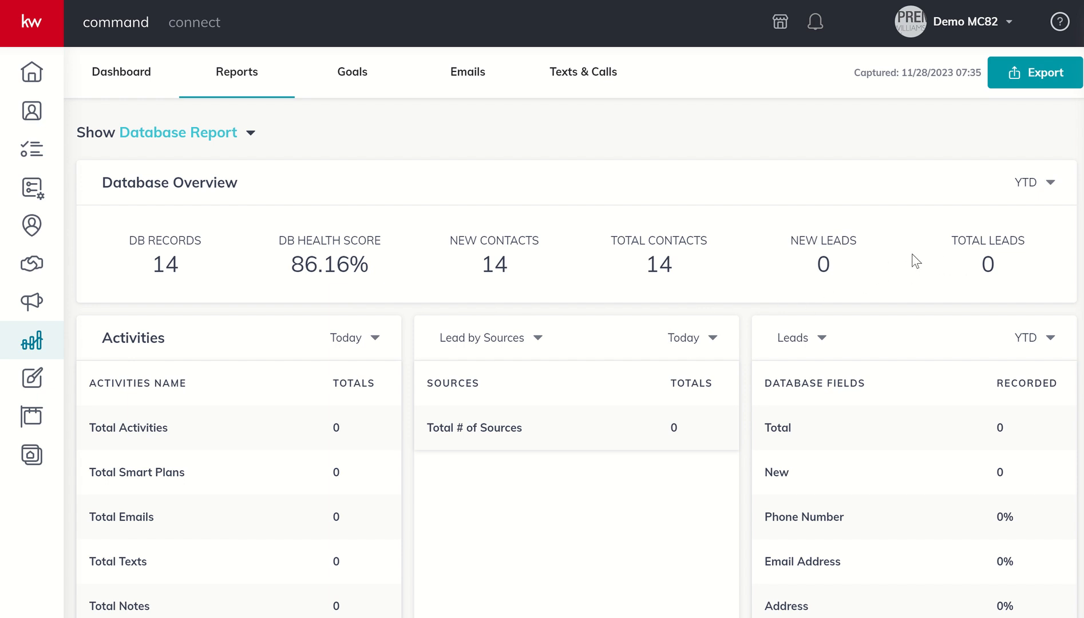
pyautogui.click(1035, 182)
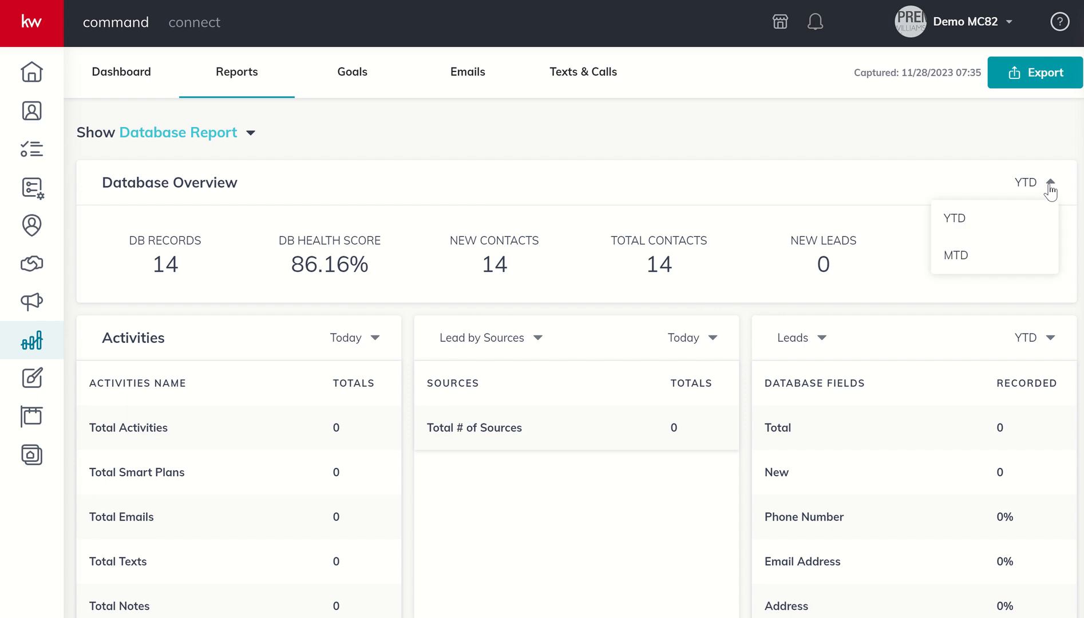
pyautogui.moveTo(965, 258)
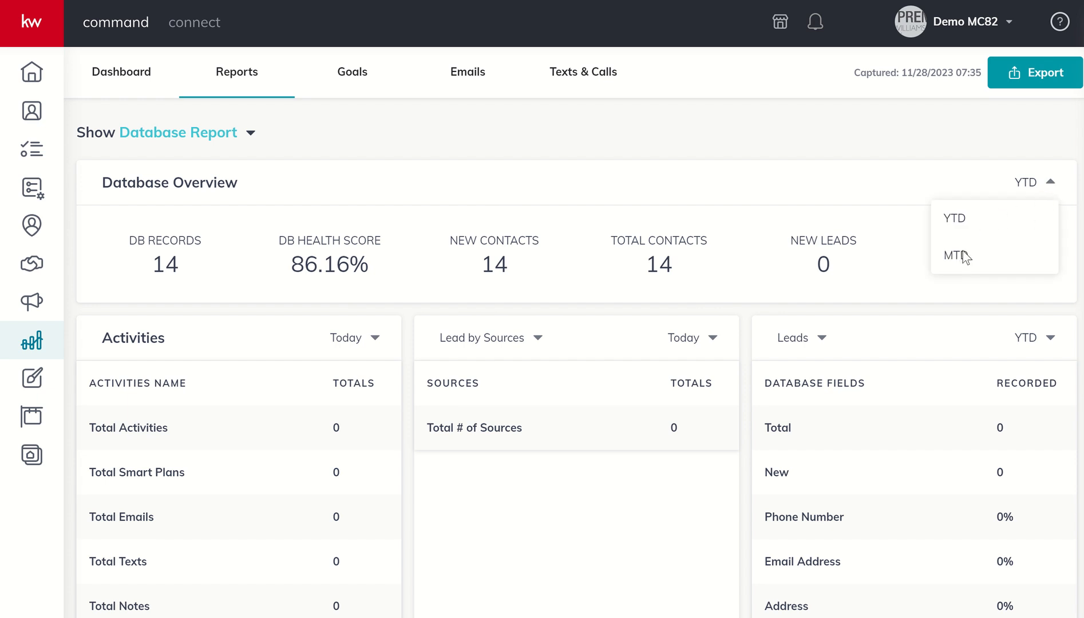
pyautogui.click(954, 255)
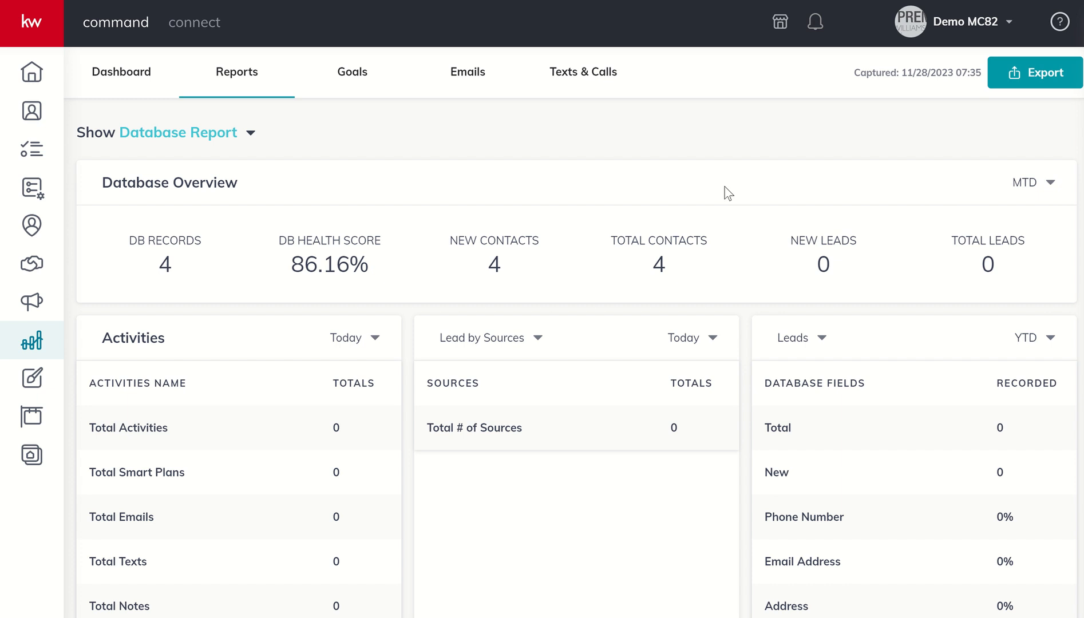
pyautogui.moveTo(837, 193)
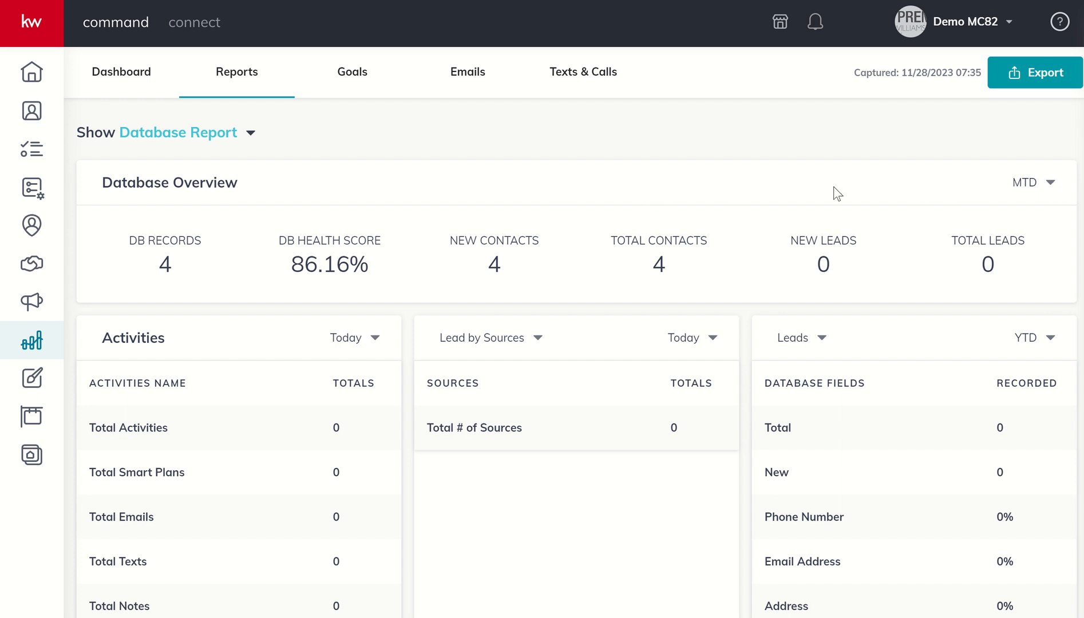
pyautogui.click(1035, 182)
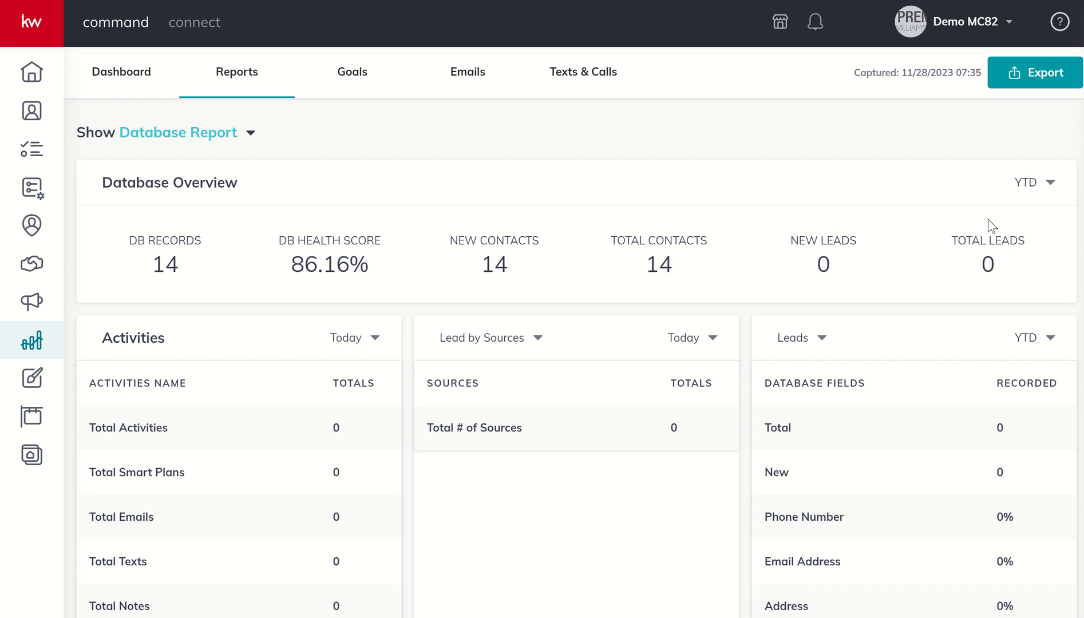
# Step: Report database fields on Contacts instead of Leads and count leads by cities instead of sources
pyautogui.scroll(-3)
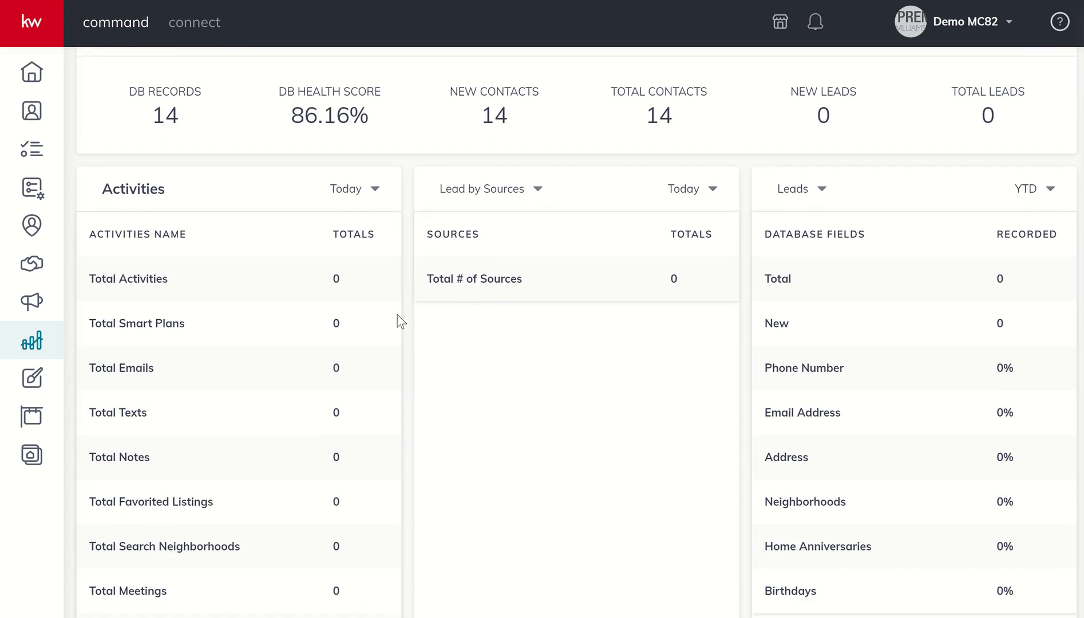
pyautogui.scroll(-3)
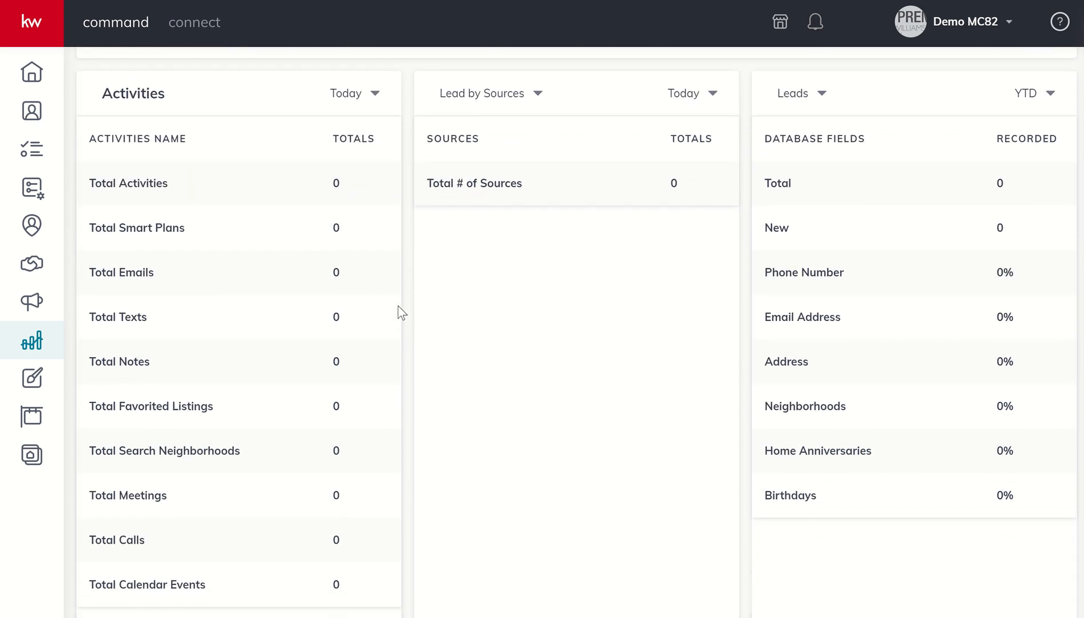
pyautogui.moveTo(775, 116)
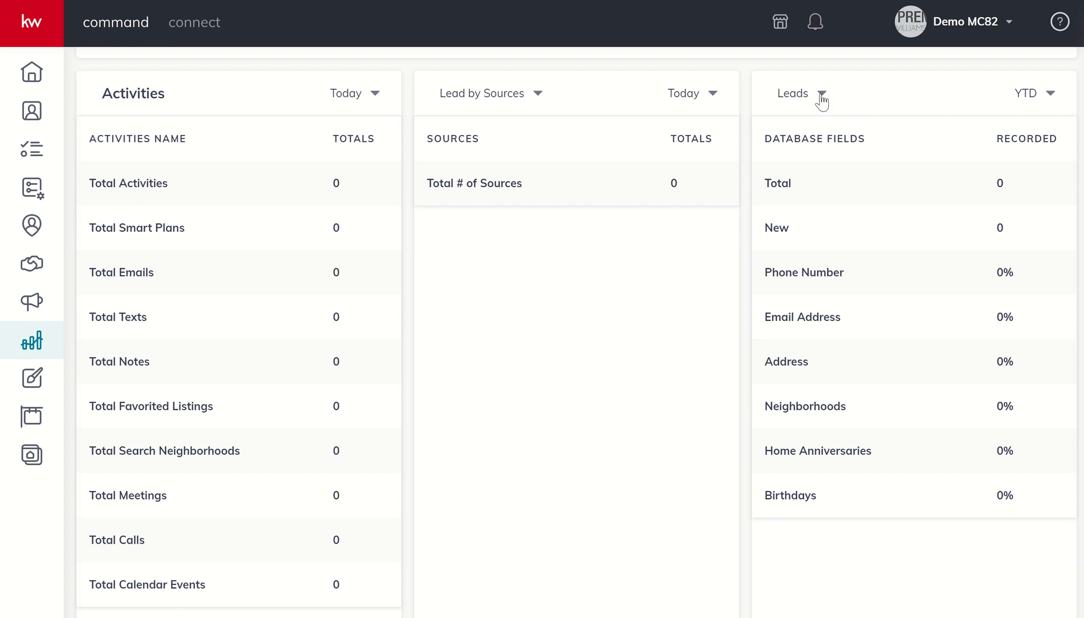
pyautogui.click(821, 94)
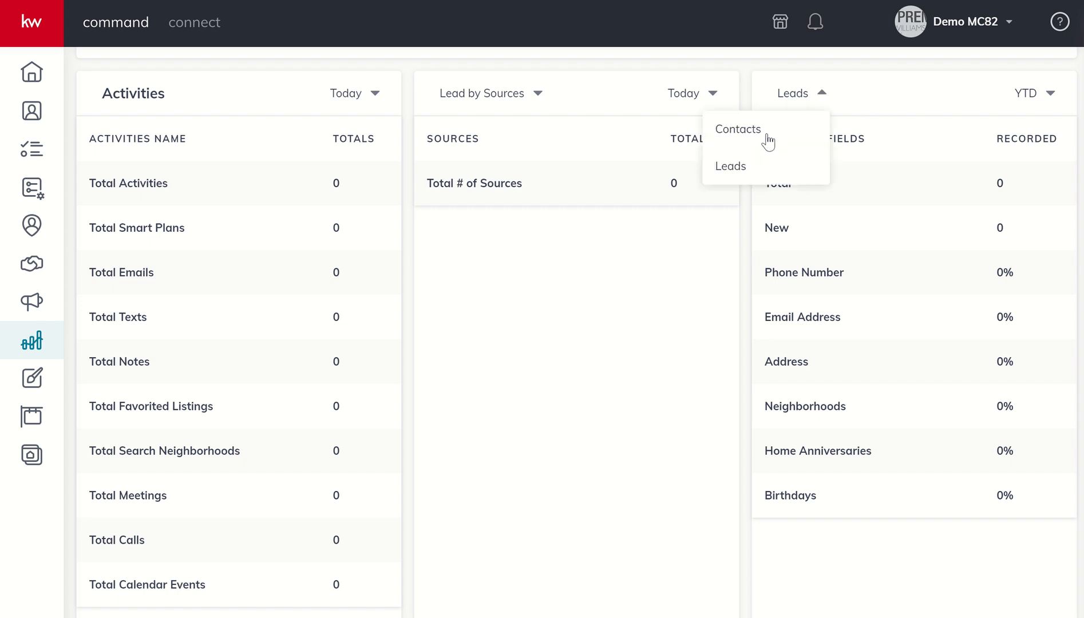
pyautogui.click(737, 128)
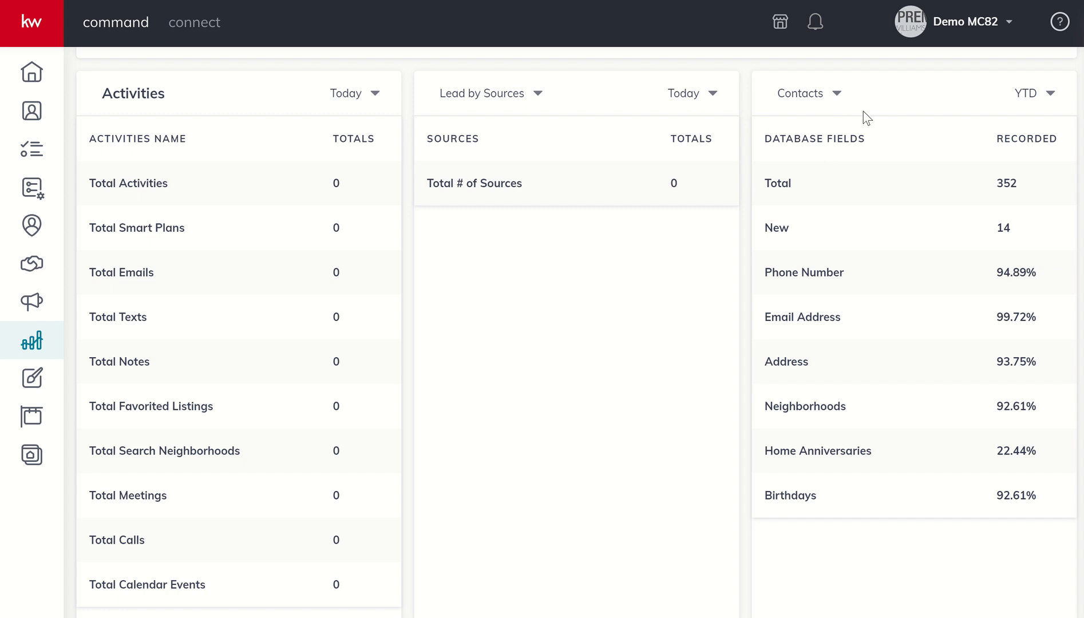
pyautogui.moveTo(843, 145)
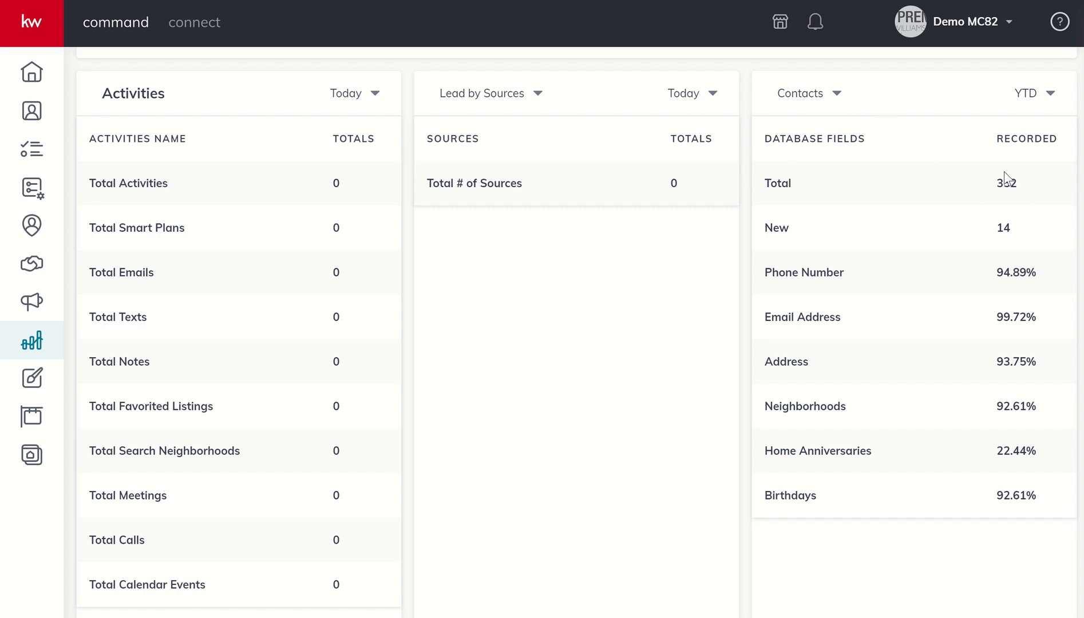
pyautogui.moveTo(1013, 178)
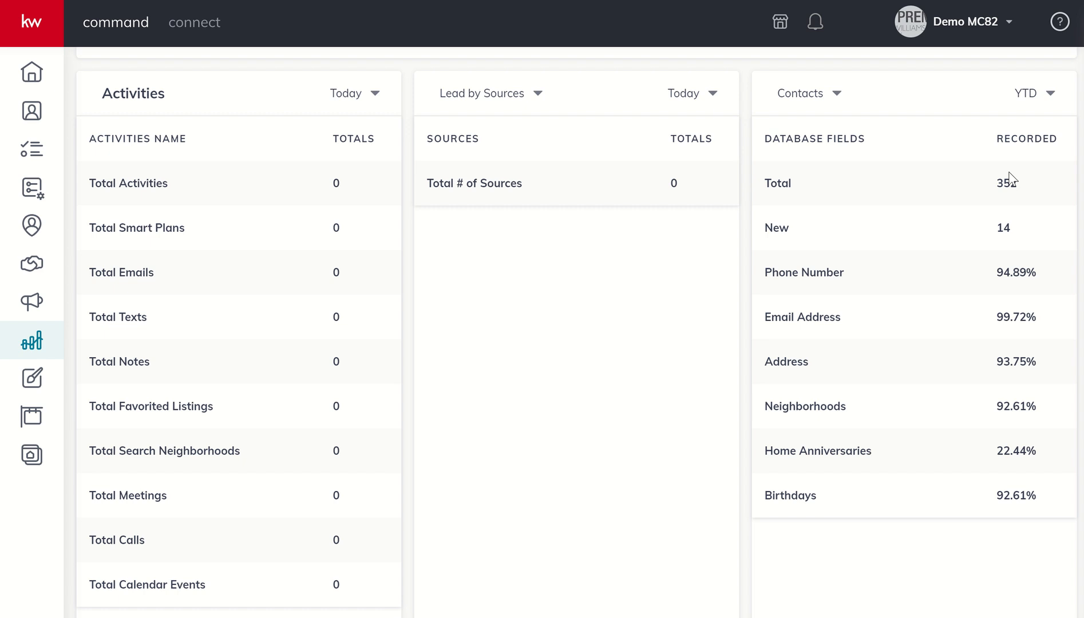
pyautogui.moveTo(933, 192)
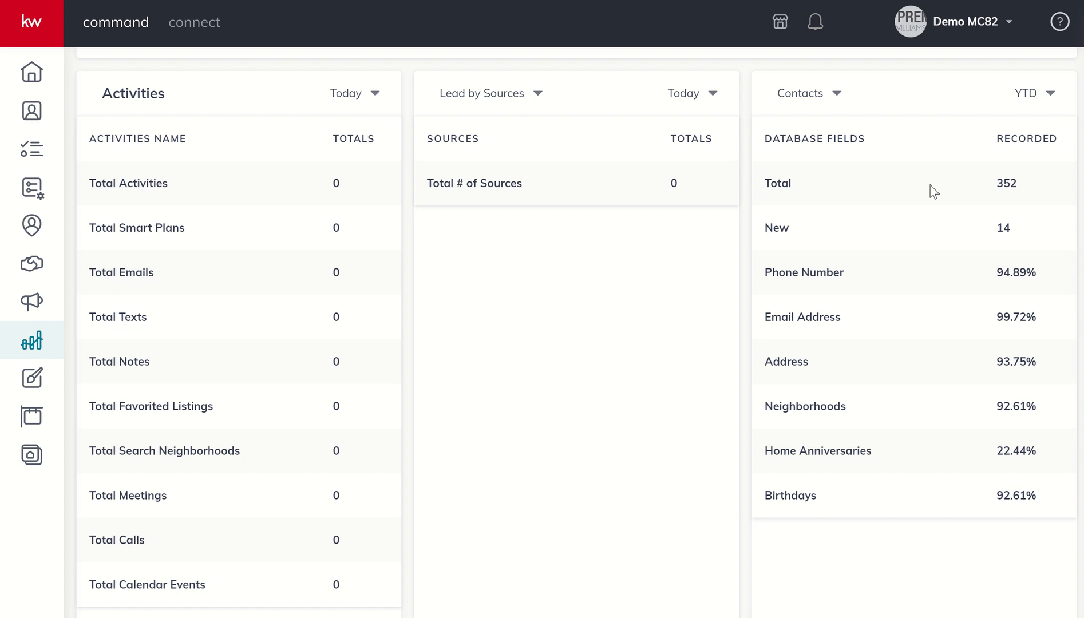
pyautogui.moveTo(973, 268)
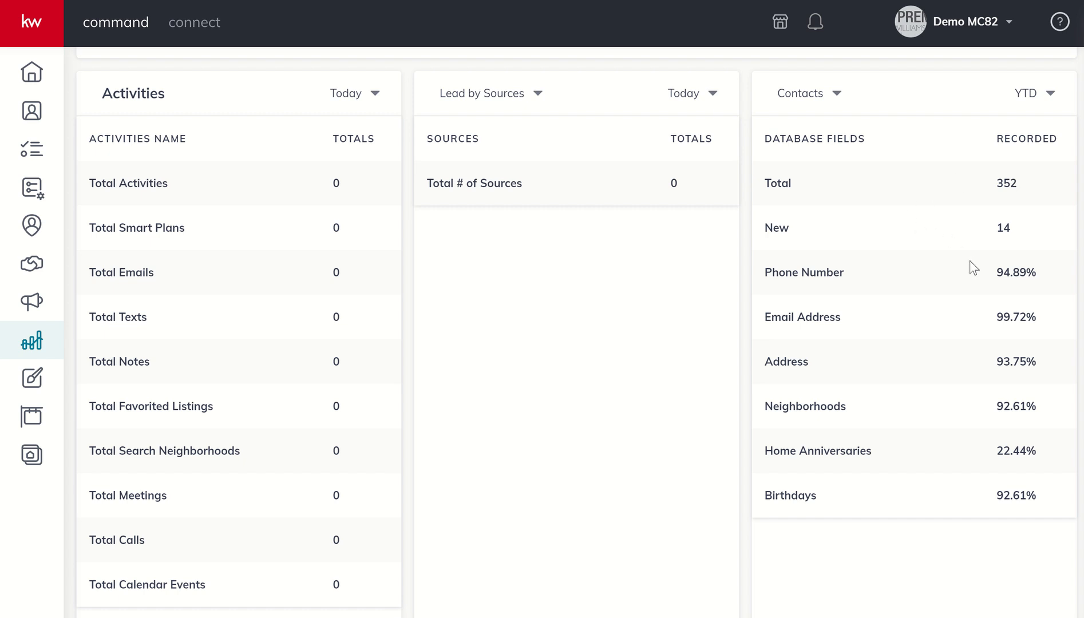
pyautogui.moveTo(978, 421)
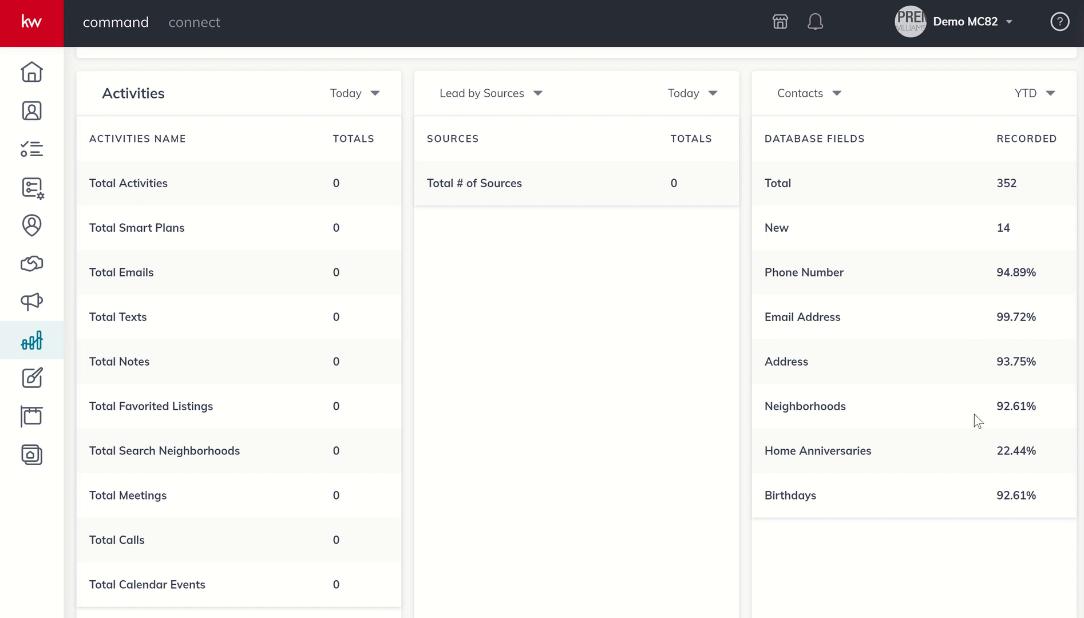
pyautogui.moveTo(671, 114)
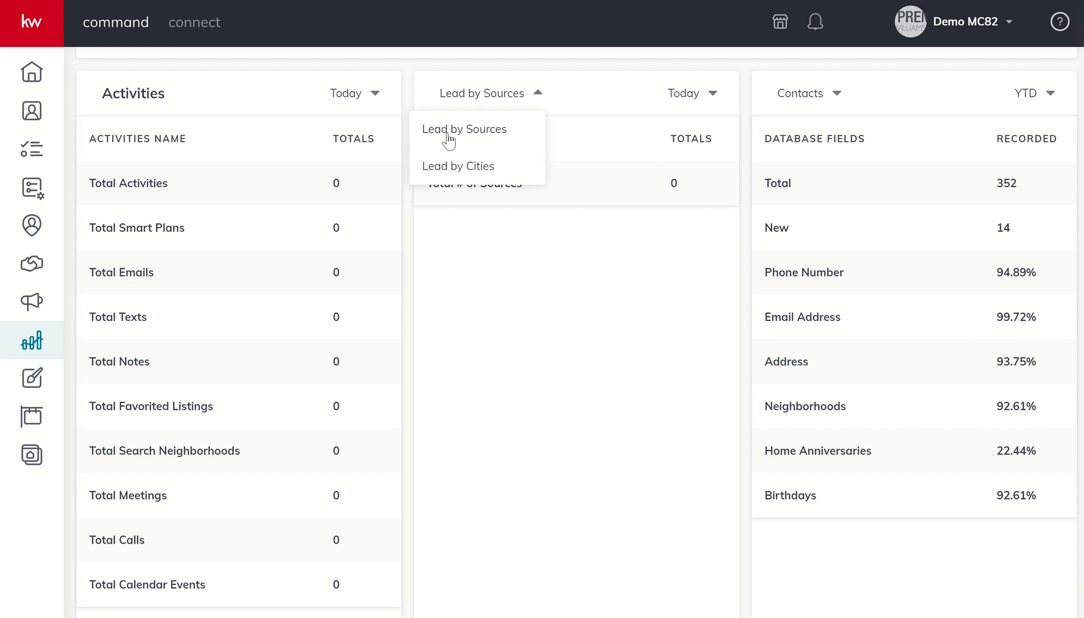
pyautogui.click(458, 166)
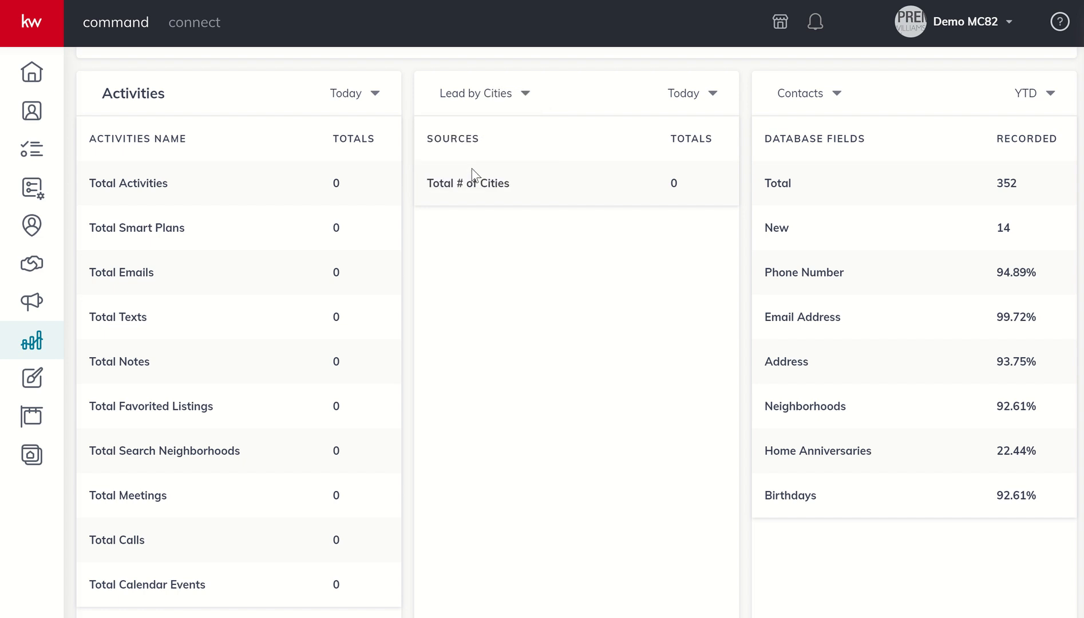
pyautogui.moveTo(706, 101)
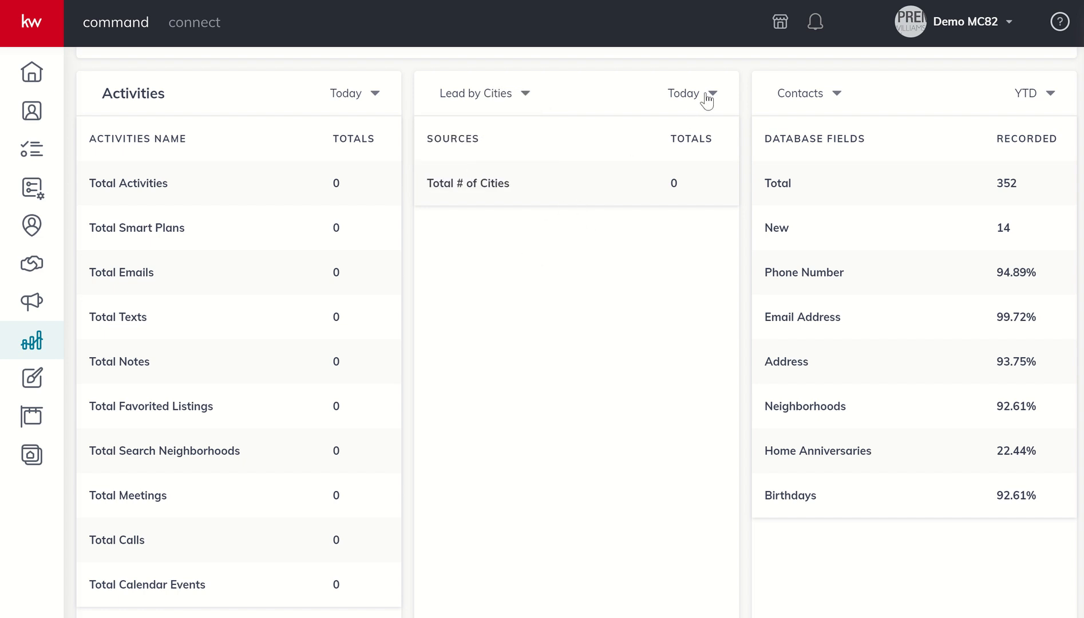
pyautogui.click(691, 93)
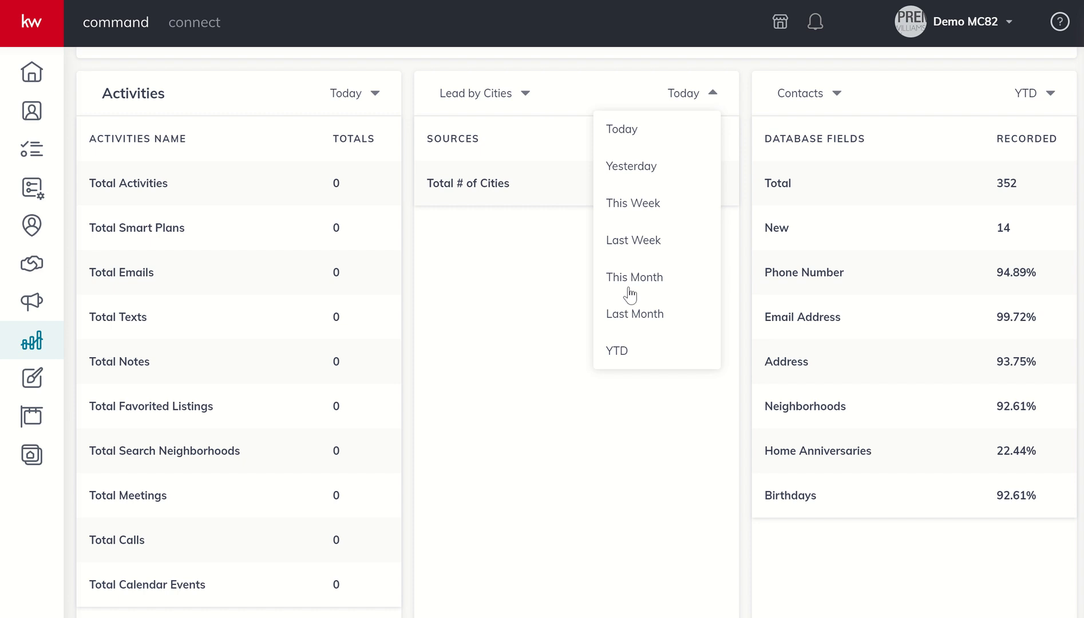
pyautogui.moveTo(544, 252)
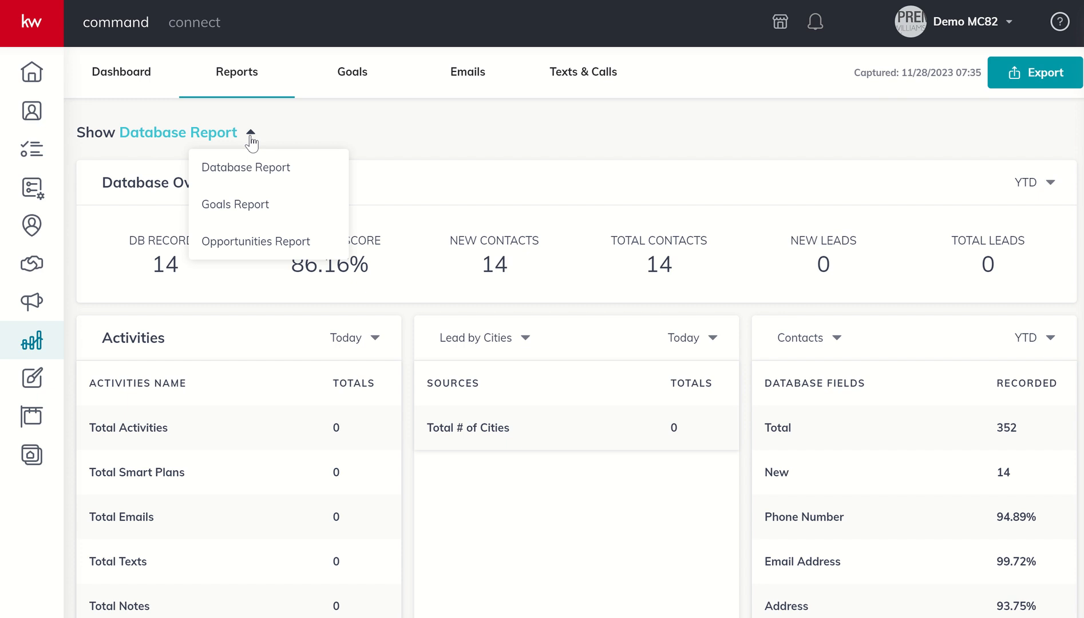
pyautogui.click(234, 204)
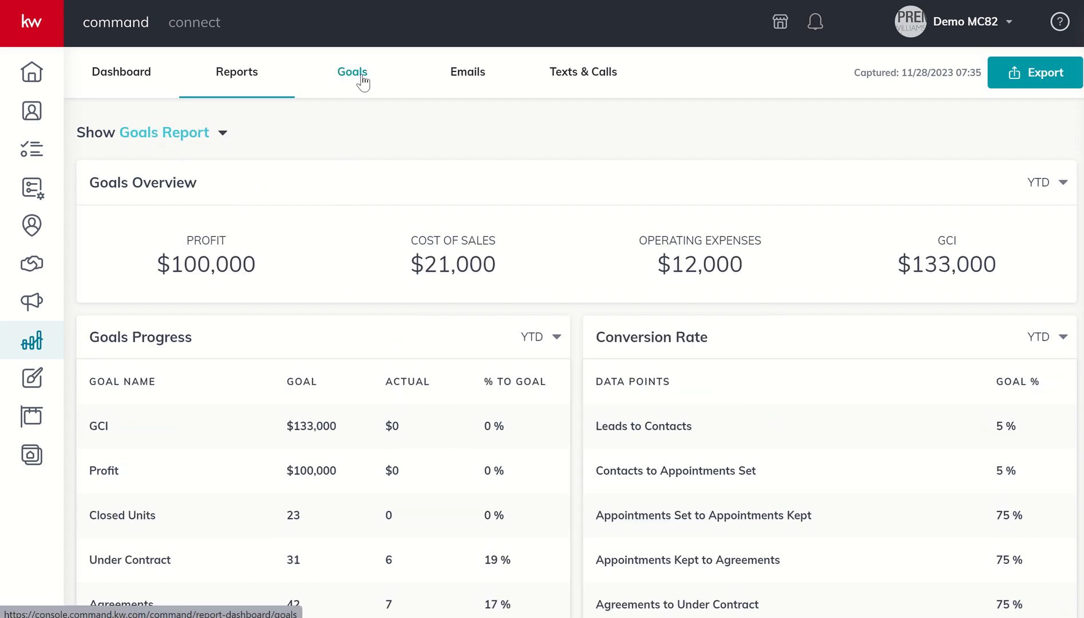
pyautogui.moveTo(372, 94)
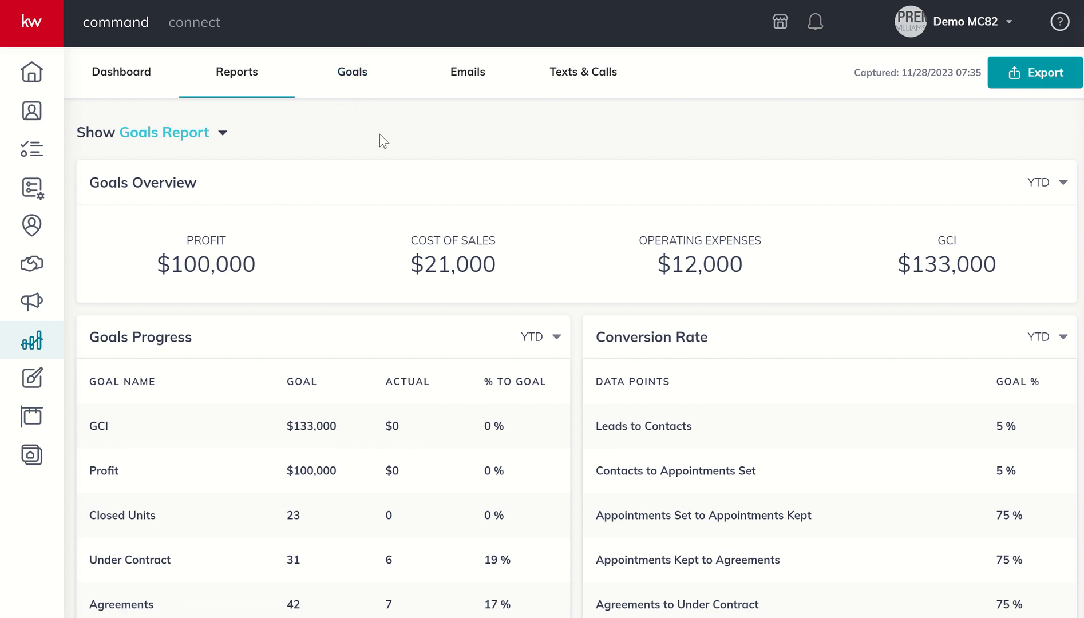
pyautogui.scroll(-3)
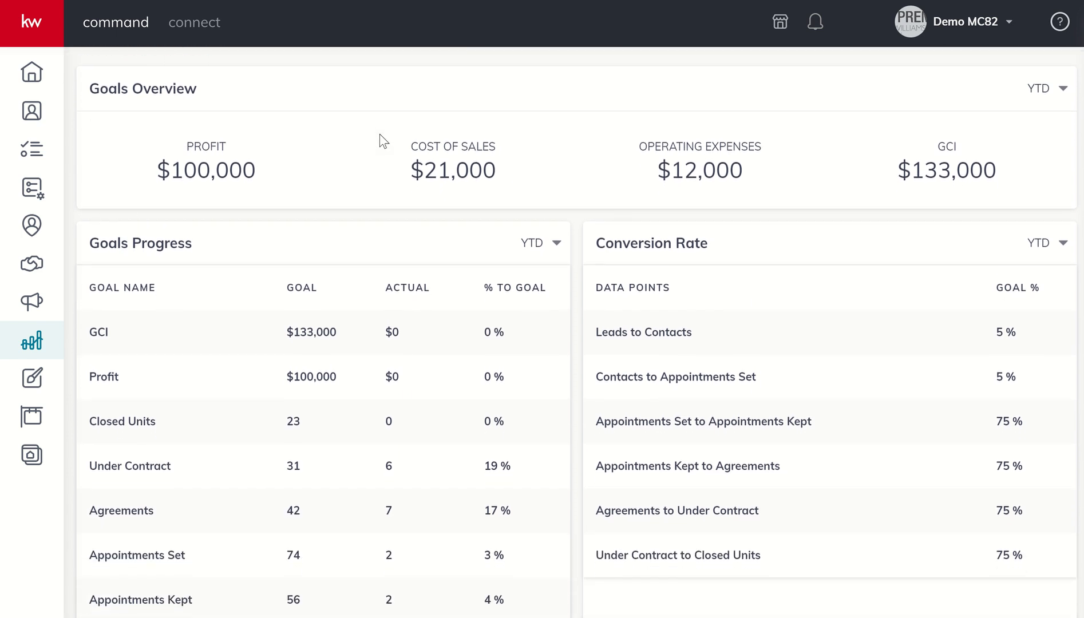
pyautogui.scroll(-3)
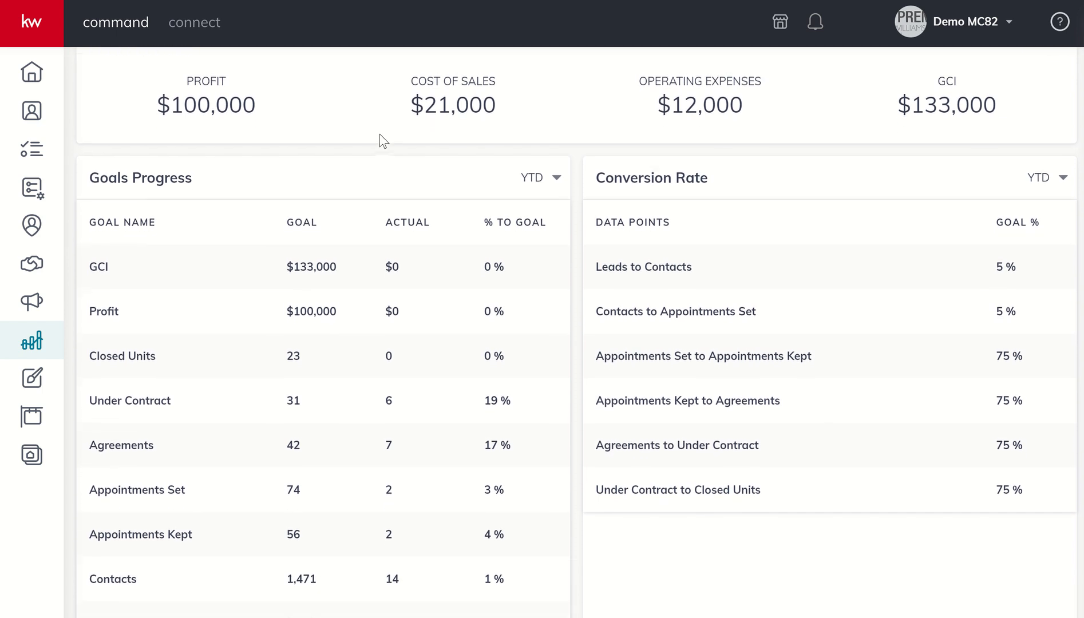
pyautogui.scroll(-3)
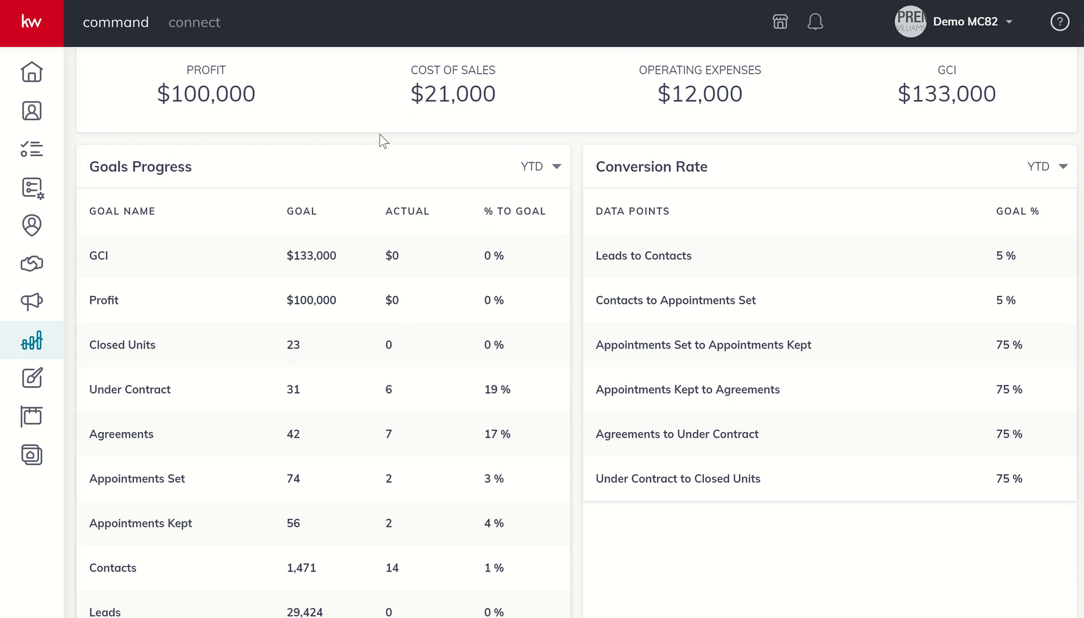
pyautogui.moveTo(458, 118)
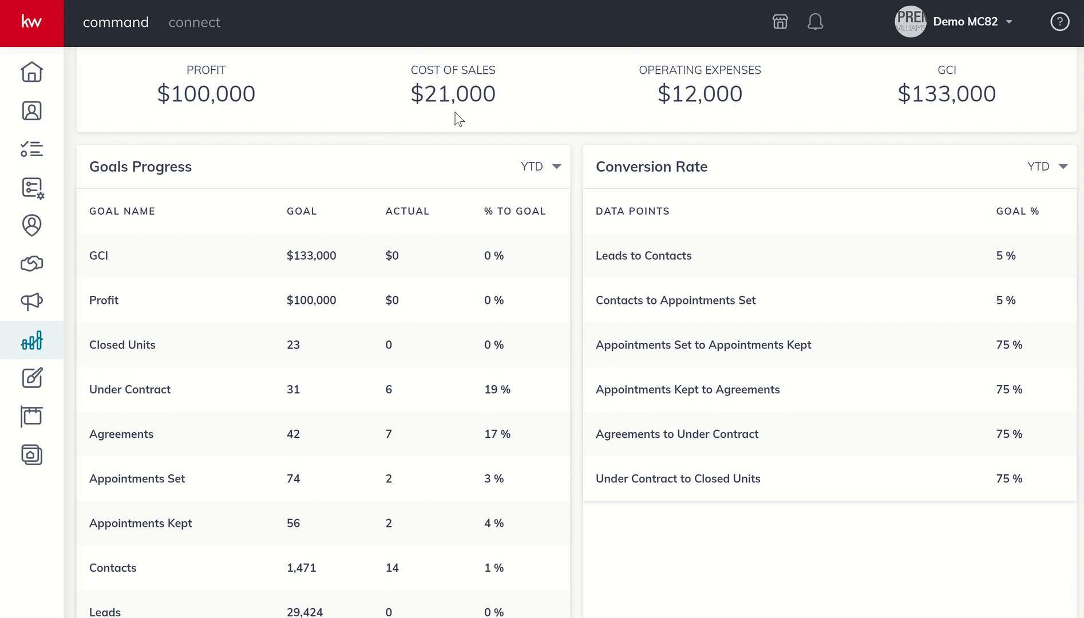
pyautogui.moveTo(289, 92)
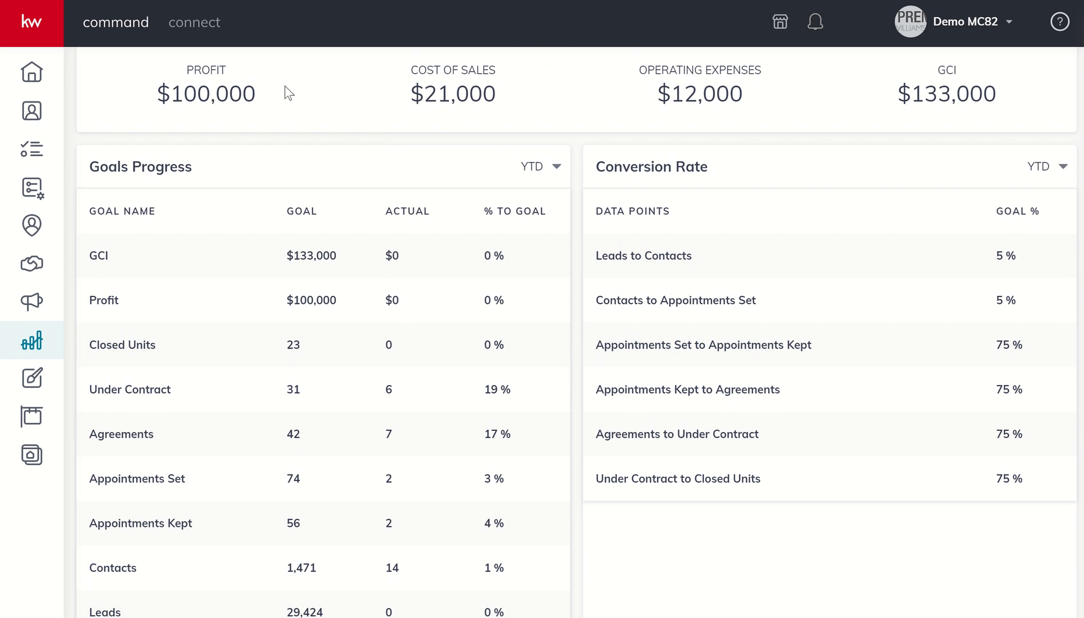
pyautogui.moveTo(647, 68)
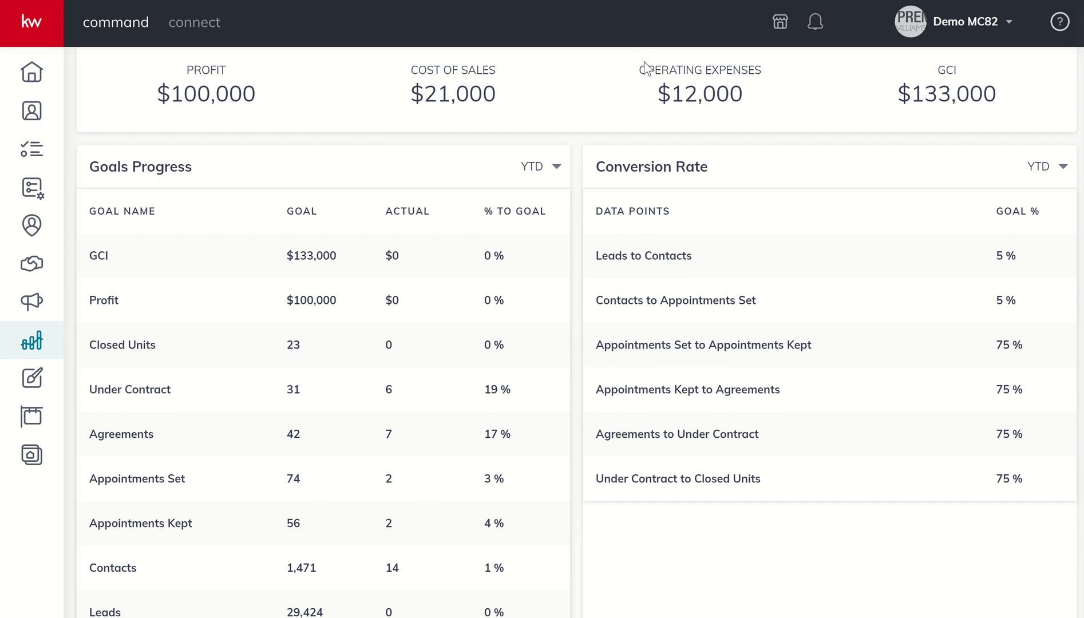
pyautogui.moveTo(701, 85)
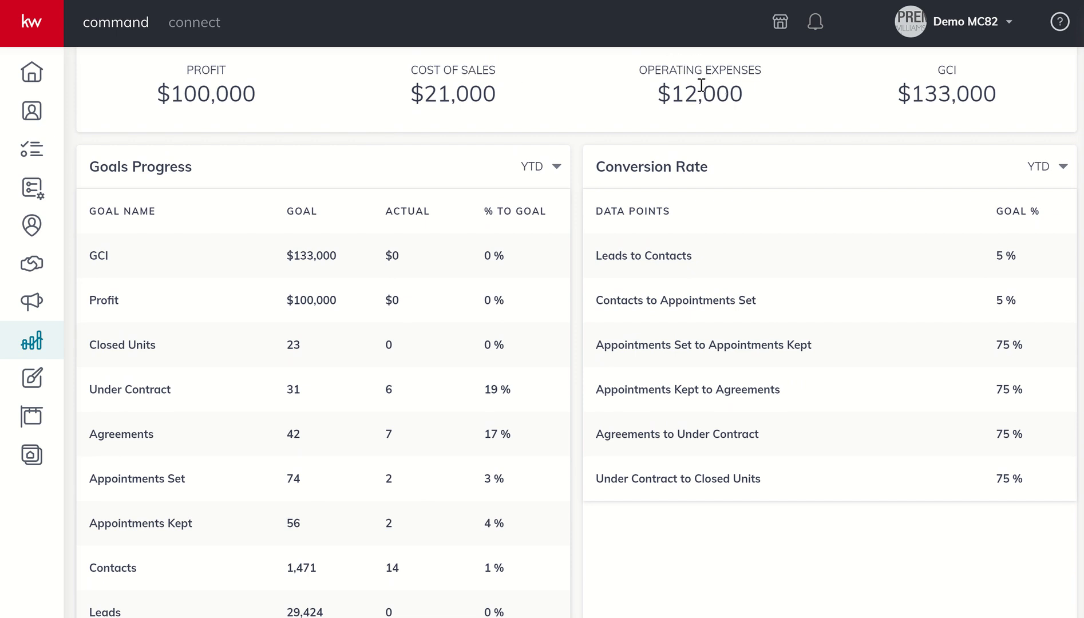
pyautogui.moveTo(922, 81)
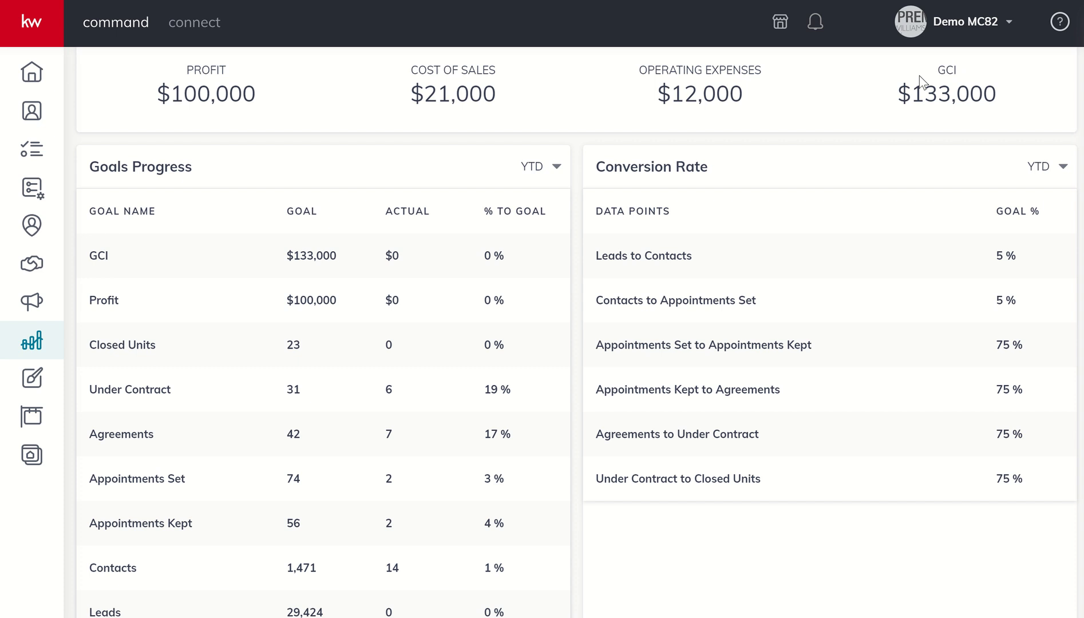
pyautogui.moveTo(291, 54)
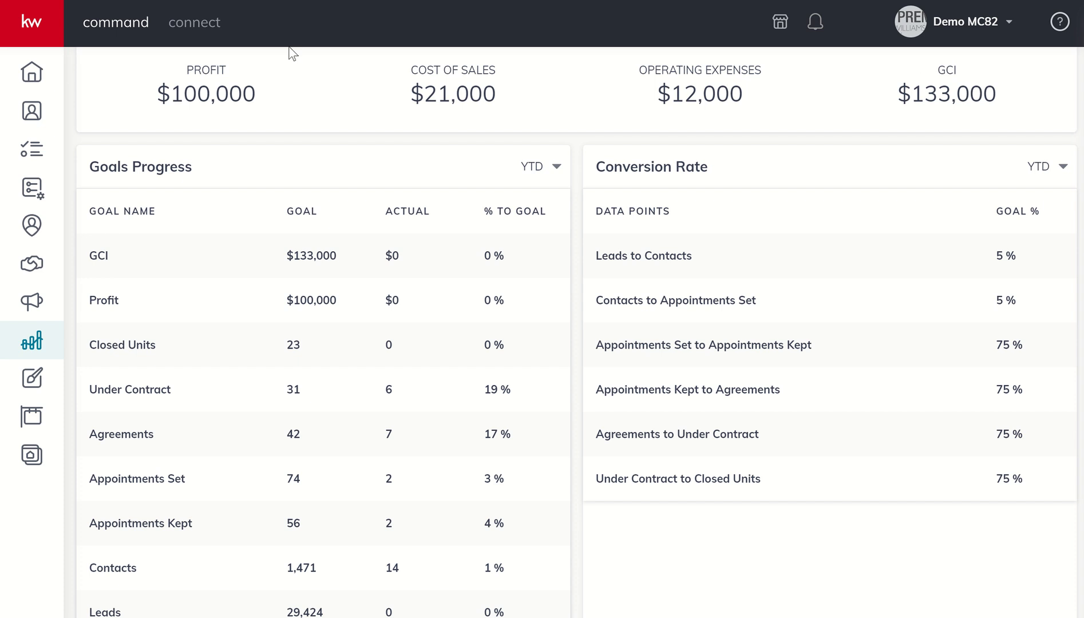
pyautogui.moveTo(228, 338)
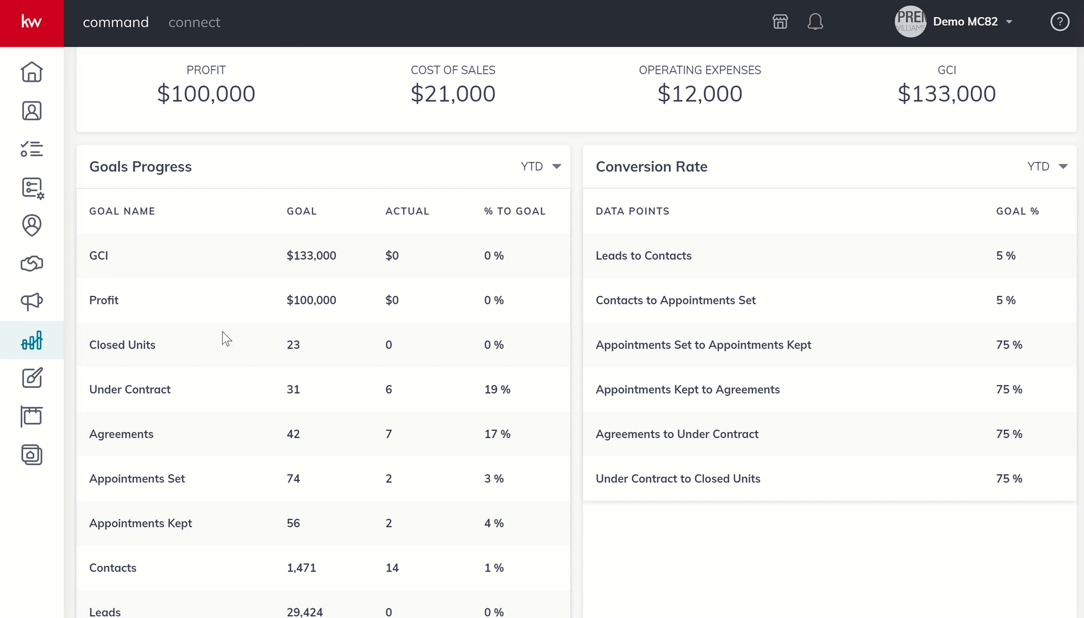
pyautogui.scroll(-3)
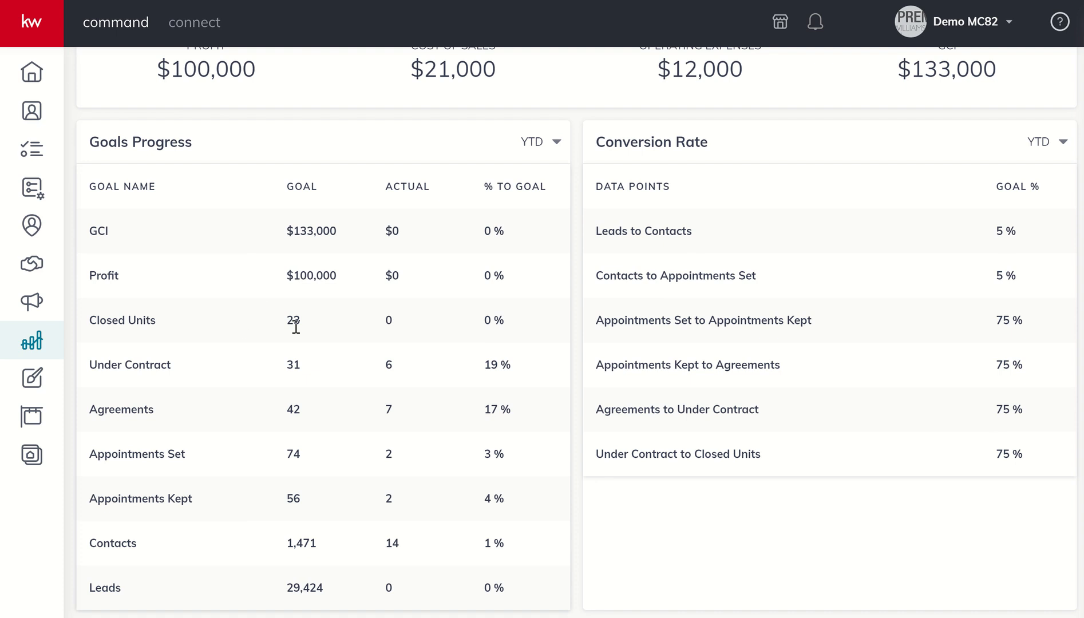
pyautogui.moveTo(314, 565)
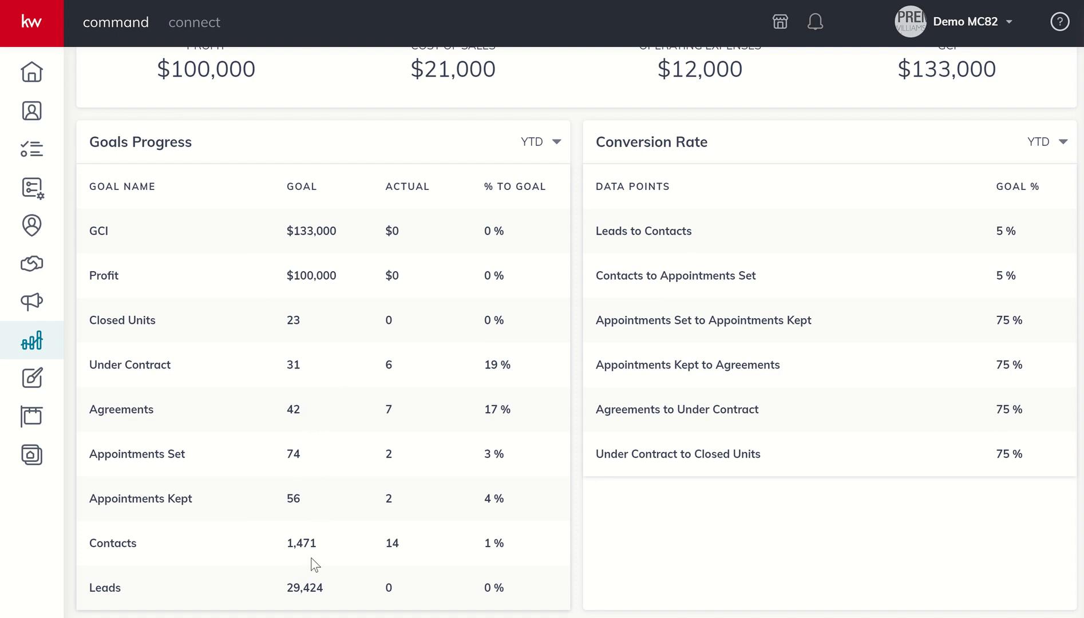
pyautogui.moveTo(387, 215)
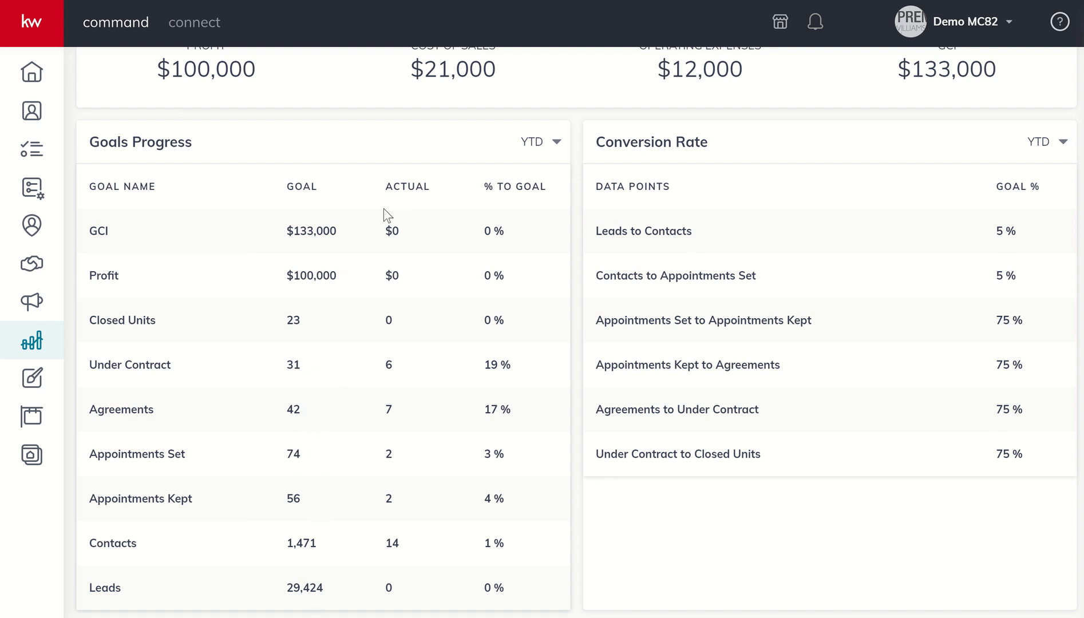
pyautogui.moveTo(454, 241)
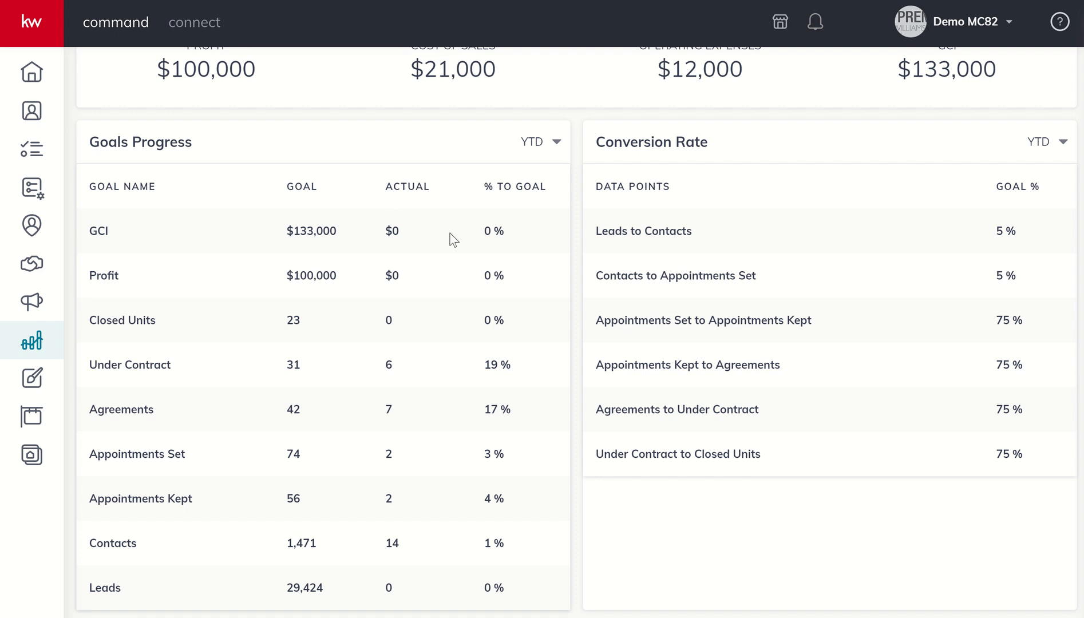
pyautogui.moveTo(510, 491)
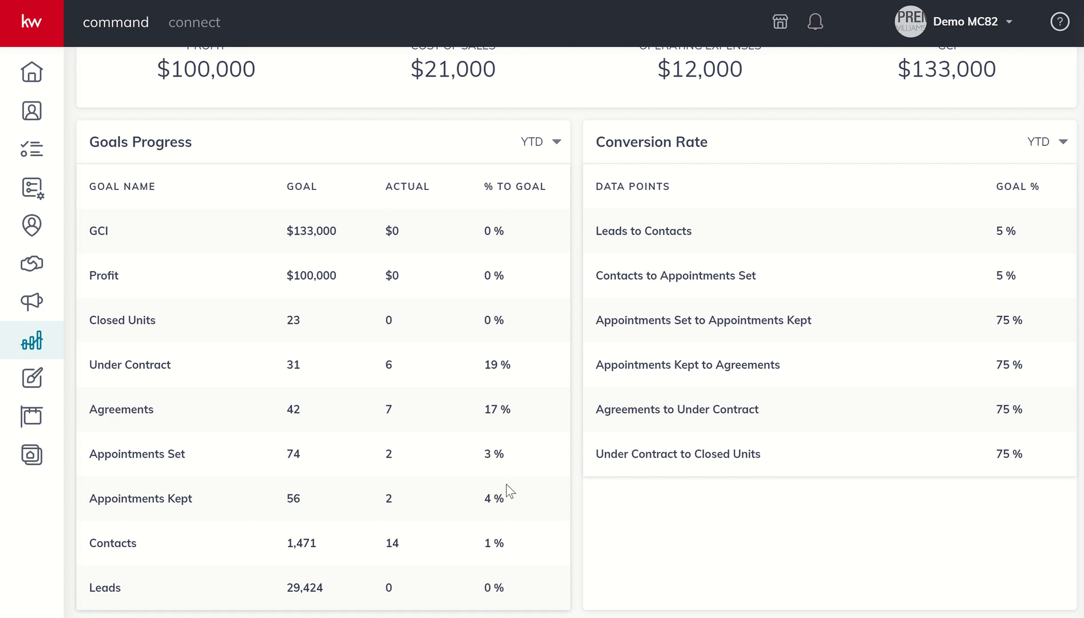
pyautogui.moveTo(816, 183)
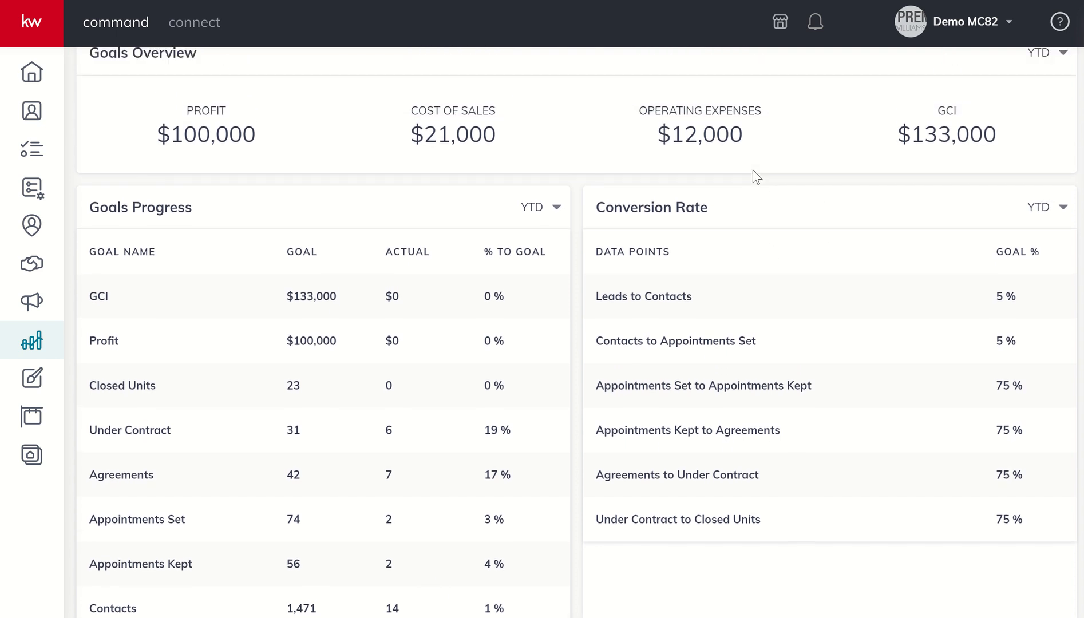
pyautogui.moveTo(678, 268)
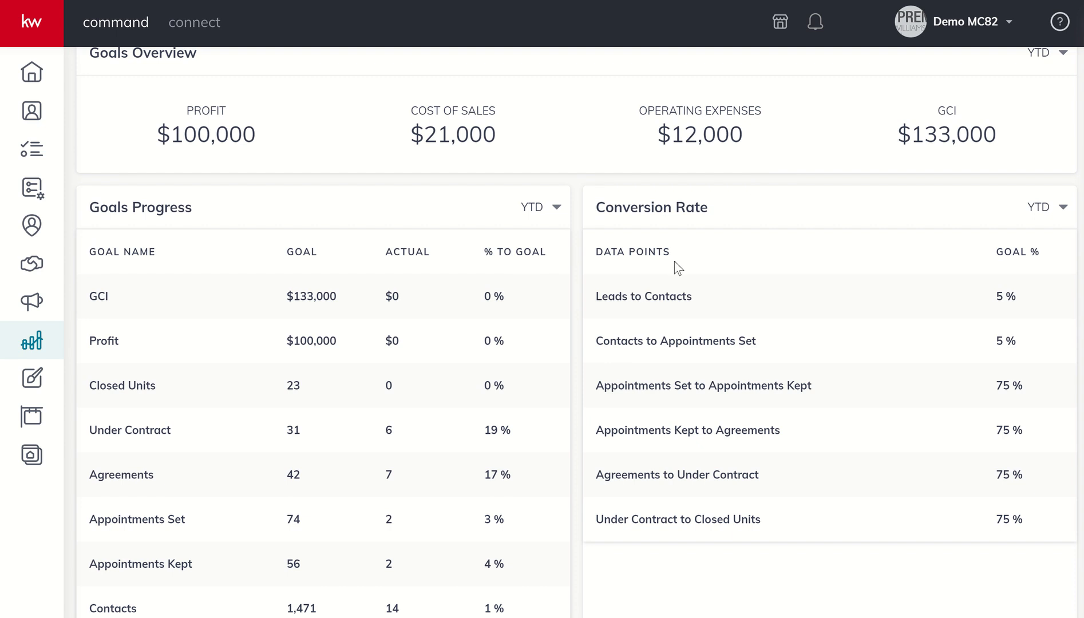
pyautogui.moveTo(675, 290)
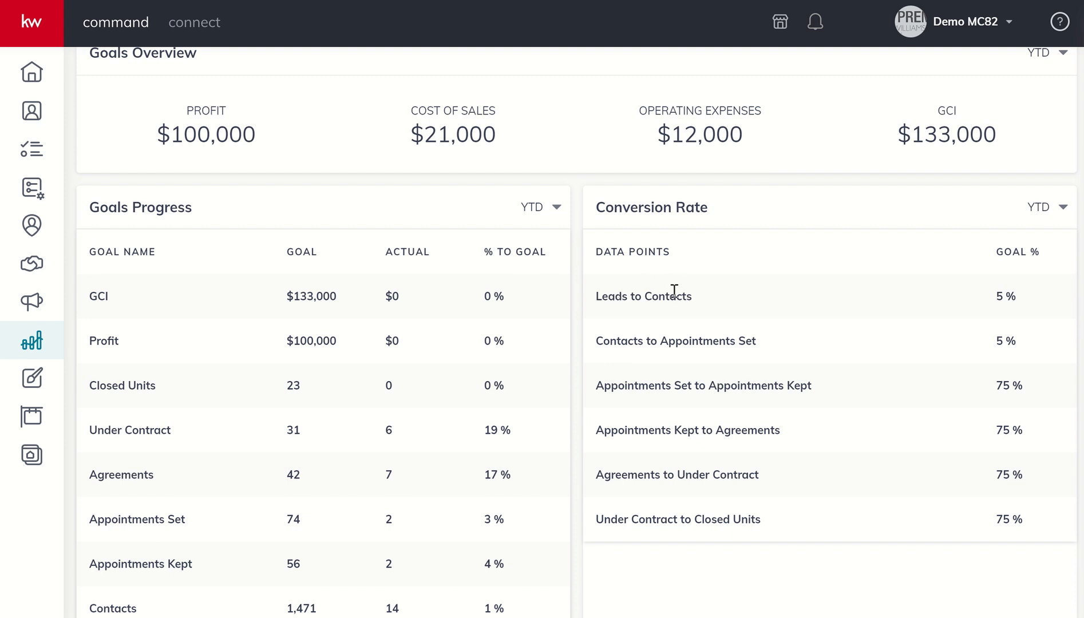
pyautogui.moveTo(702, 322)
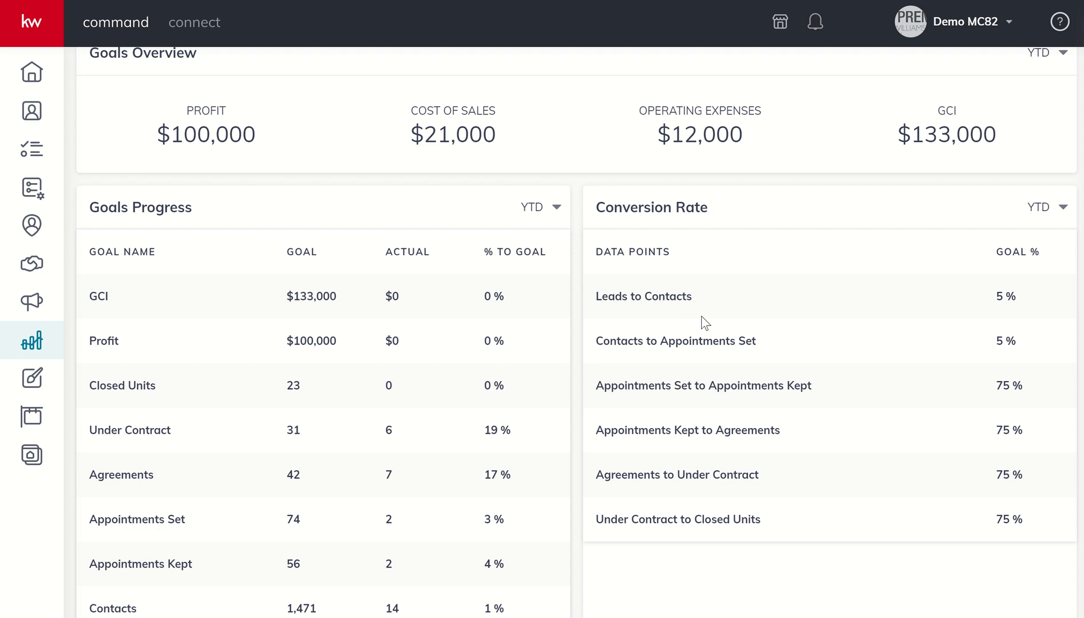
pyautogui.moveTo(703, 472)
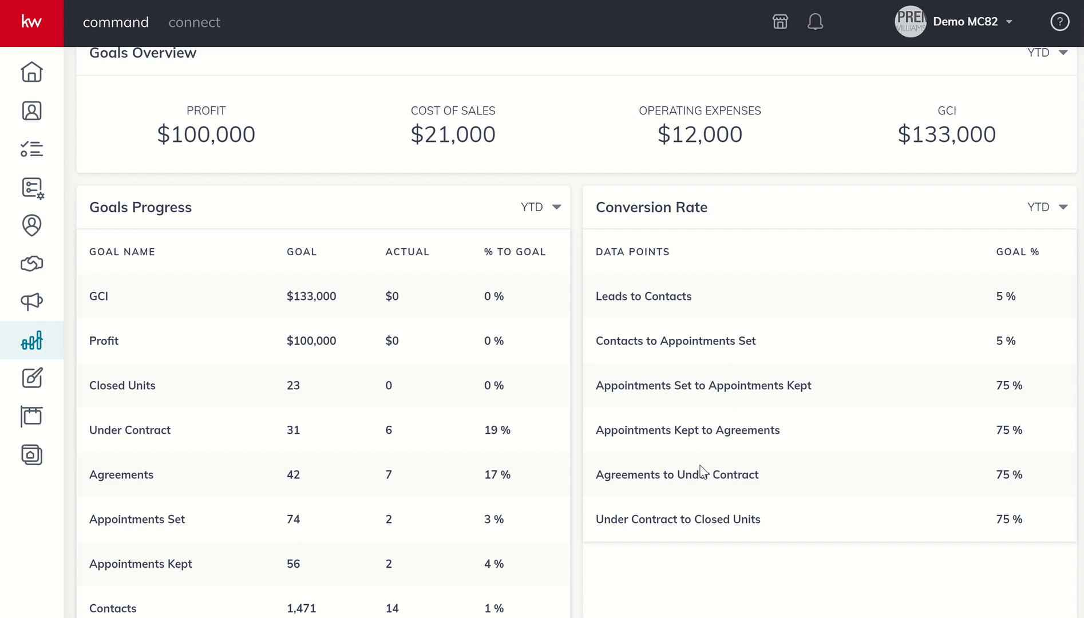
pyautogui.scroll(-3)
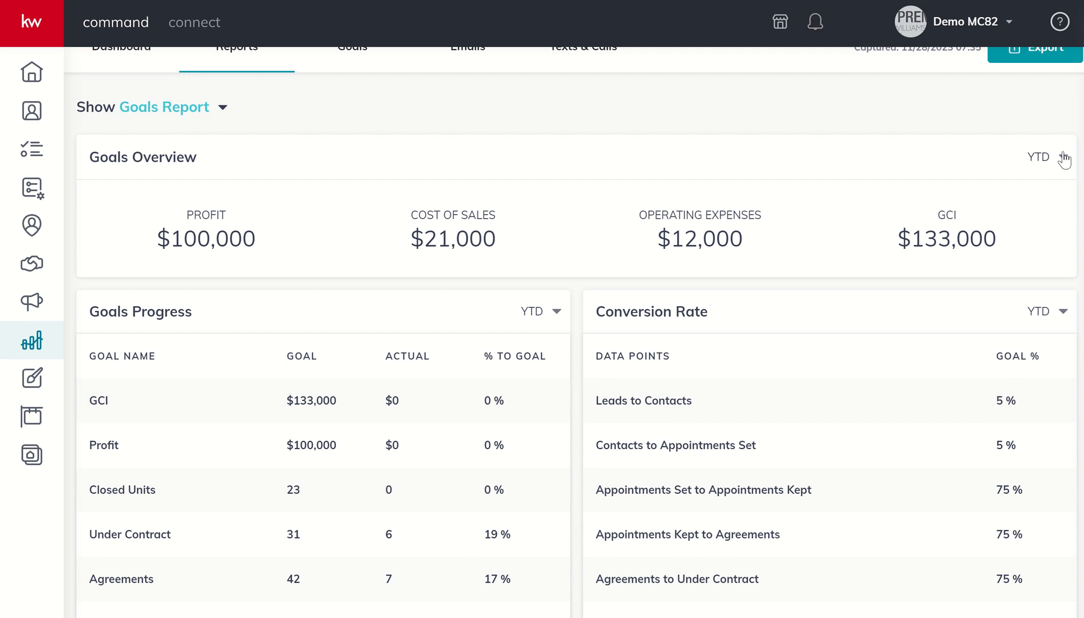
pyautogui.click(1039, 157)
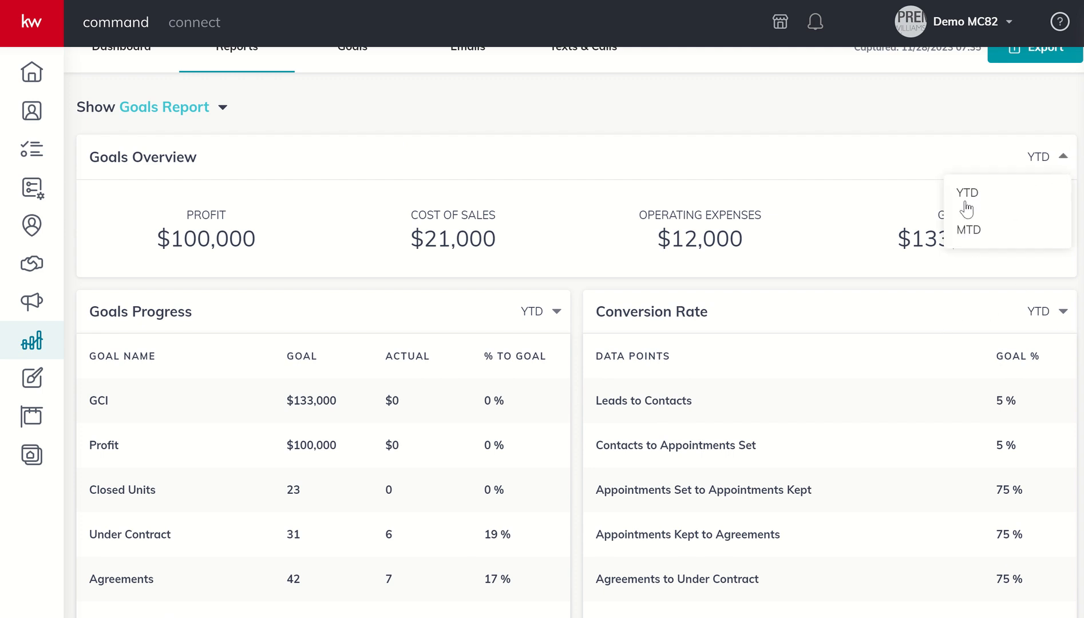
pyautogui.moveTo(1054, 304)
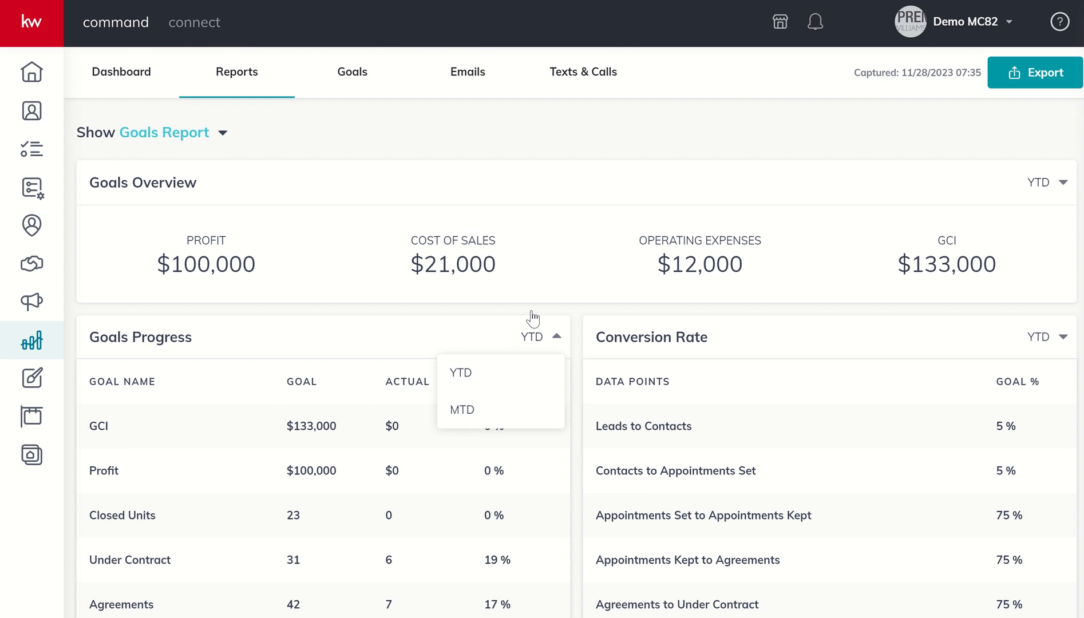
pyautogui.click(164, 132)
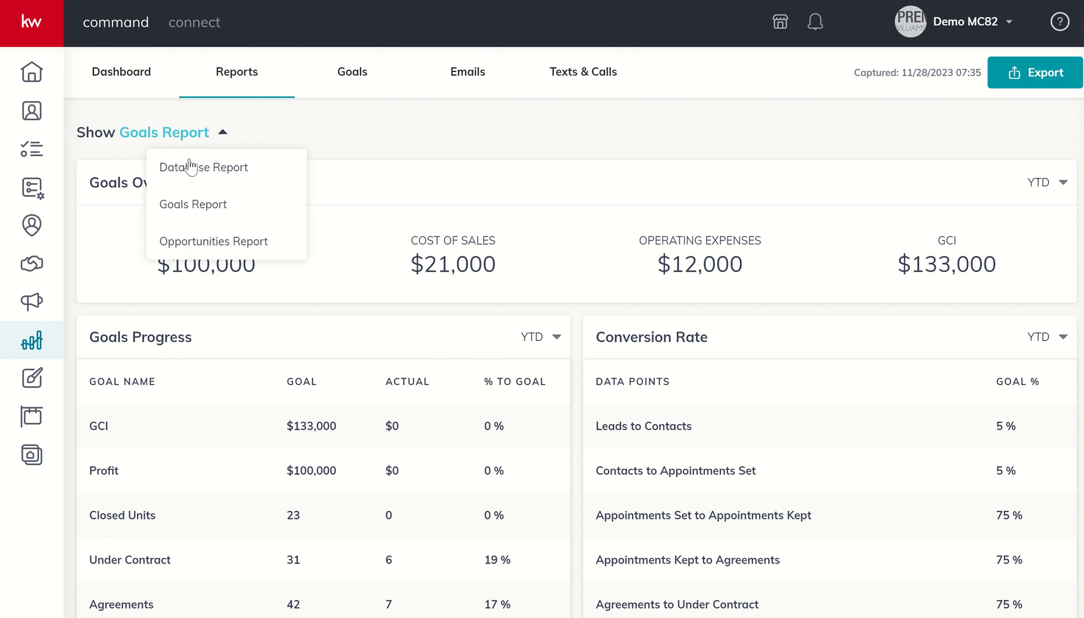
pyautogui.moveTo(205, 256)
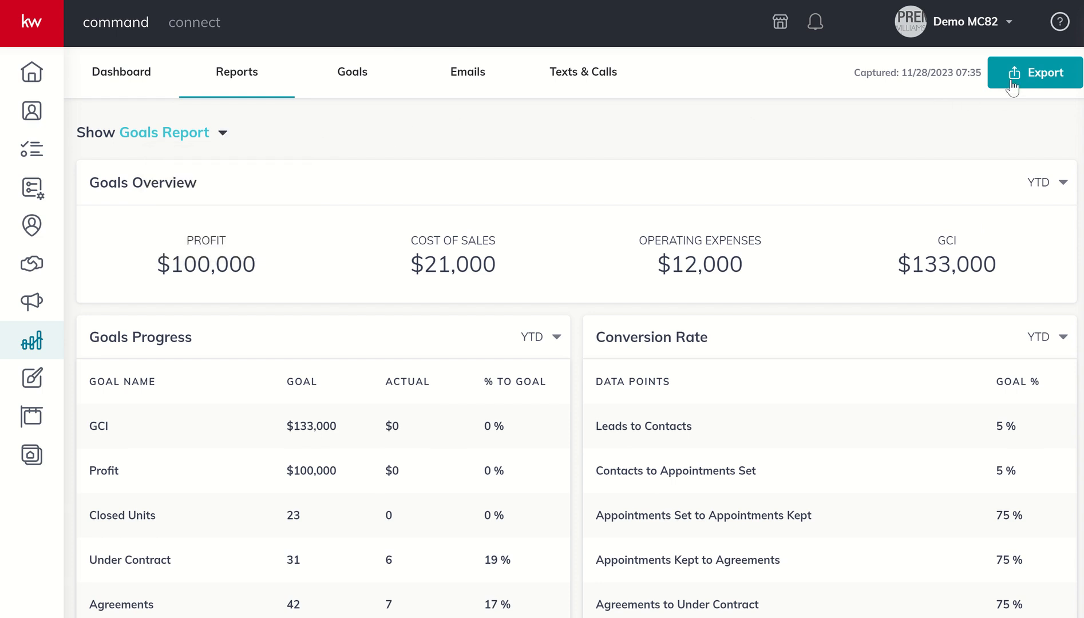
# Step: View the Goals Report export preview with PDF and CSV options, then close it
pyautogui.click(1036, 72)
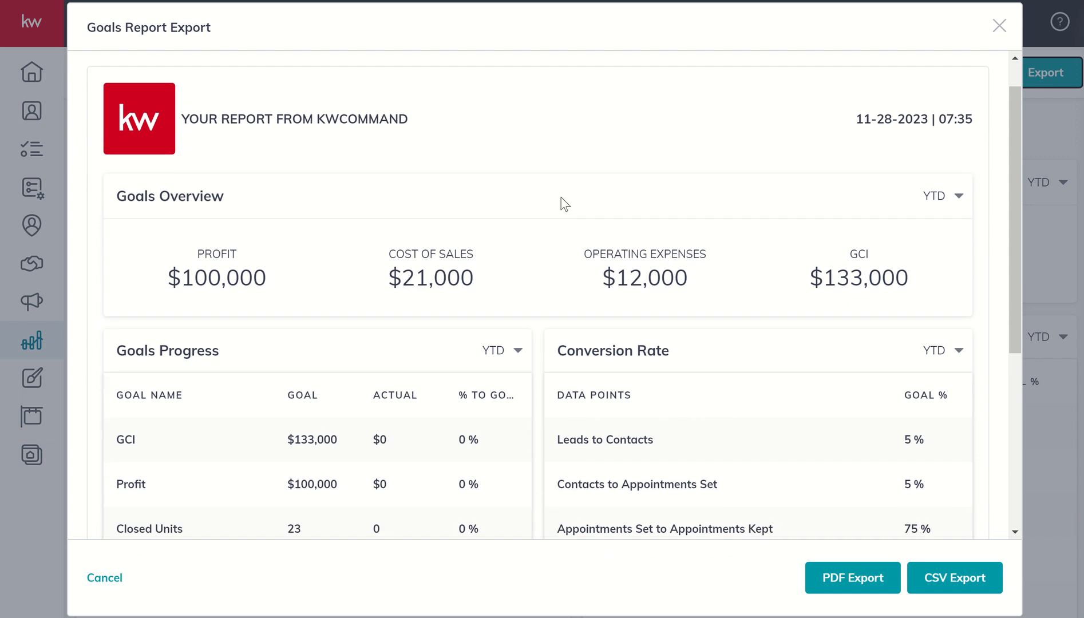
pyautogui.scroll(-3)
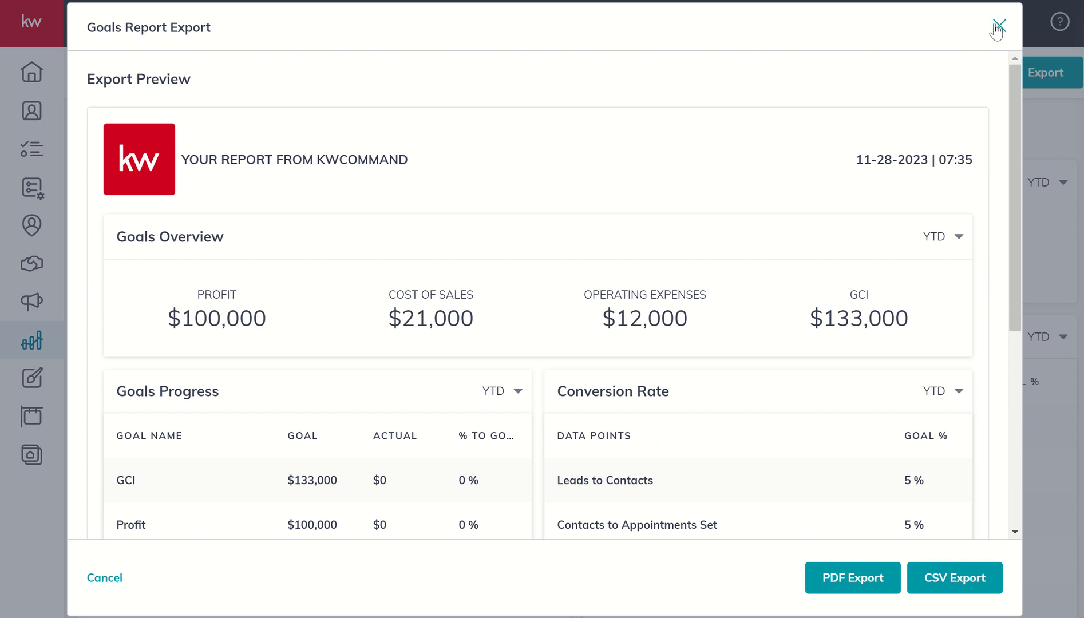
pyautogui.click(999, 27)
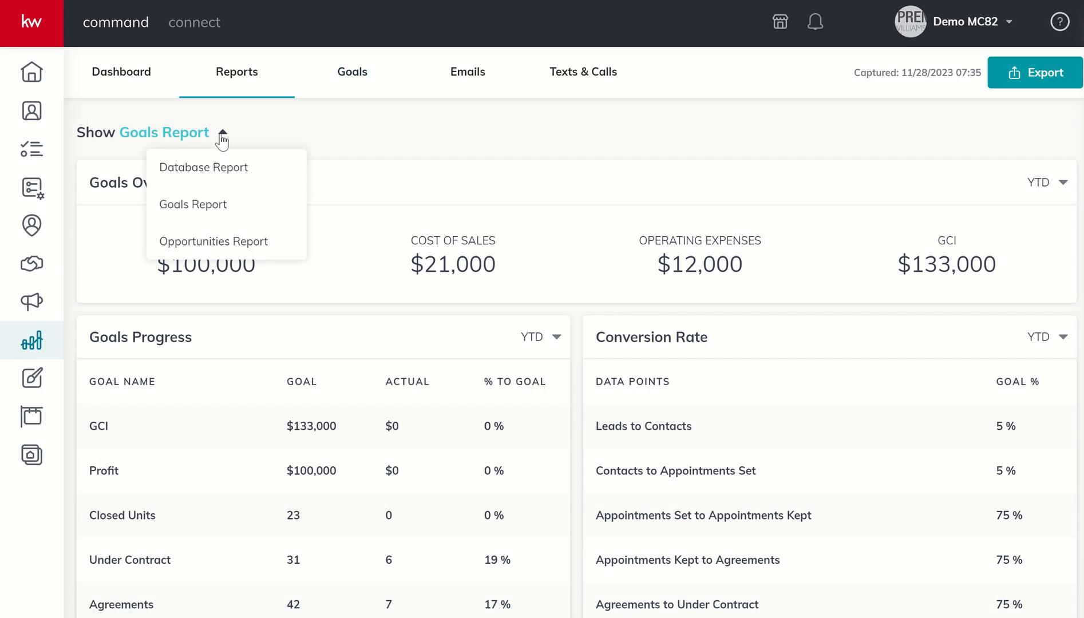
# Step: Switch to the Database Report, view its export preview, then close it
pyautogui.click(203, 167)
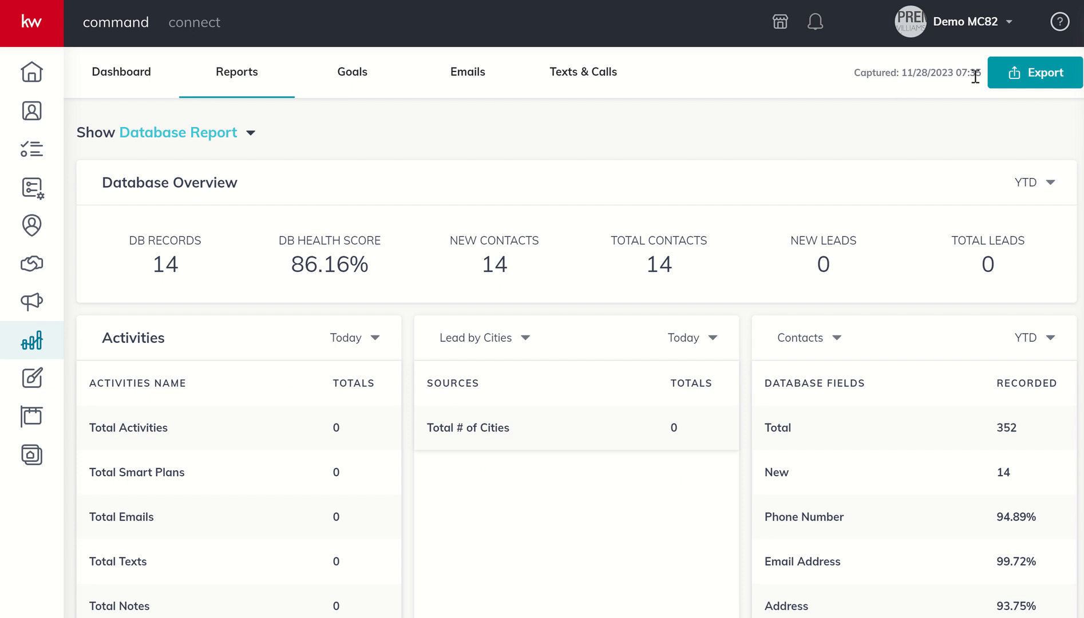
pyautogui.click(1035, 73)
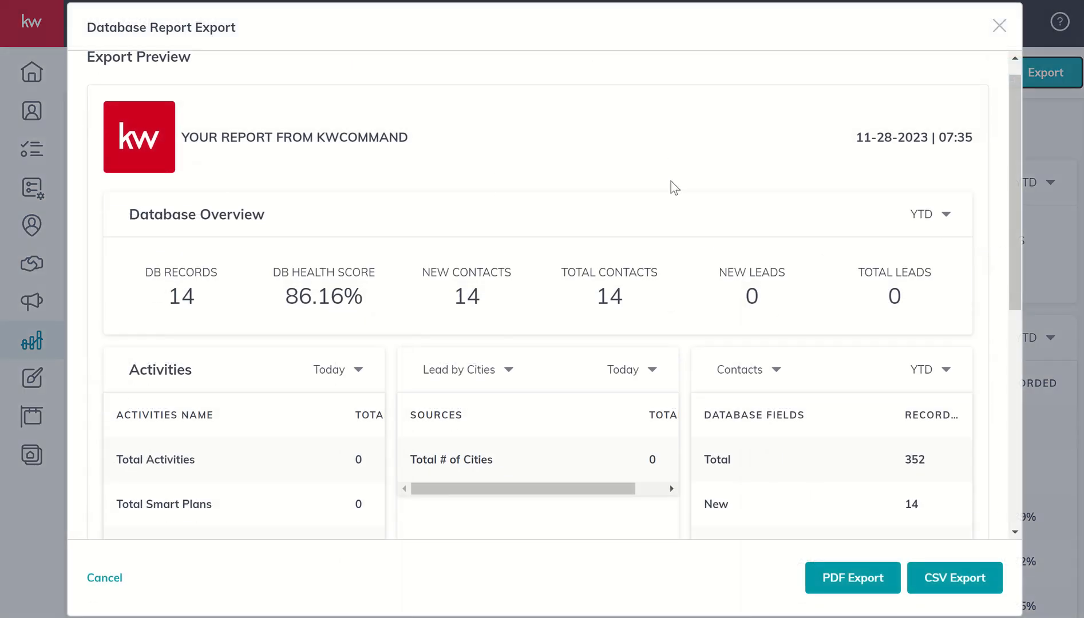
pyautogui.scroll(-3)
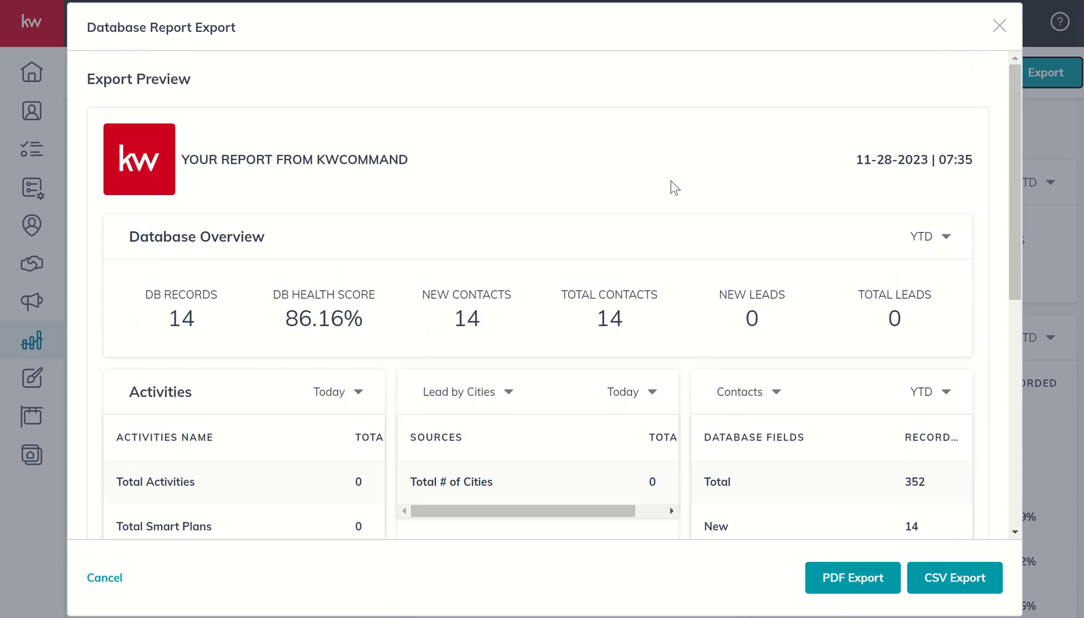
pyautogui.click(999, 25)
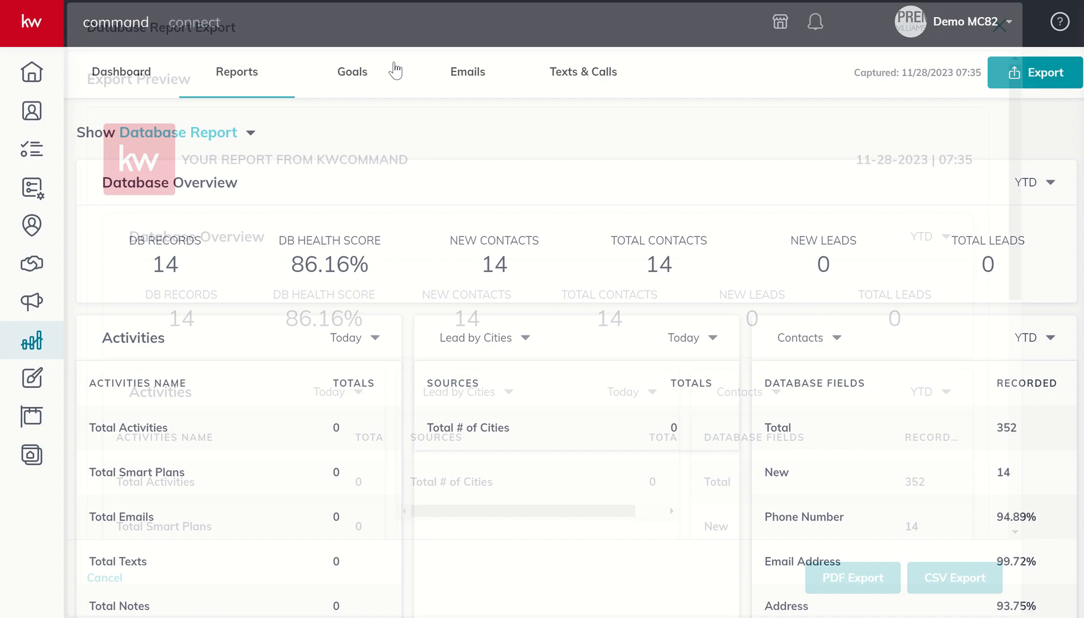
# Step: Switch to the Opportunities Report, review its export preview, close it and reopen it
pyautogui.click(178, 132)
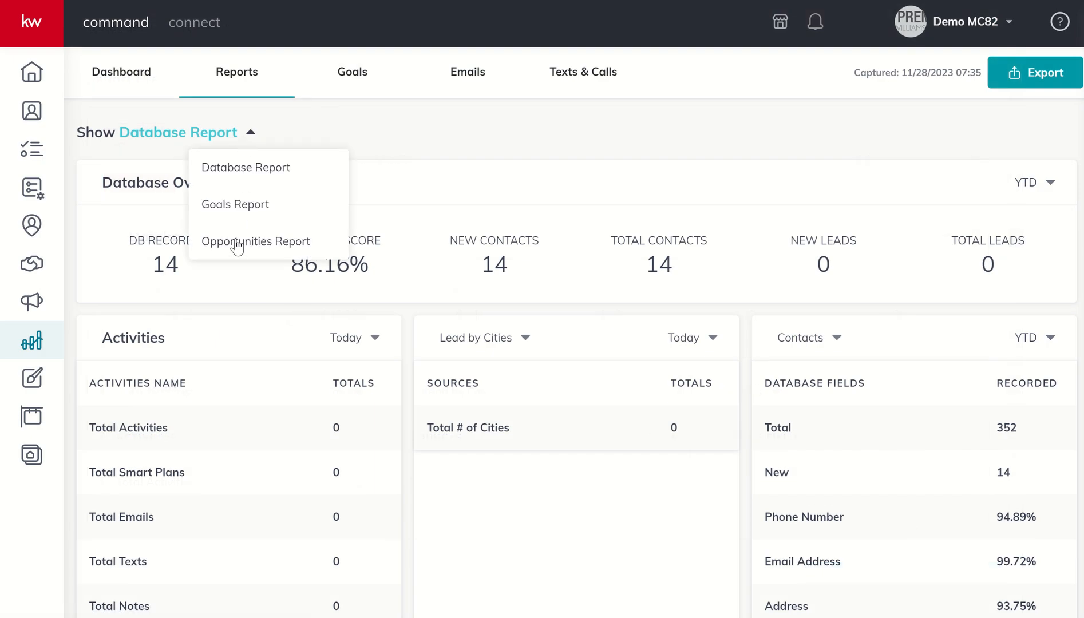
pyautogui.click(256, 241)
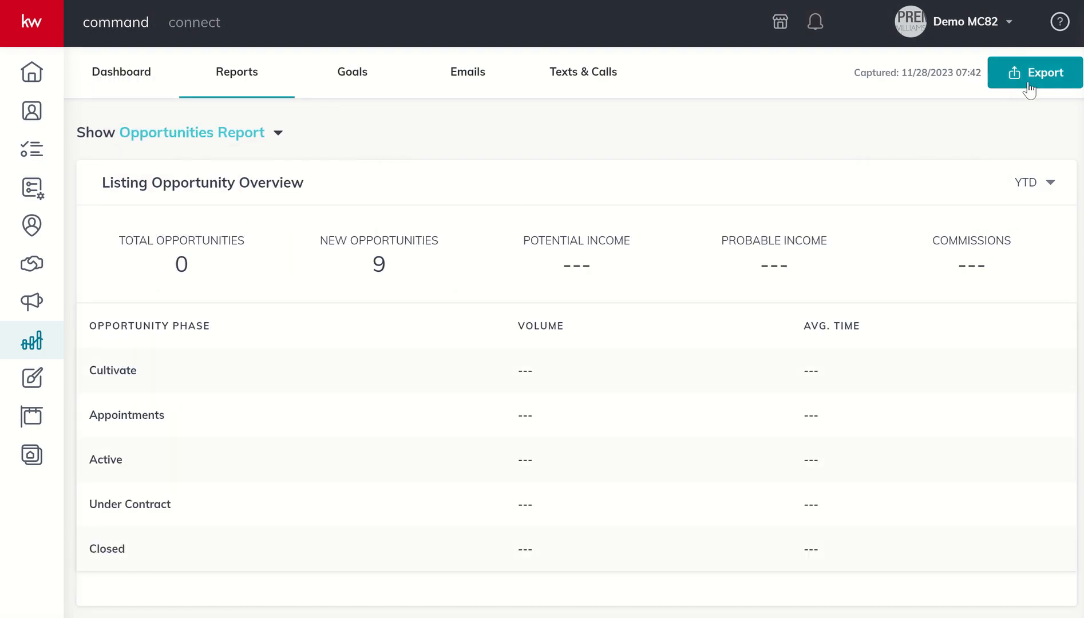
pyautogui.click(1035, 72)
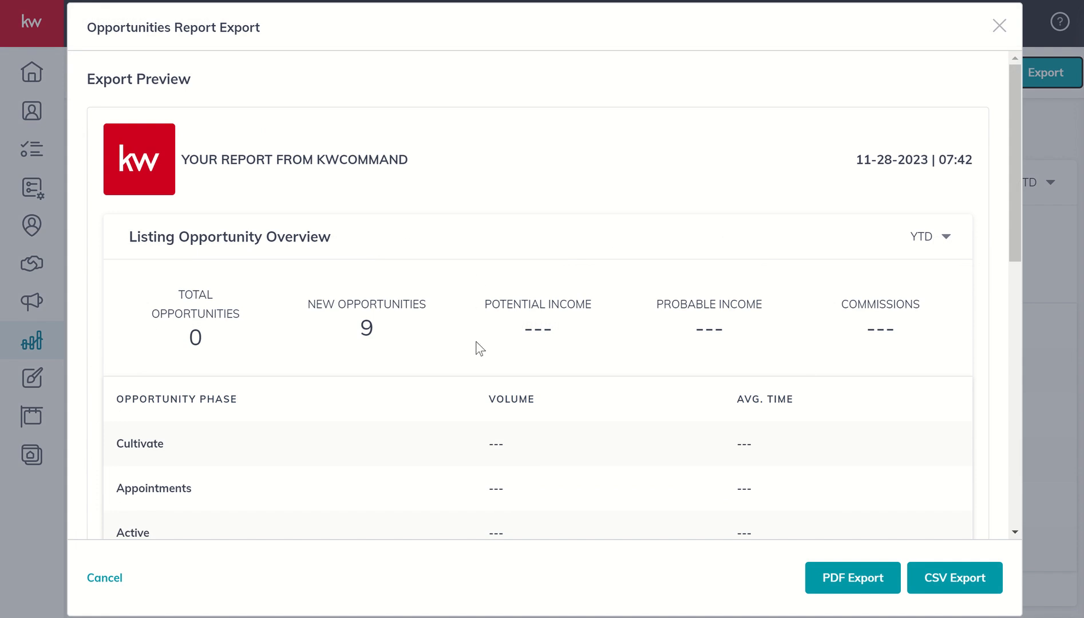
pyautogui.scroll(-3)
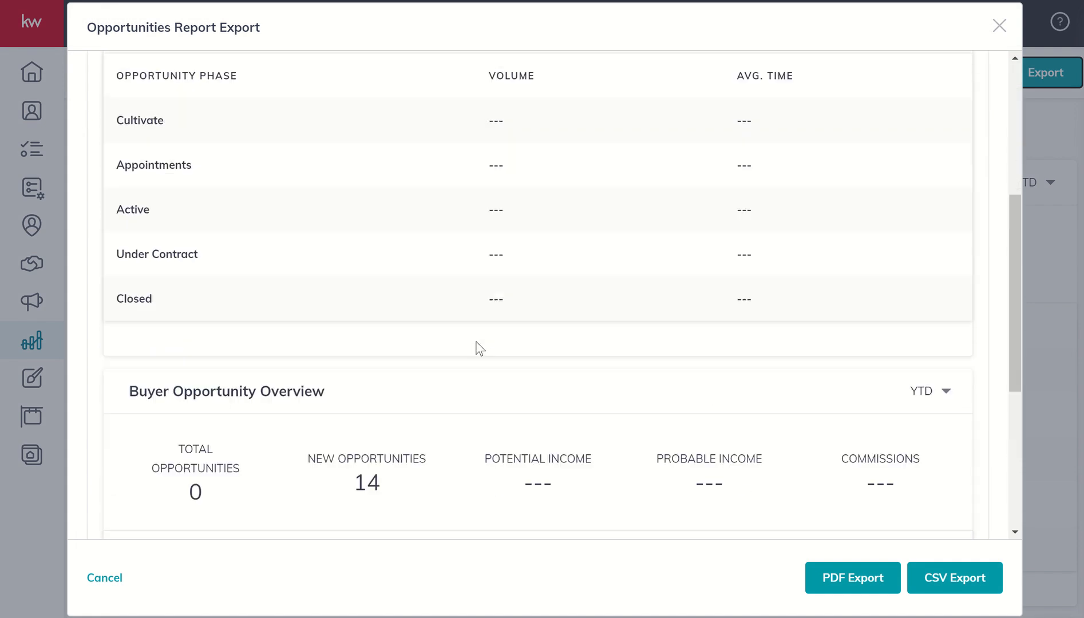
pyautogui.scroll(-3)
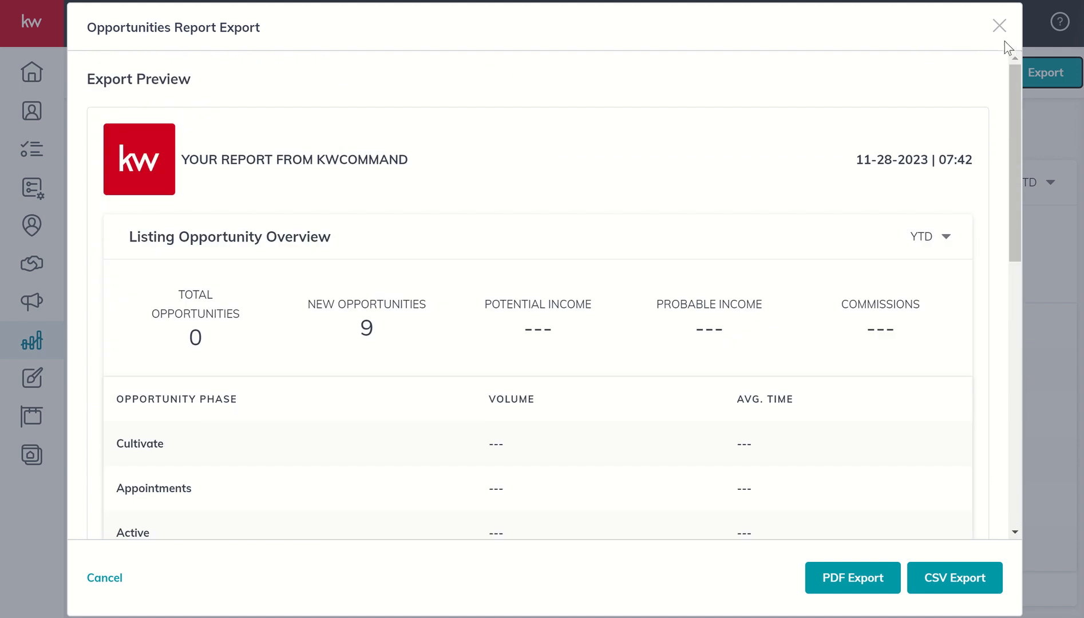
pyautogui.click(999, 25)
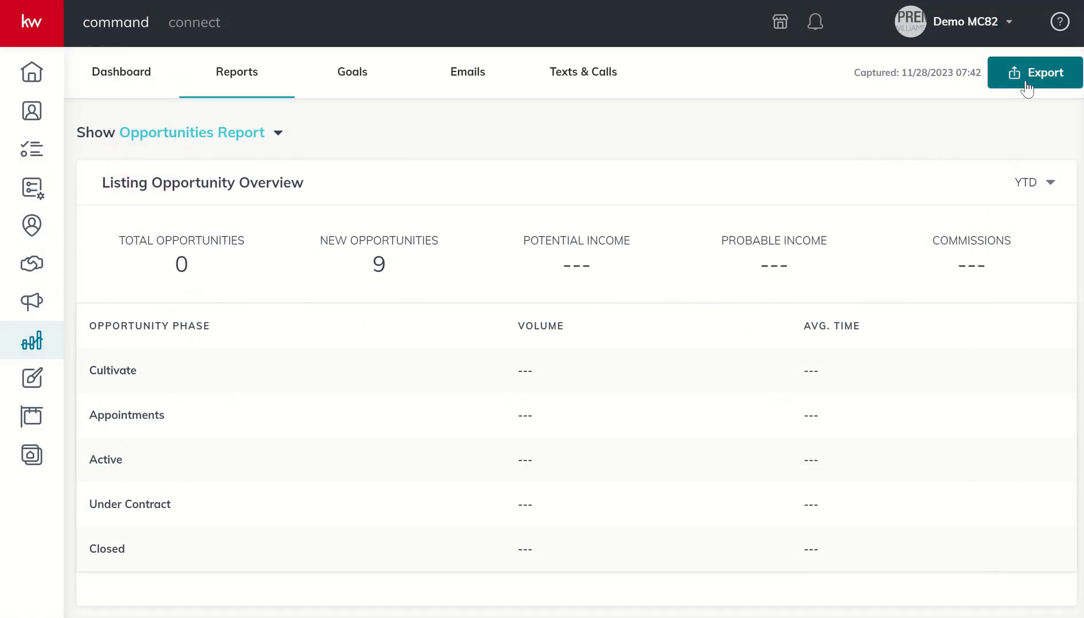
pyautogui.click(1036, 72)
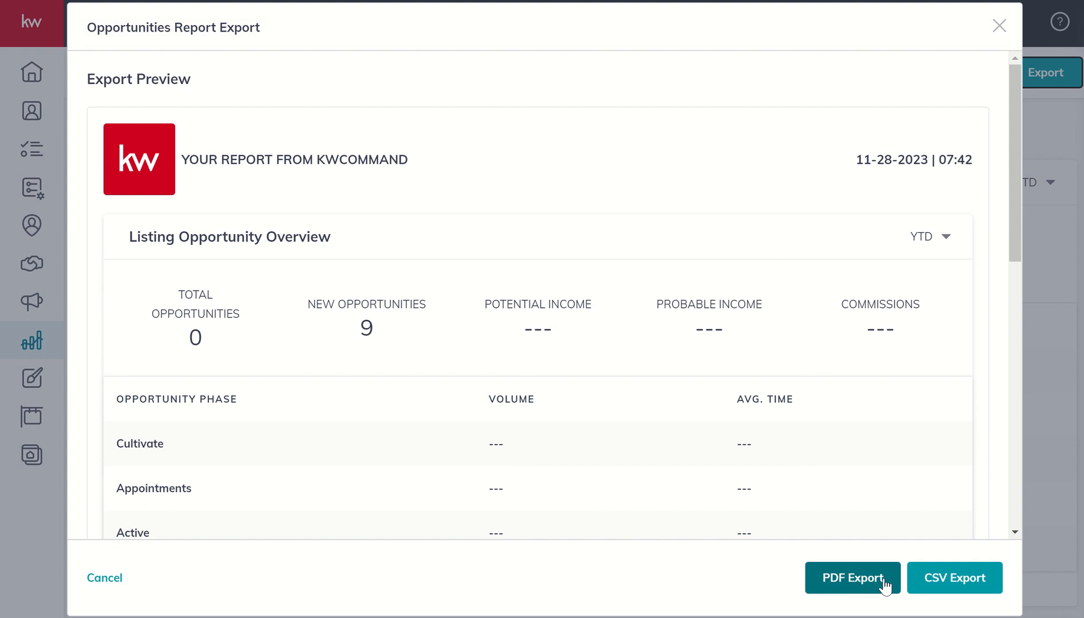
pyautogui.moveTo(1003, 183)
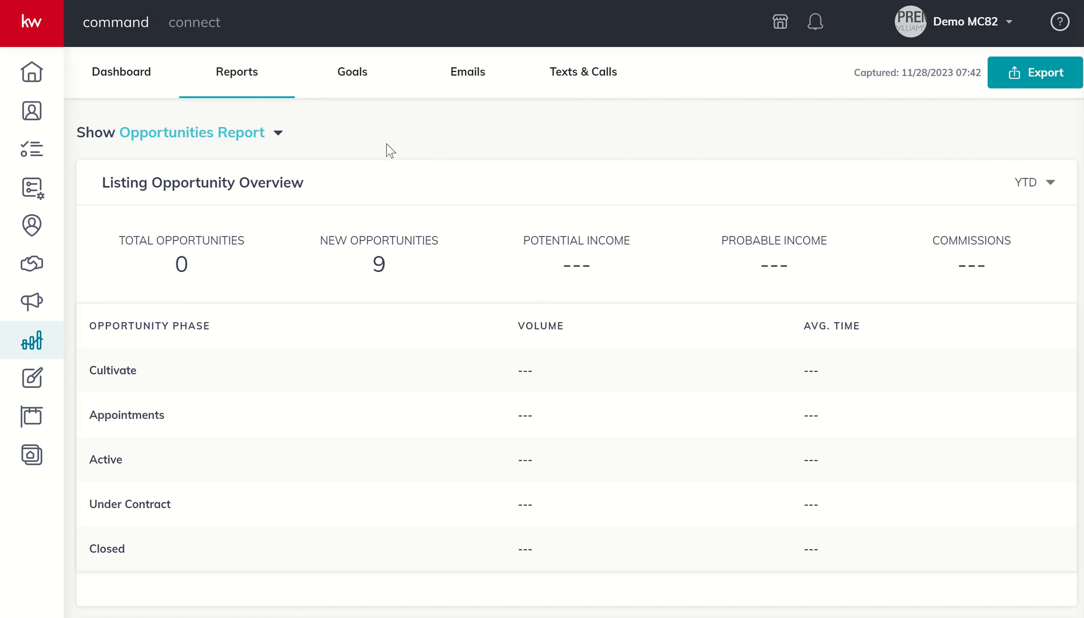
pyautogui.moveTo(160, 157)
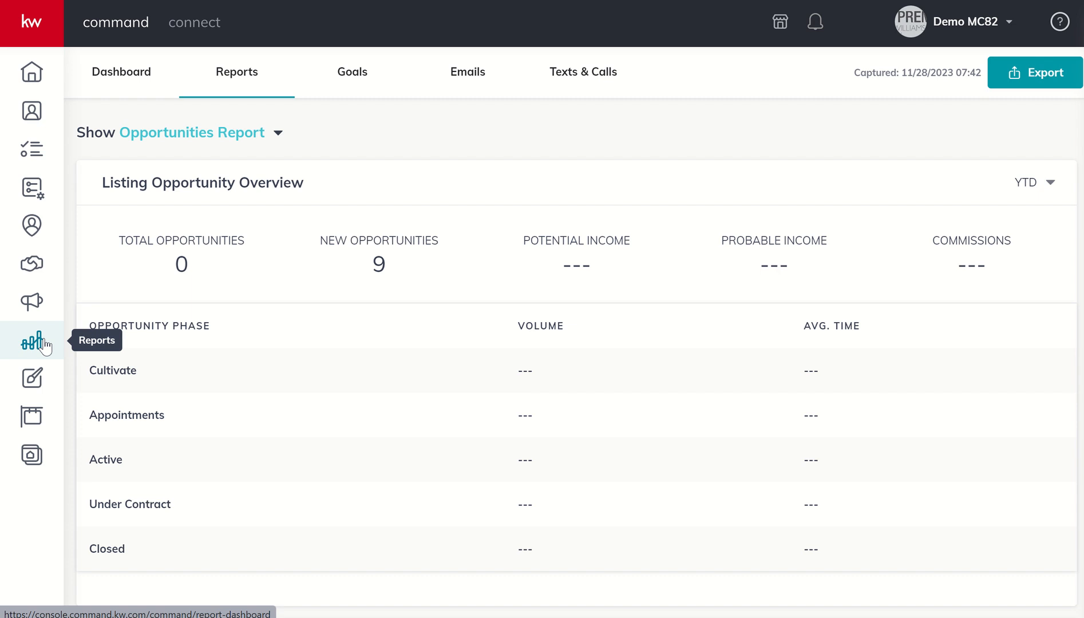
pyautogui.moveTo(263, 185)
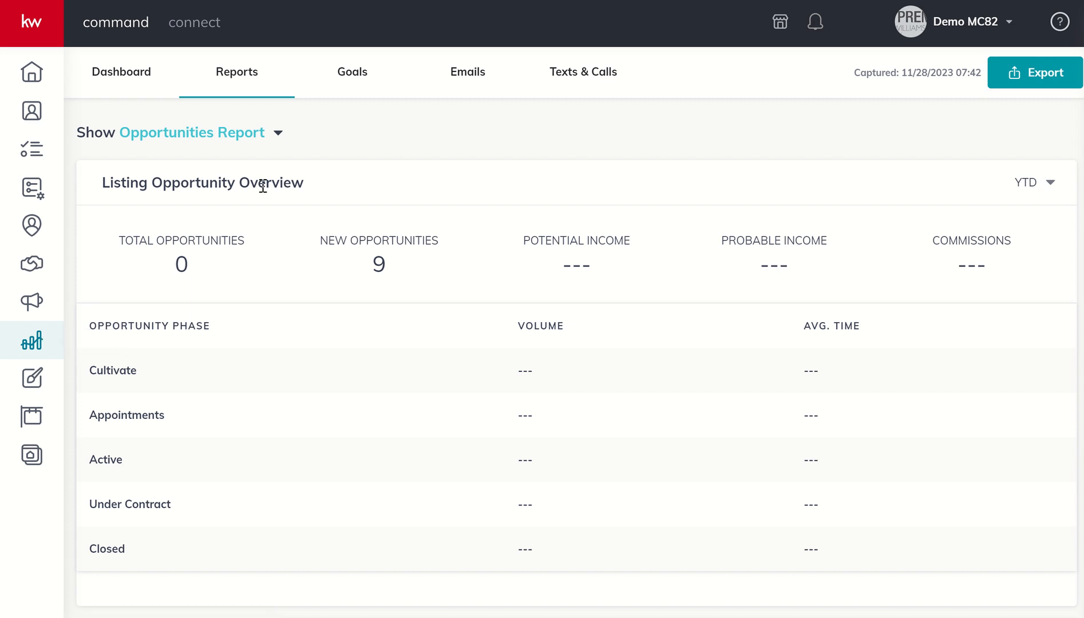